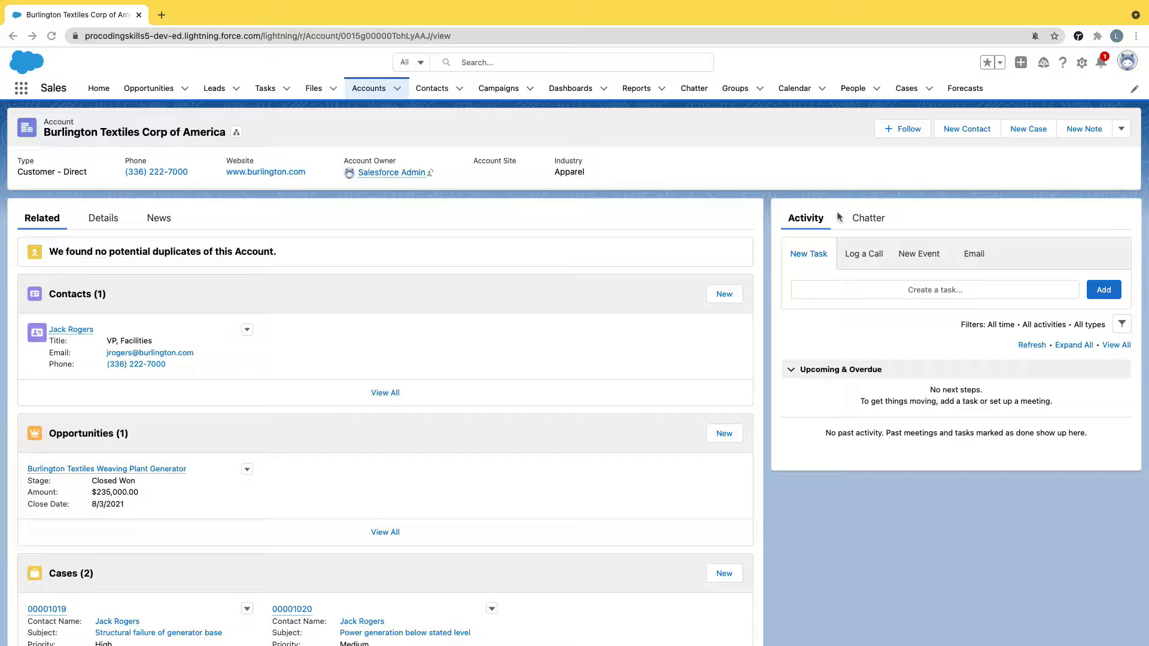
mouse_move(949, 180)
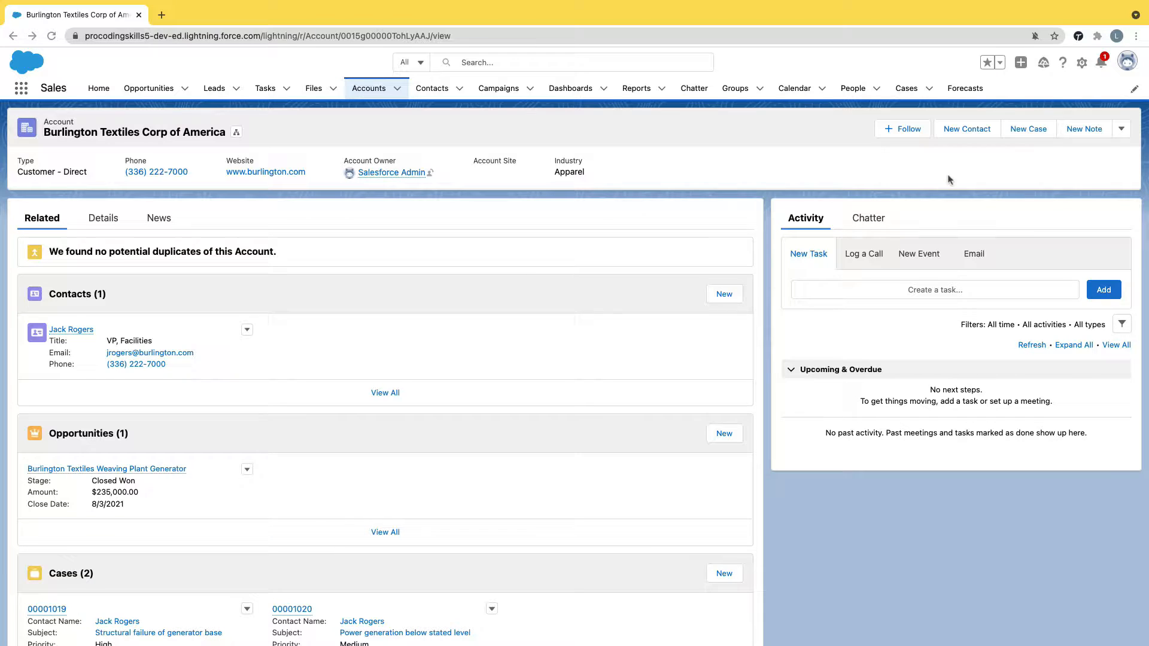
mouse_move(1082, 66)
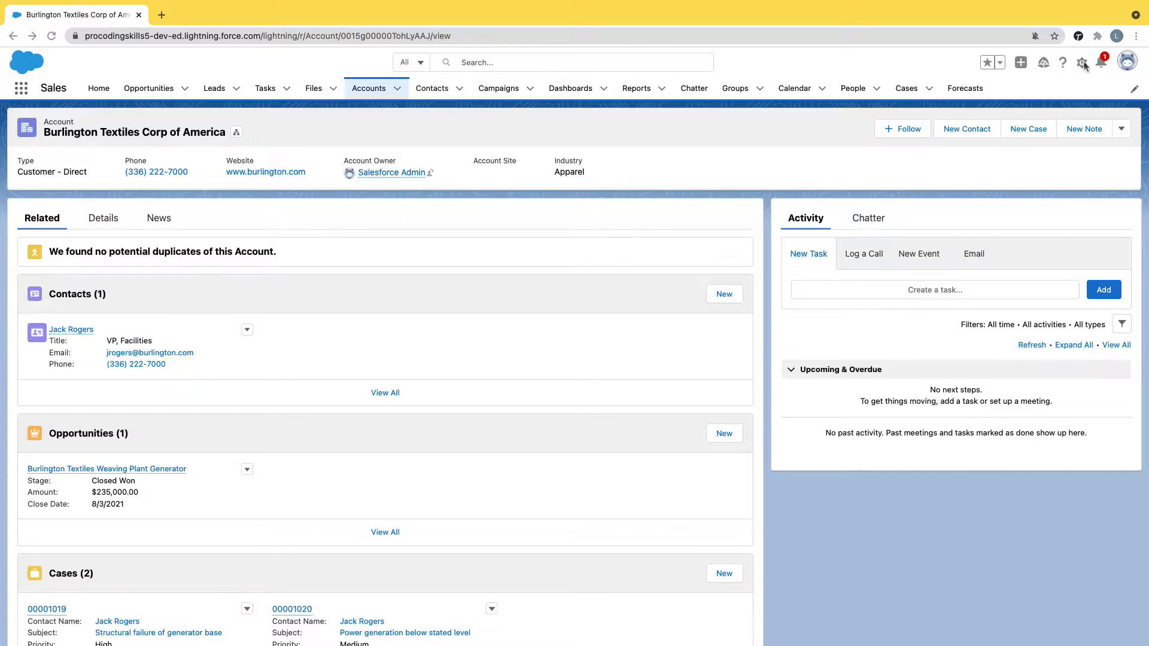
- Open Setup Home in a new tab from the gear menu on the Burlington Textiles account
click(1082, 62)
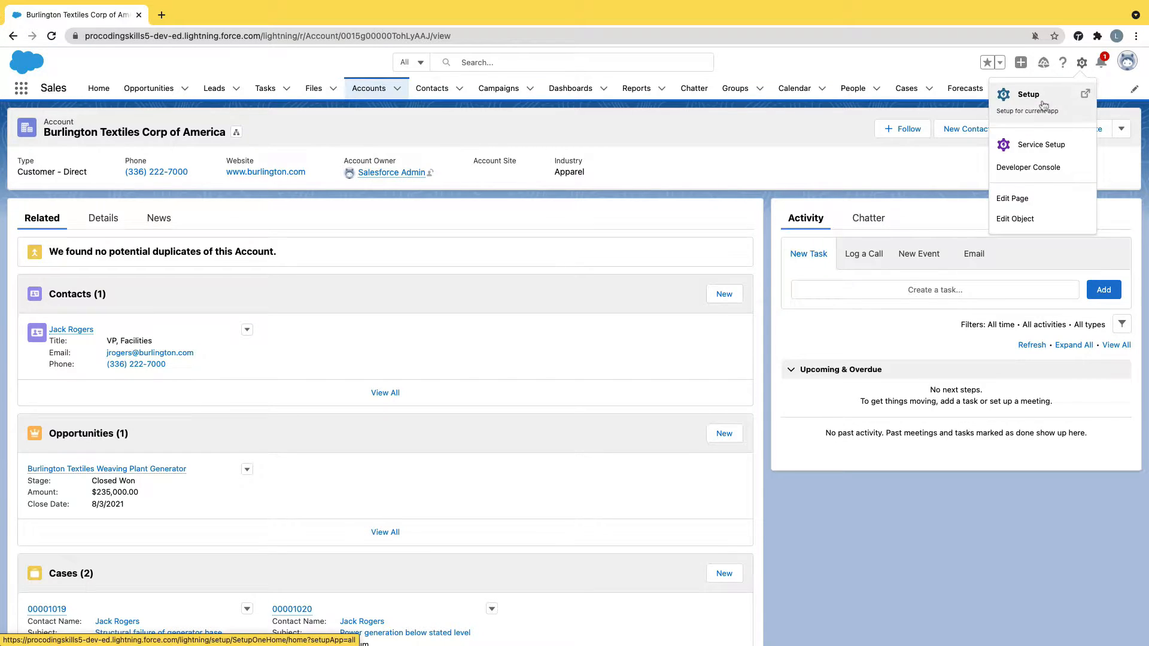
mouse_move(1029, 97)
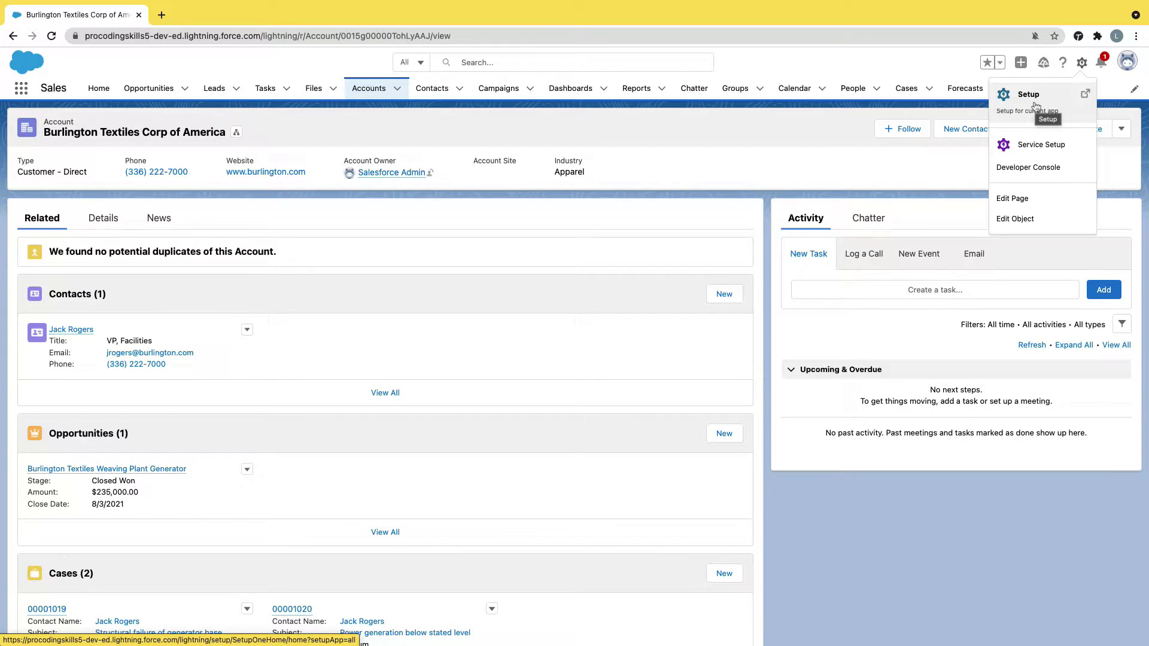
click(1029, 94)
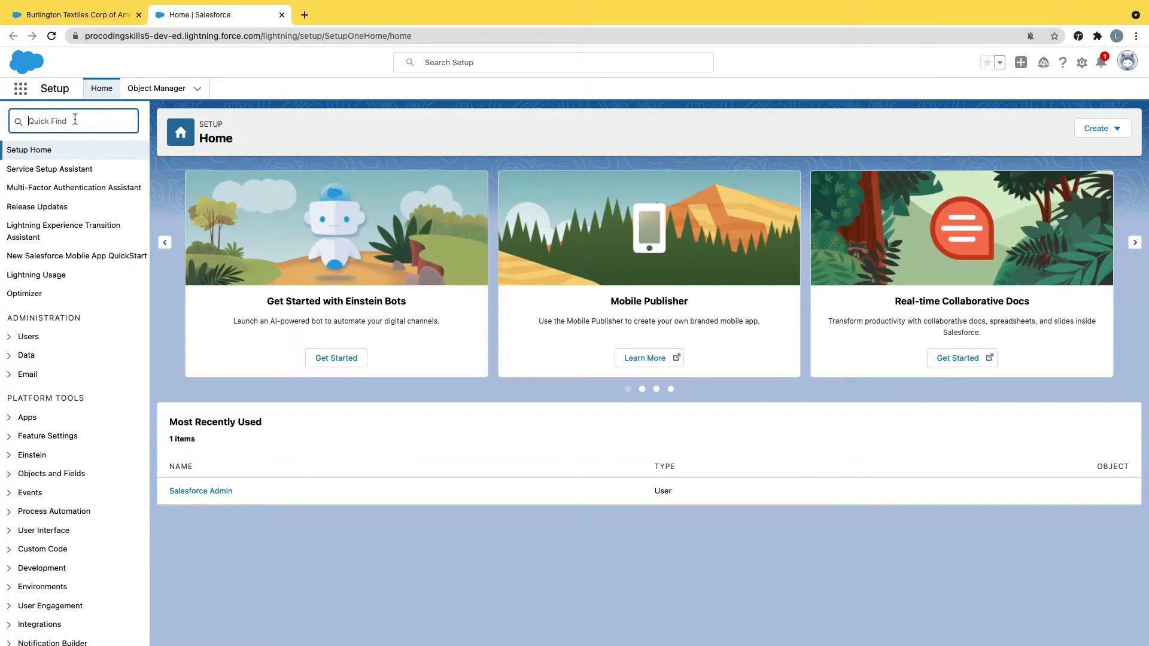
- Filter Setup Quick Find to 'app' and open App Manager
text(a)
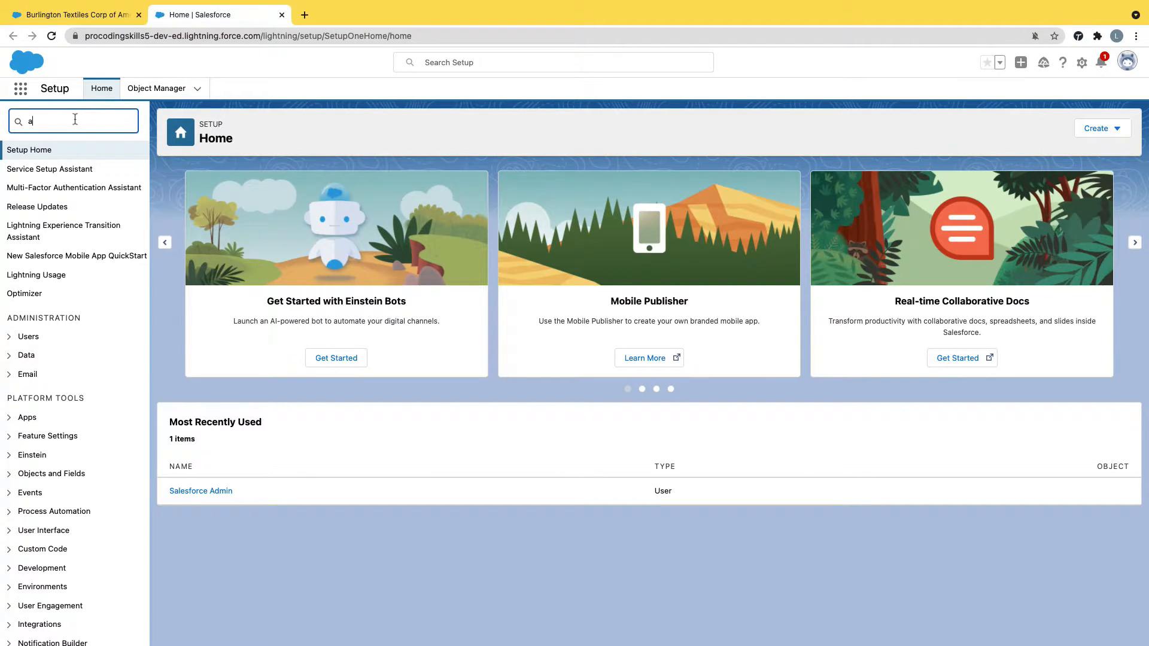
text(pp)
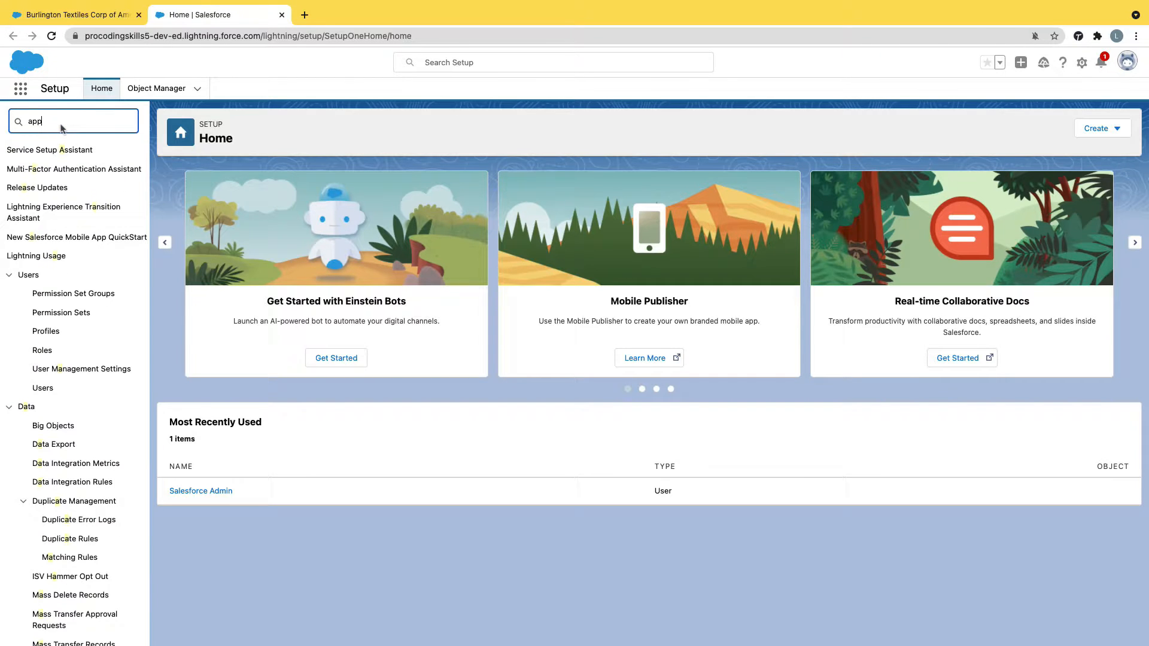
text(app)
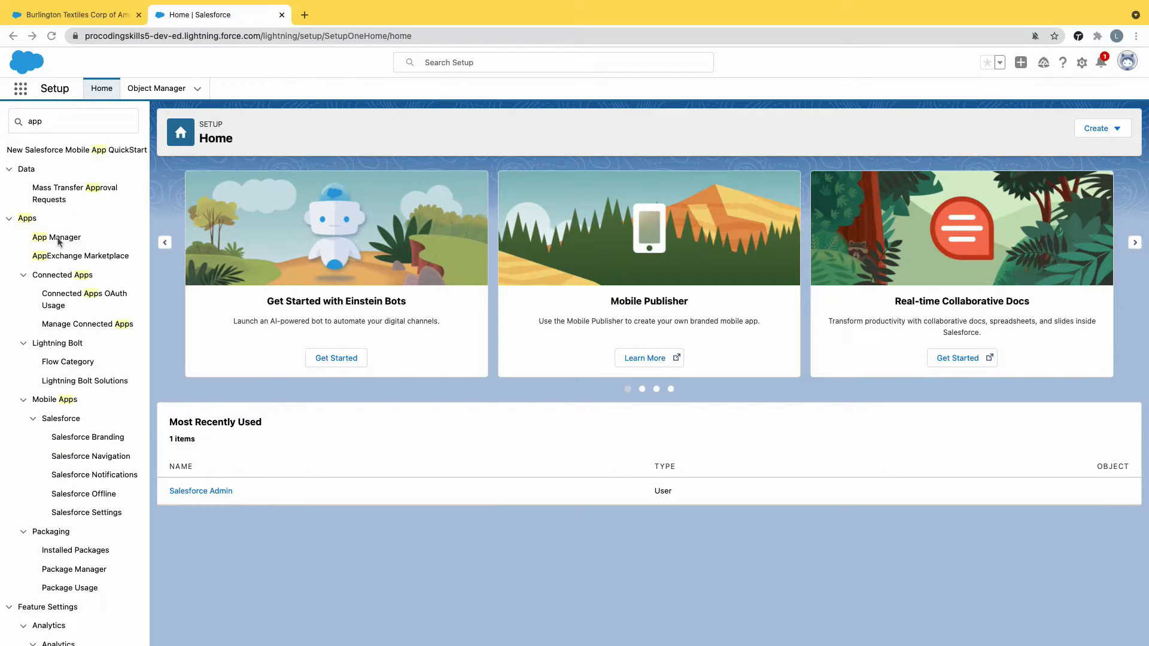
click(73, 121)
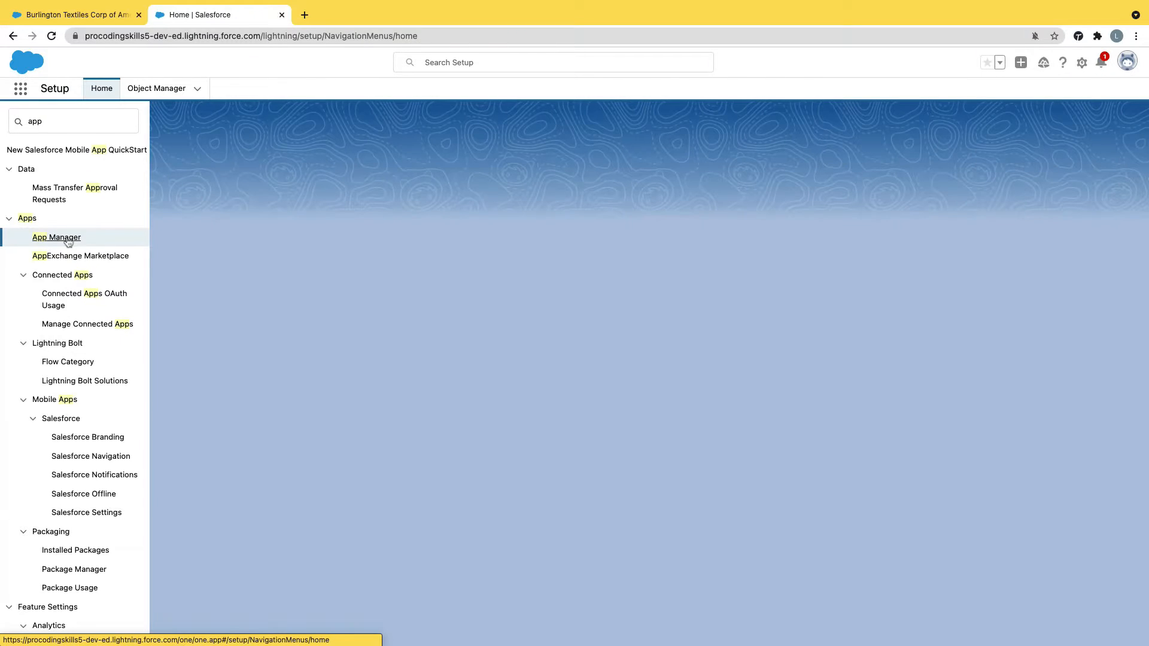
- Start a New Lightning App from the App Manager list
click(56, 237)
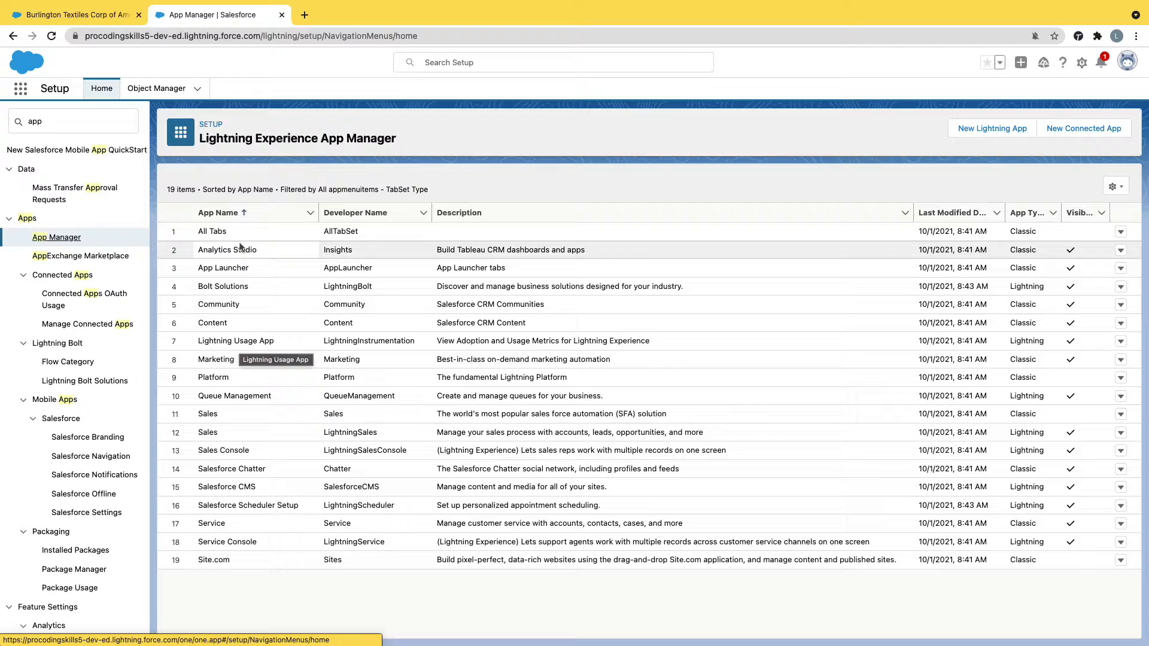
mouse_move(991, 129)
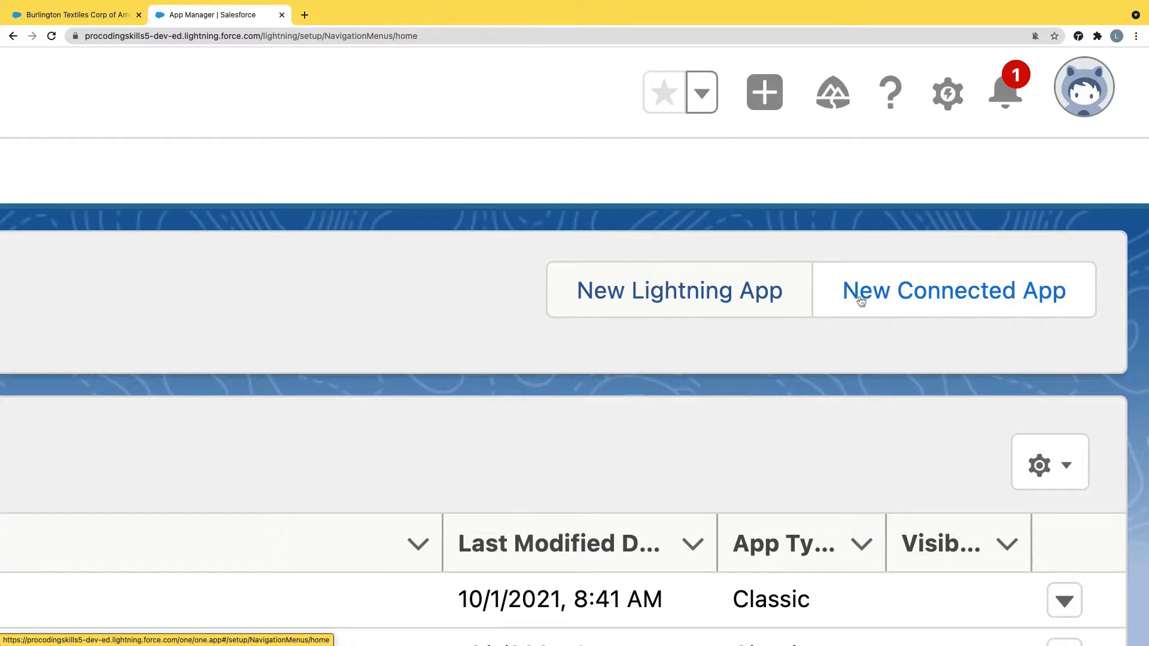
mouse_move(614, 297)
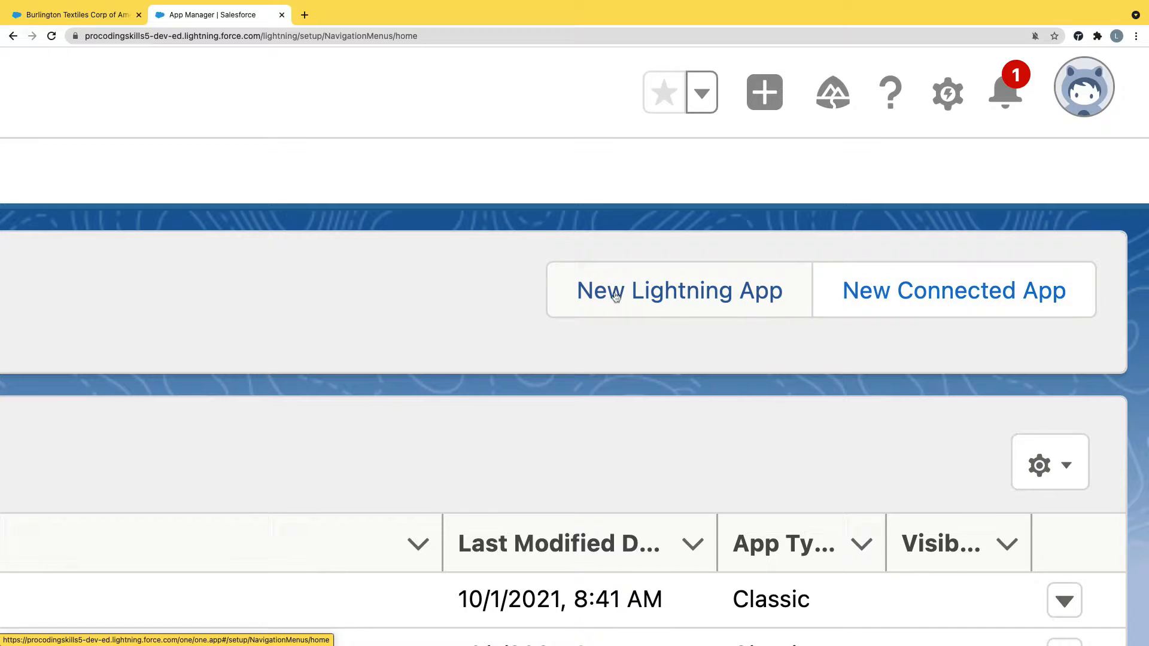
mouse_move(689, 297)
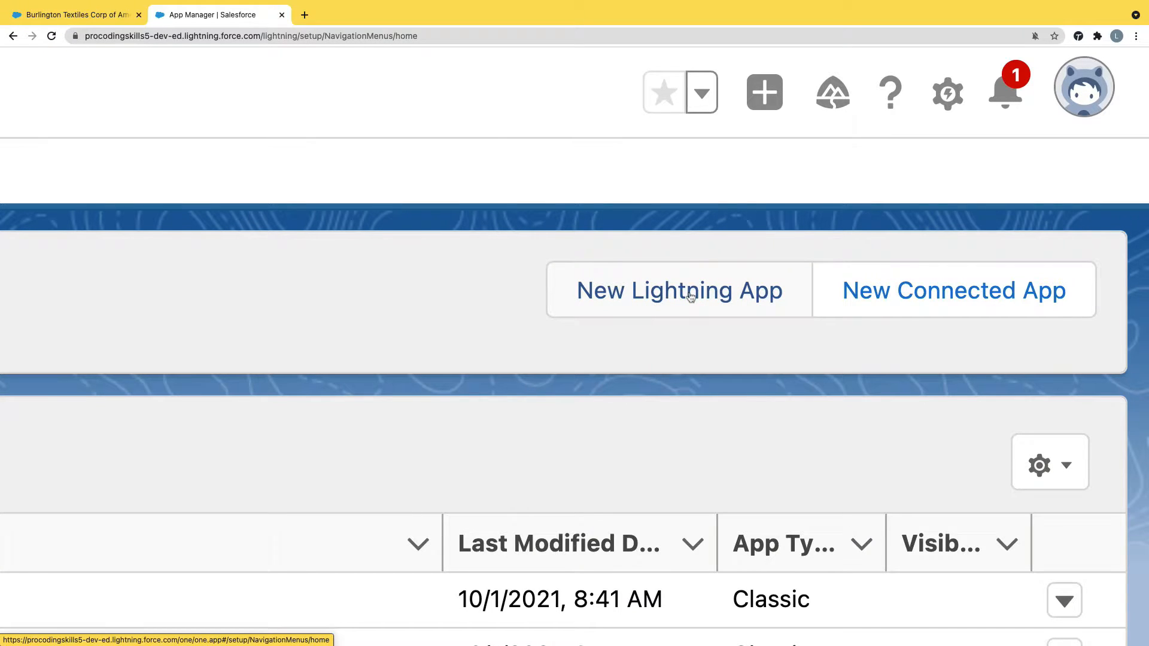
click(678, 289)
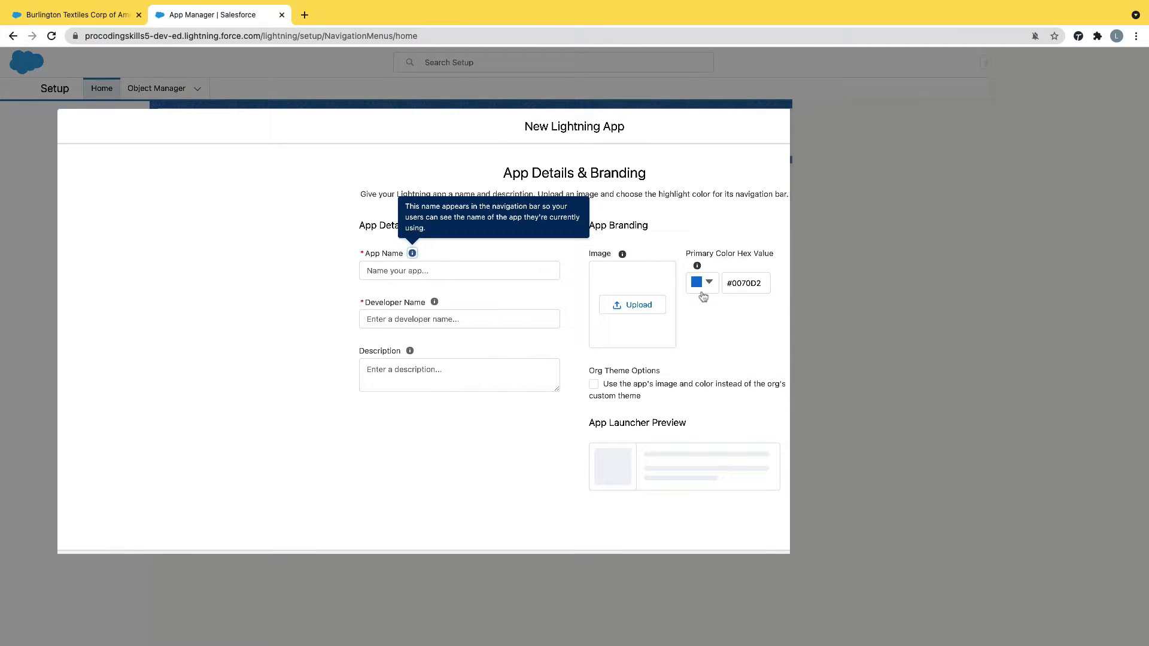
- Name the app Admin with description 'this is my first standard navigation app'
click(460, 271)
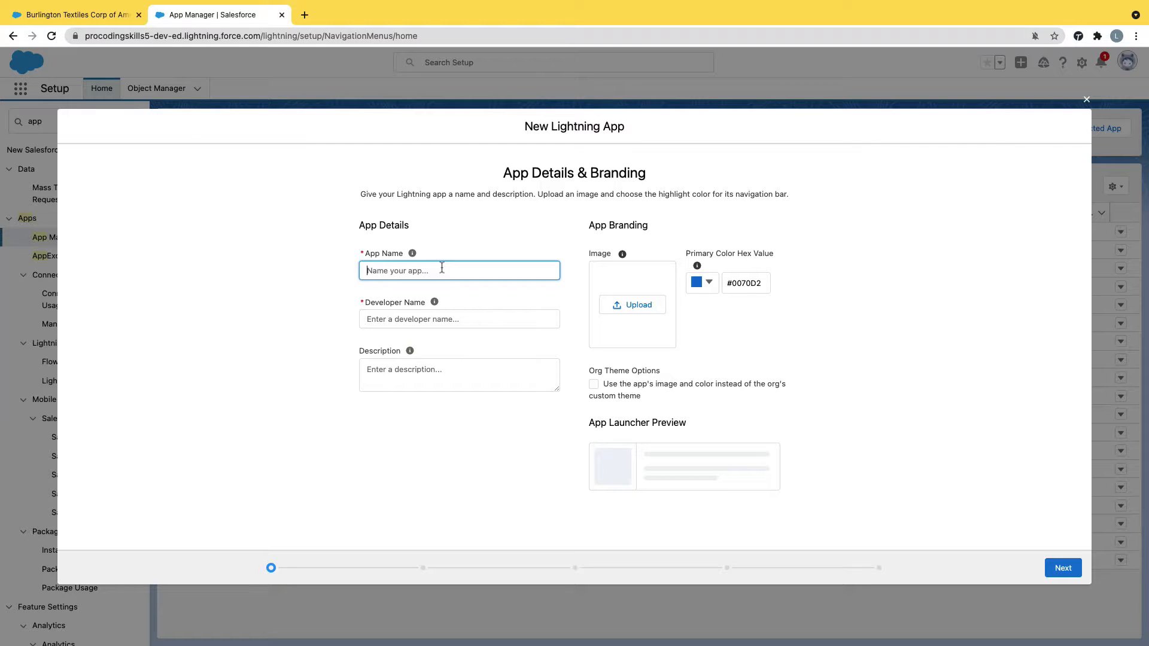
text(Admin)
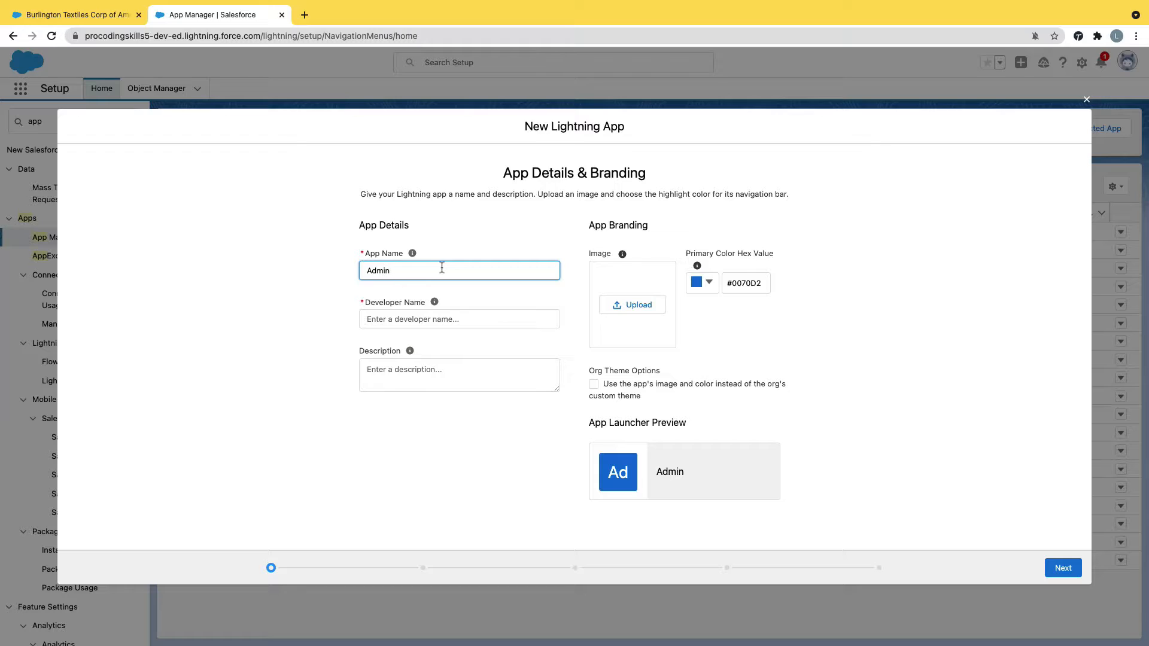
mouse_move(404, 270)
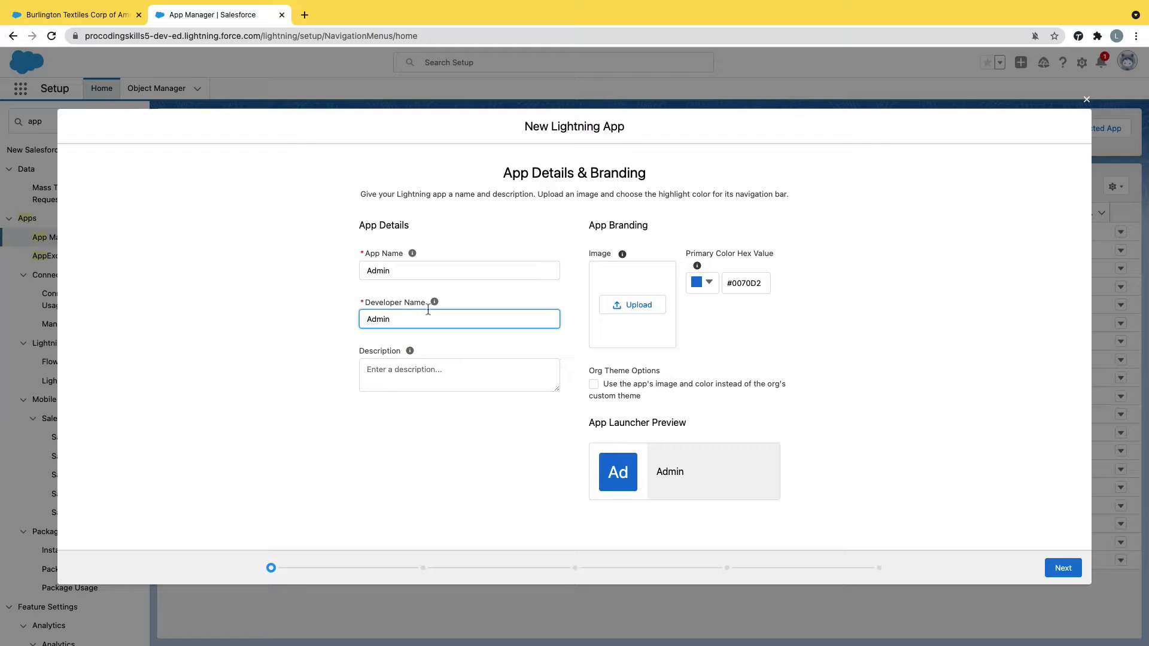
click(460, 271)
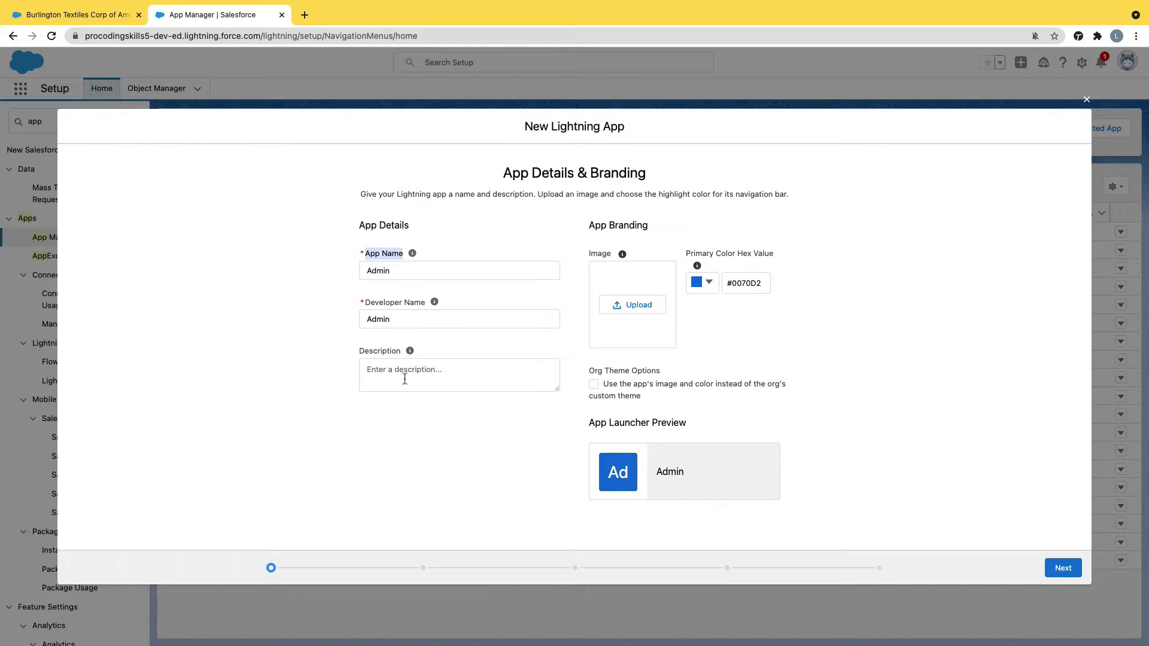
text(this is)
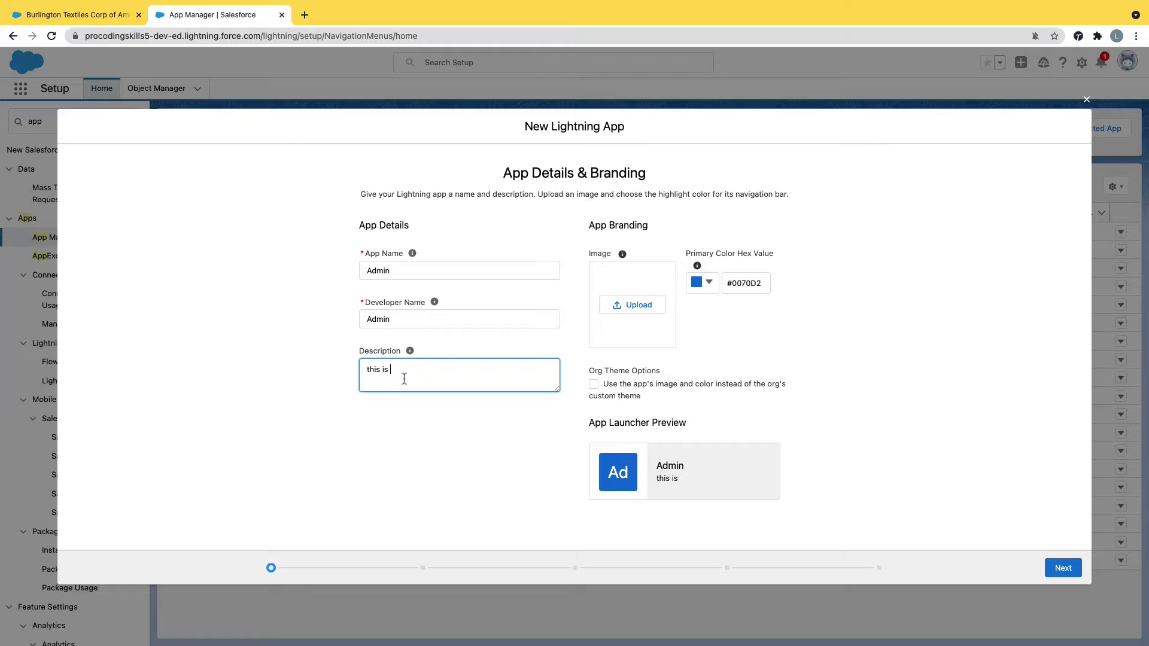
text(my first)
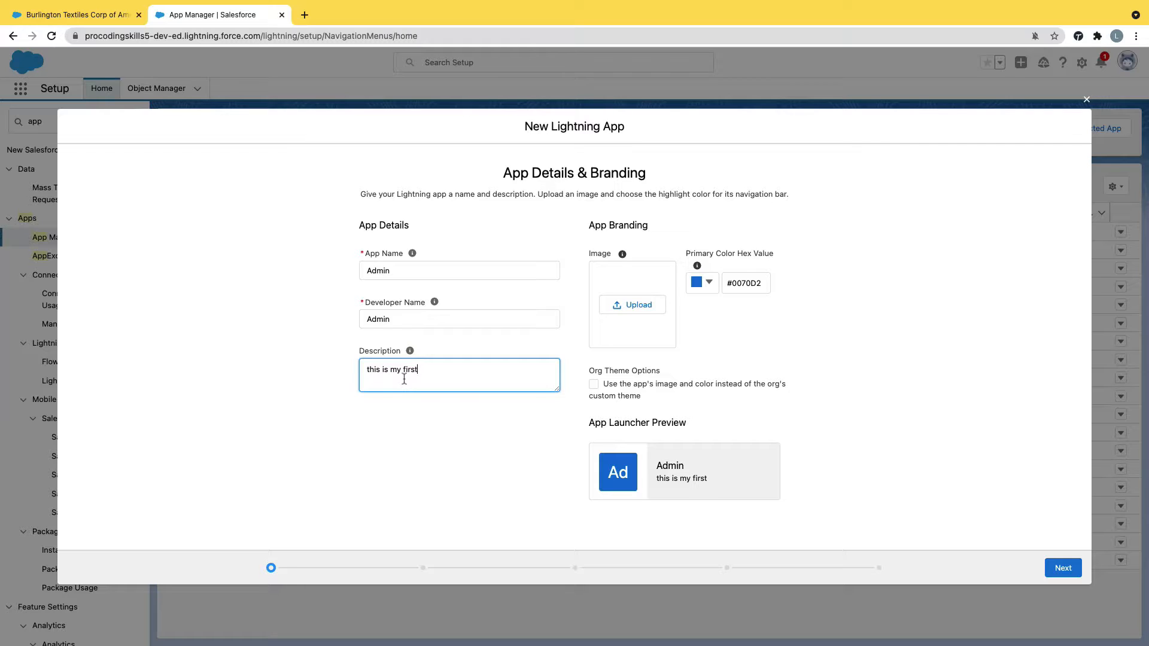
text(standard nav)
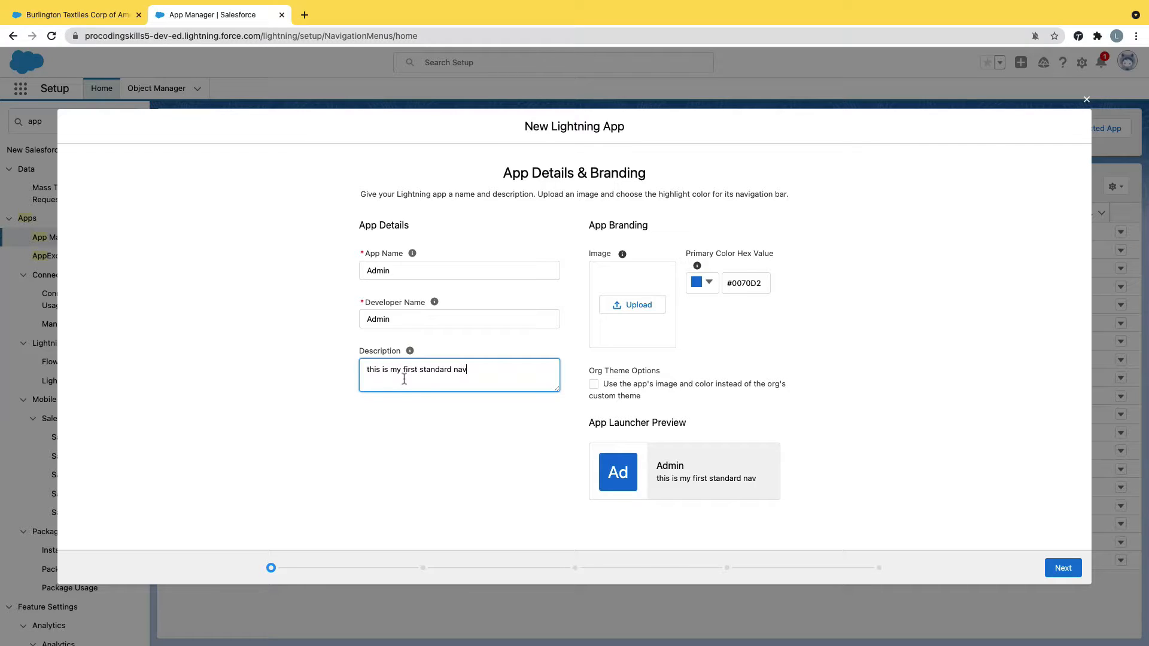
text(igation app)
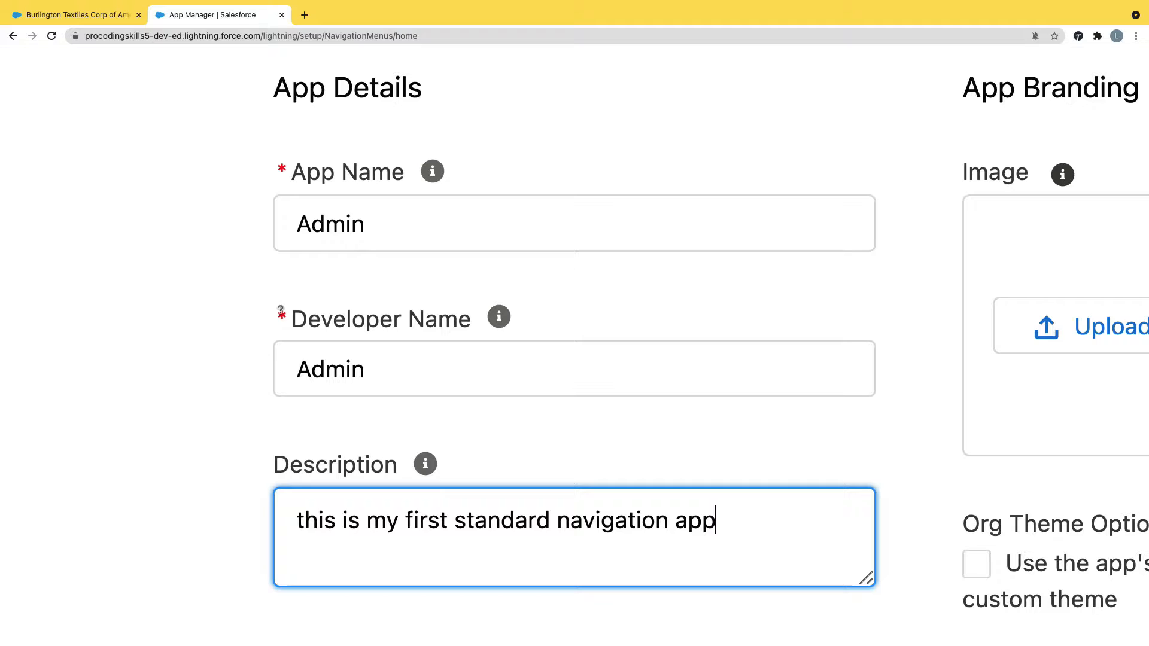
mouse_move(283, 316)
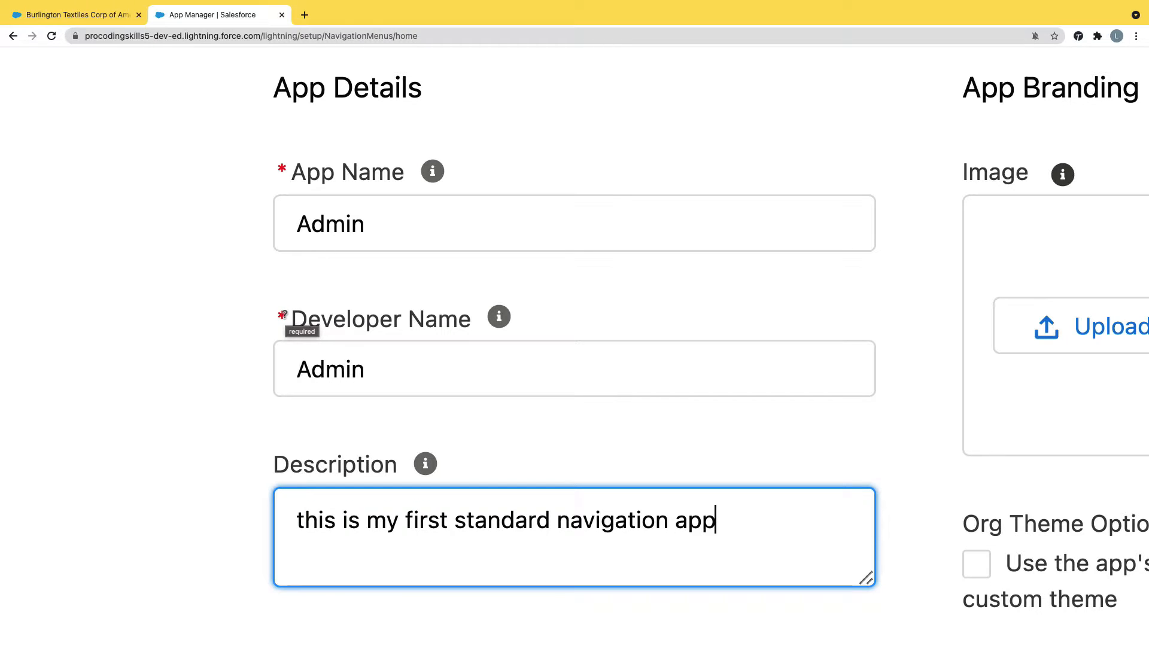
mouse_move(277, 460)
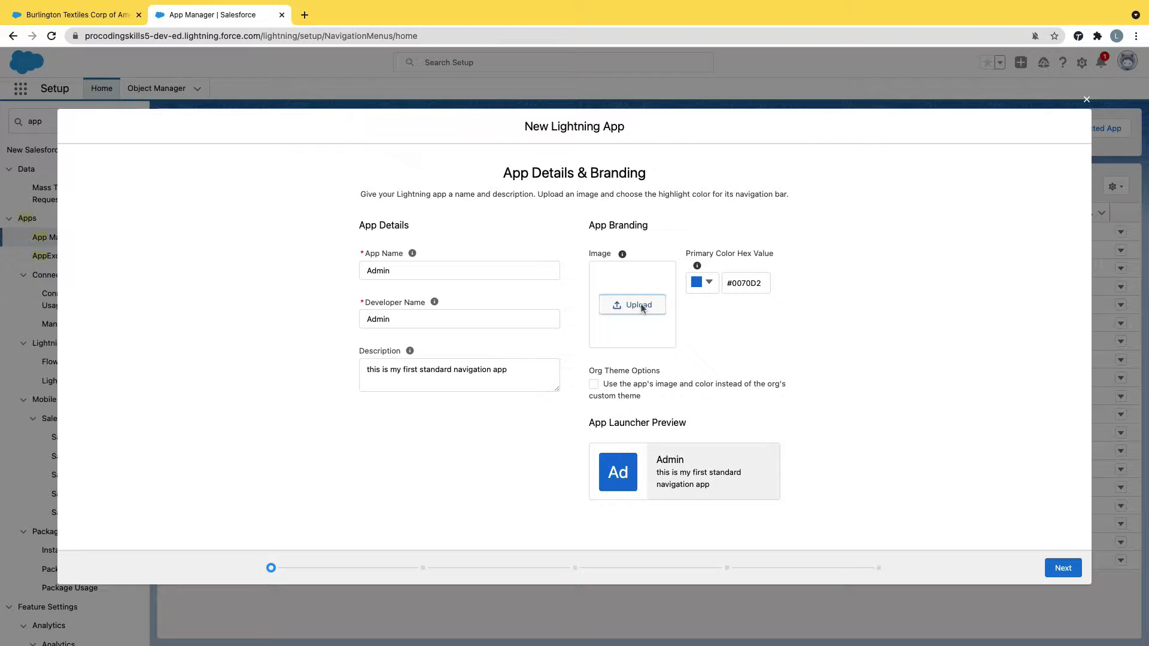
- Upload Logo.png from Downloads as the Admin app's branding image
click(632, 305)
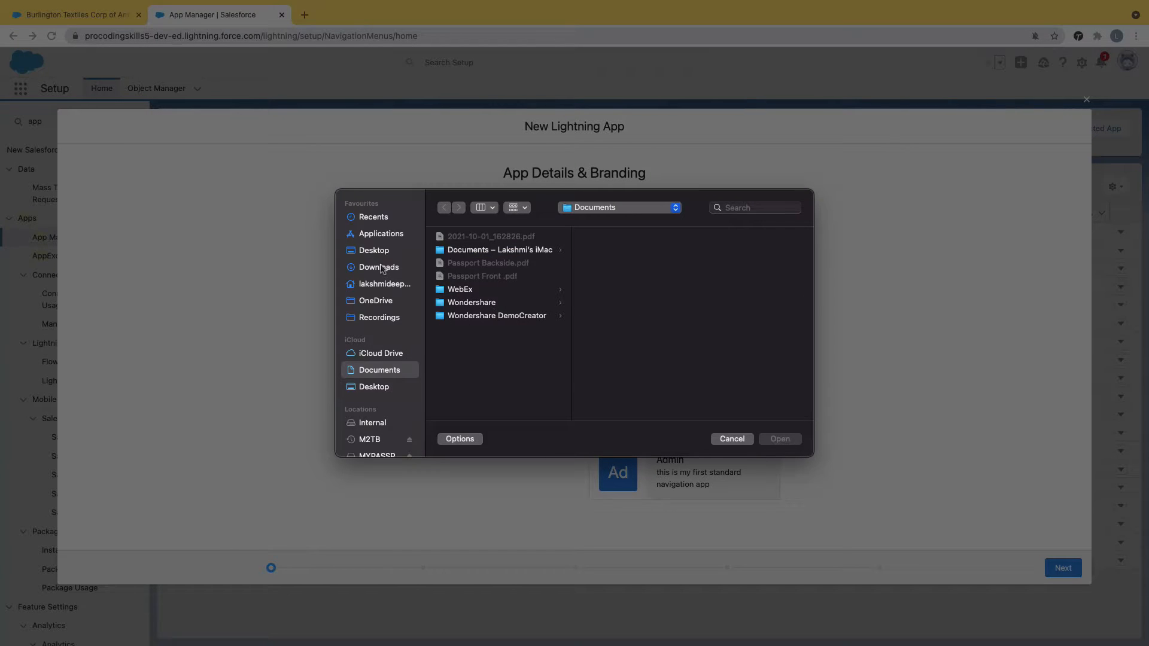
click(379, 267)
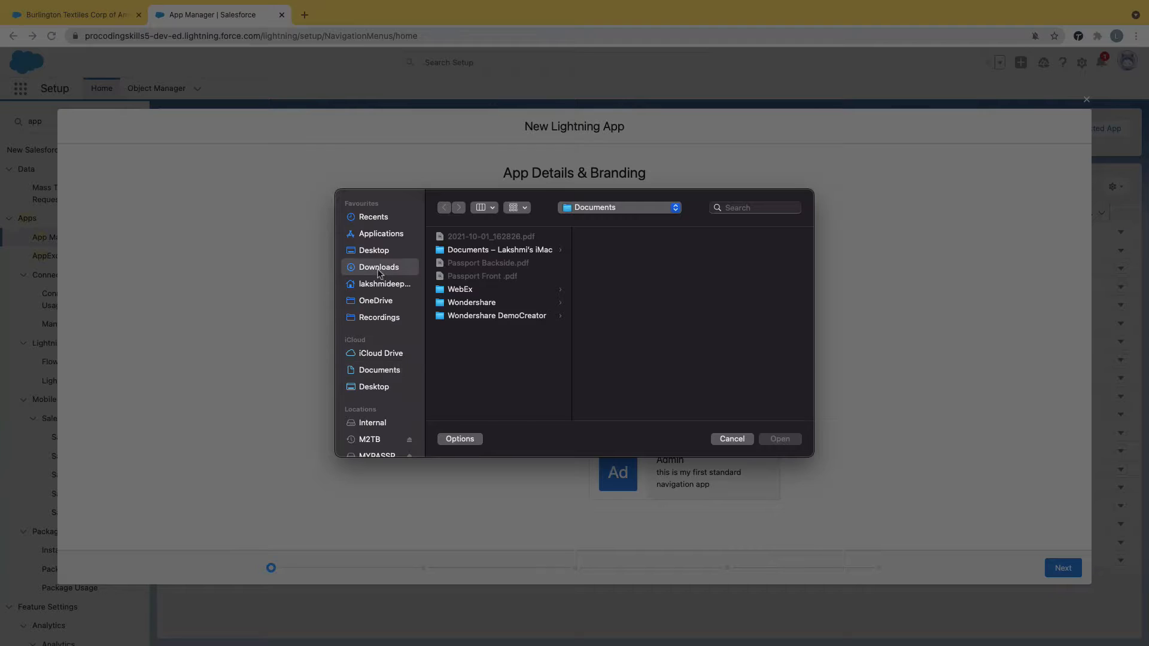
click(379, 267)
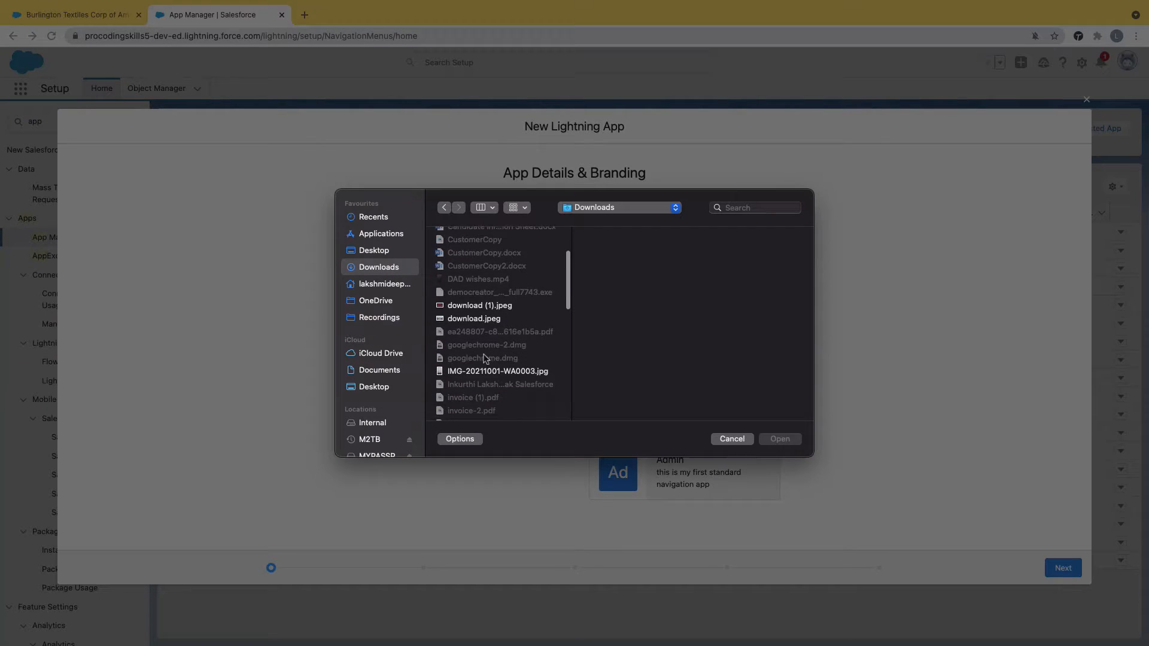
scroll(down, 3)
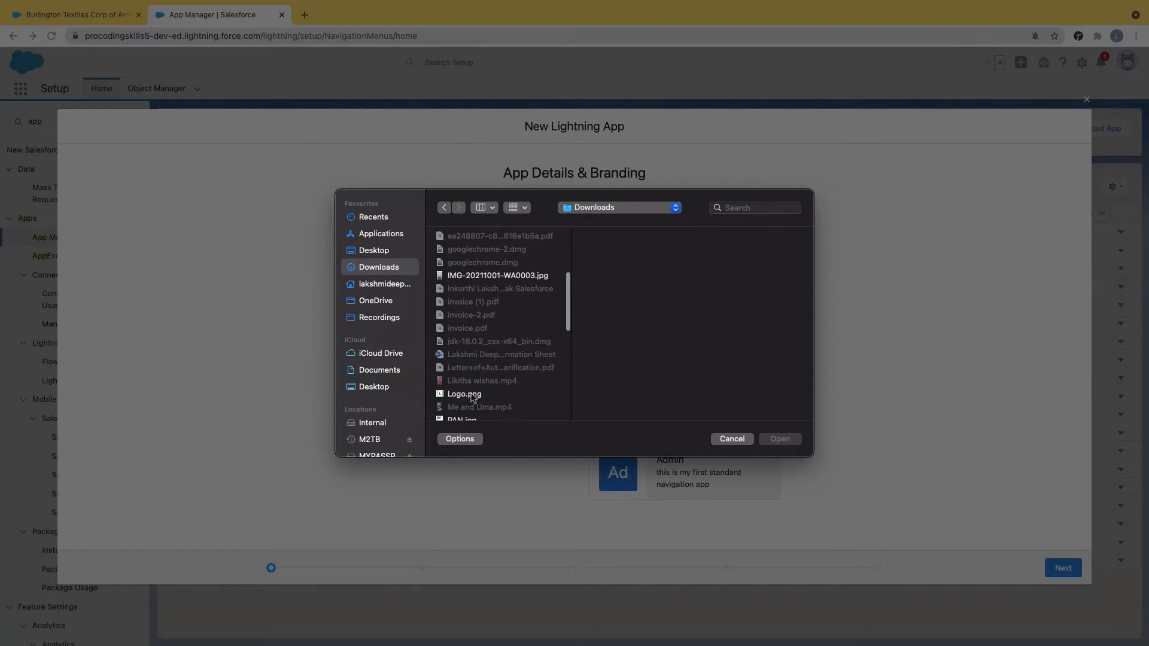
click(730, 438)
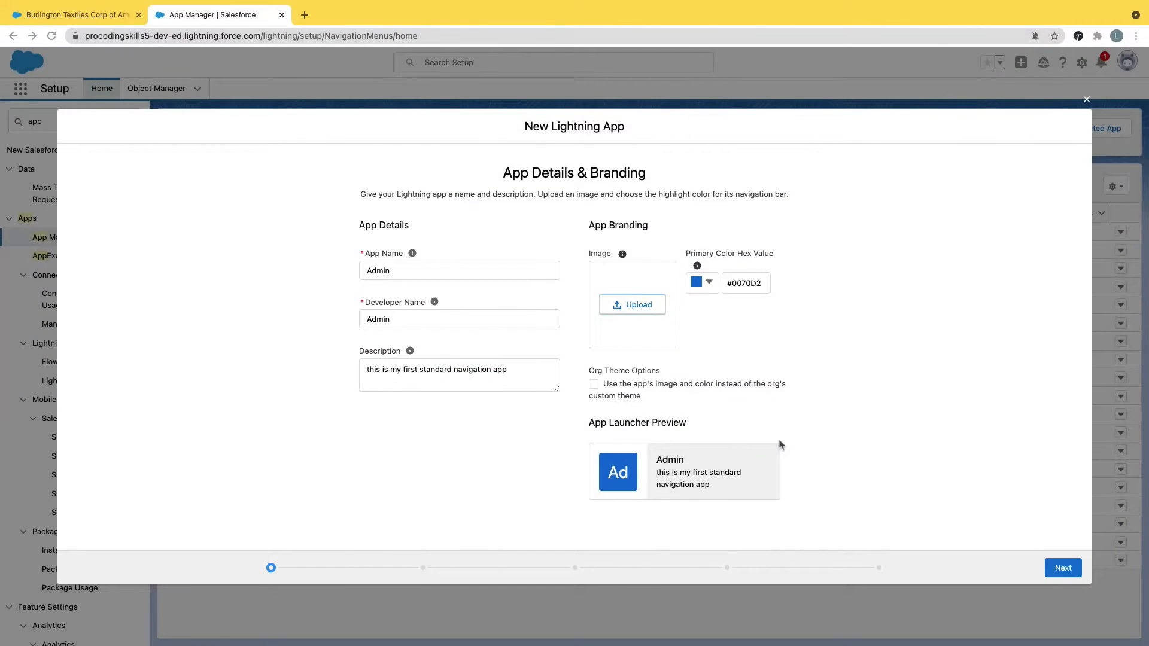
click(633, 304)
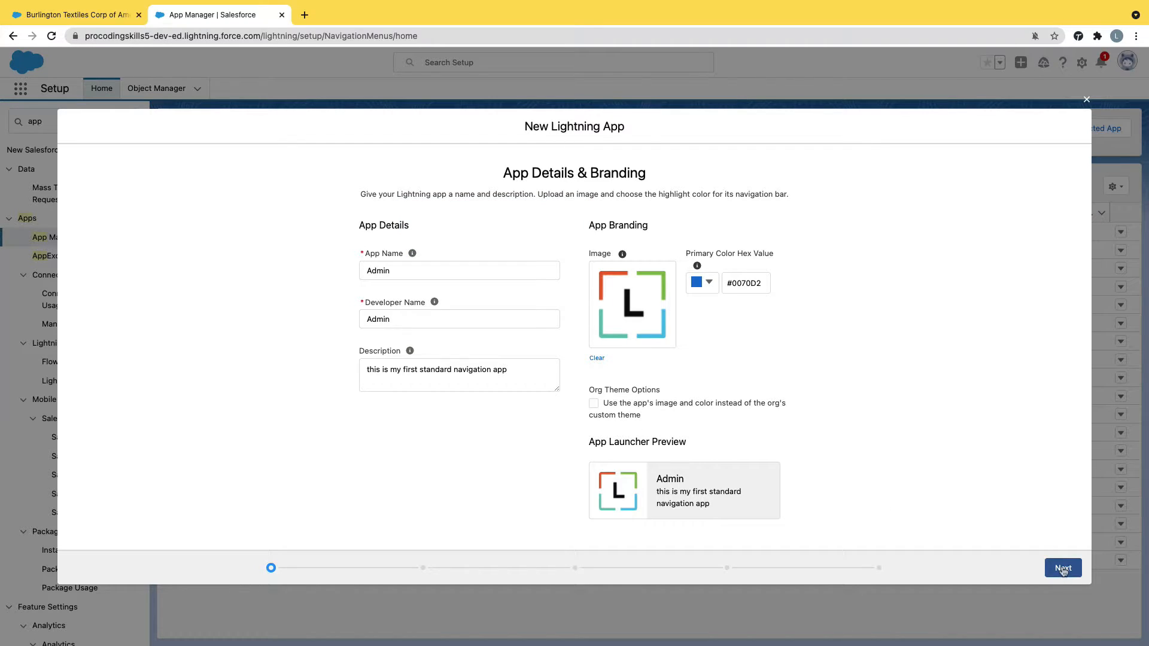
- Keep App Options at Standard navigation, desktop and phone, full Setup, and continue to Utility Items
click(1062, 568)
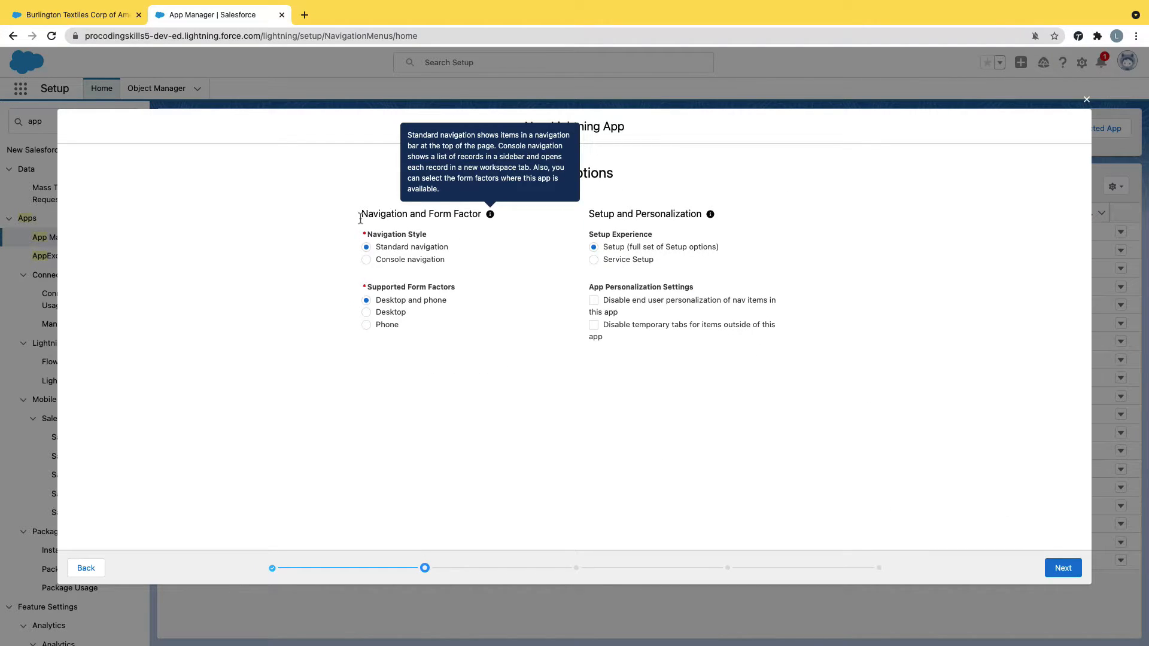
mouse_move(382, 243)
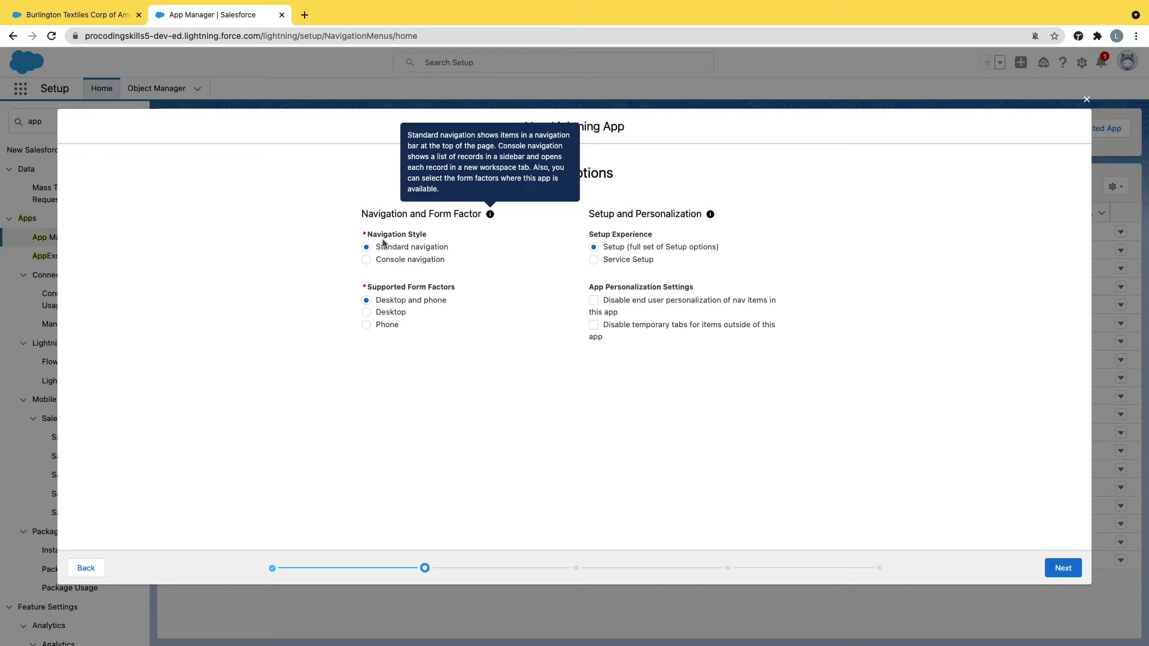
mouse_move(427, 269)
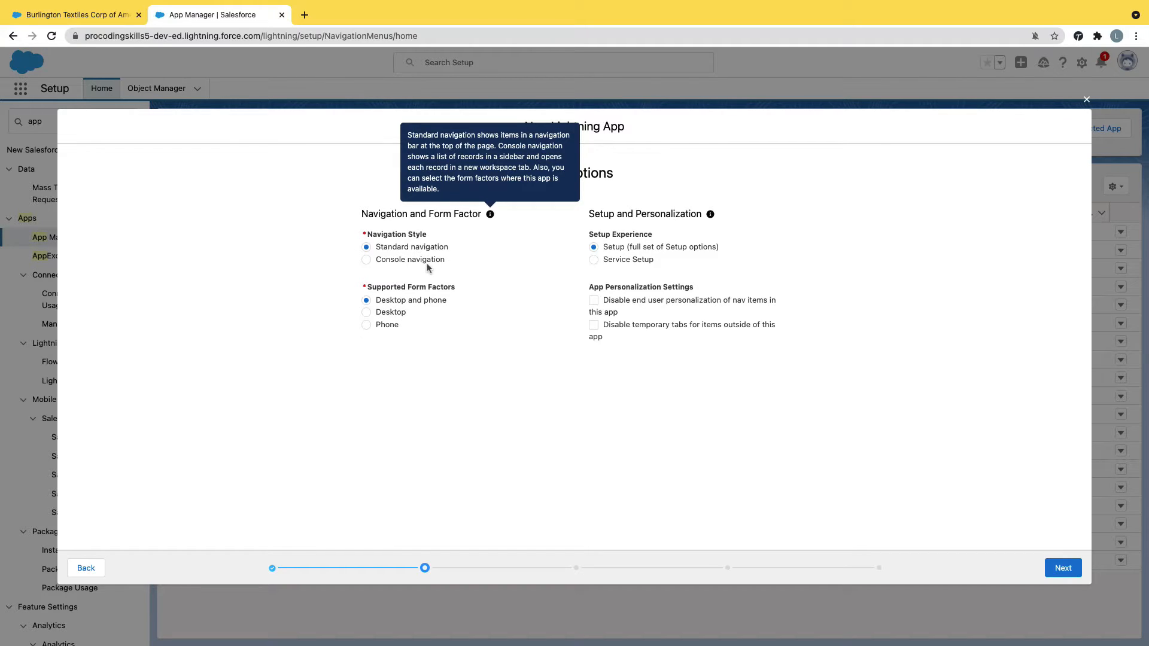
mouse_move(434, 252)
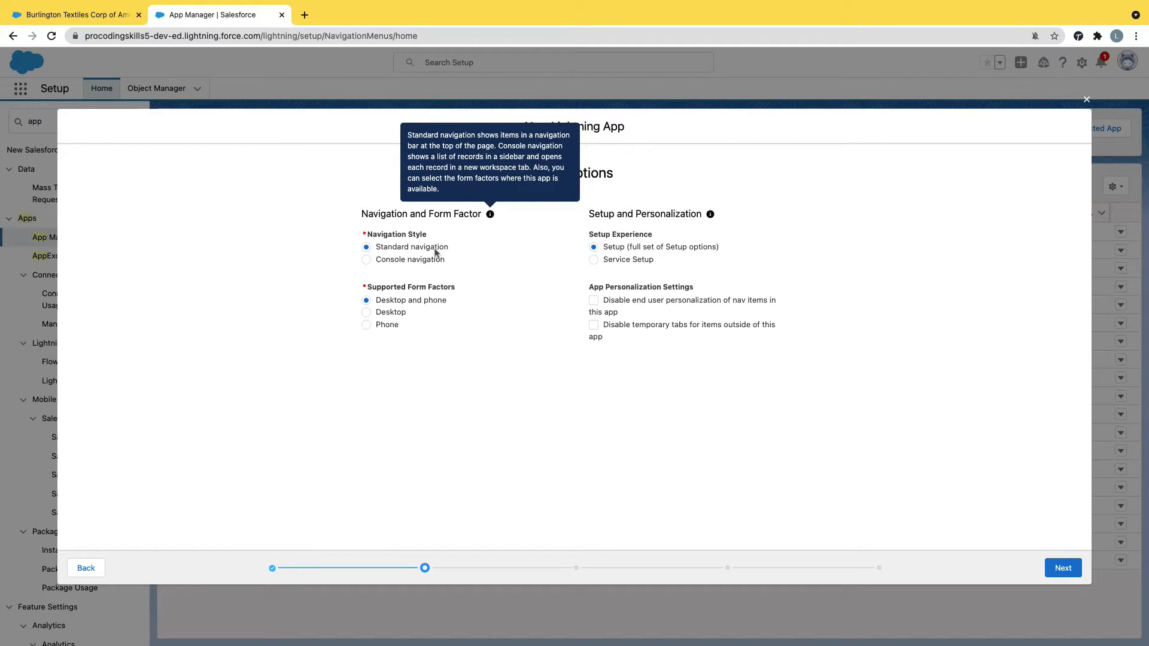
mouse_move(450, 303)
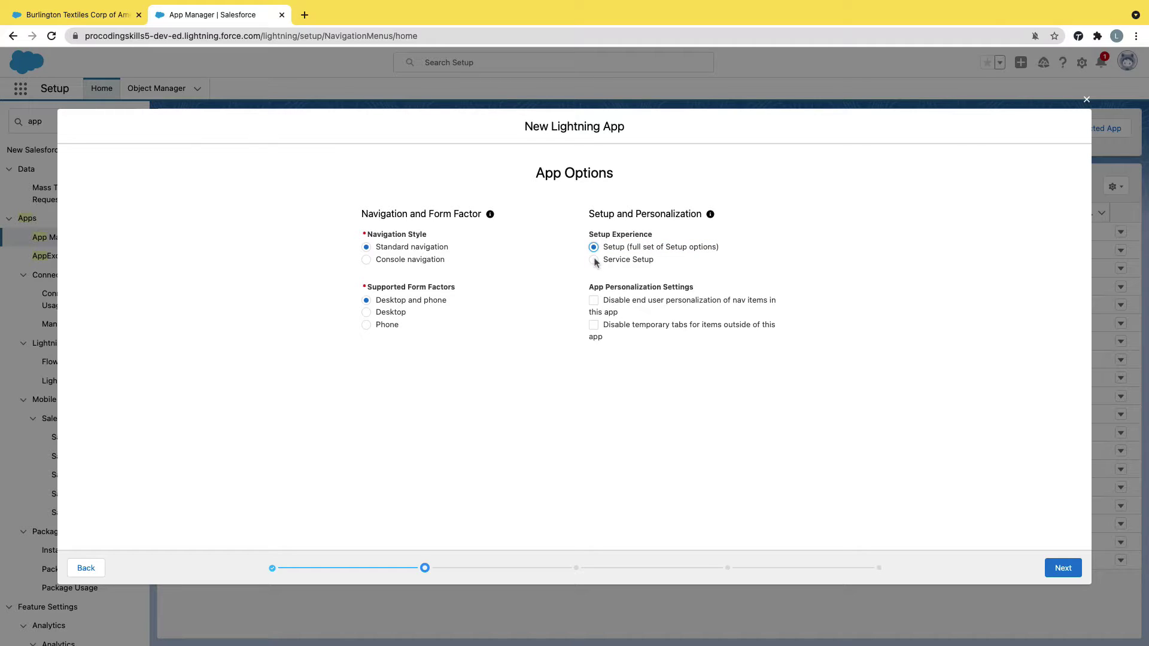
mouse_move(663, 311)
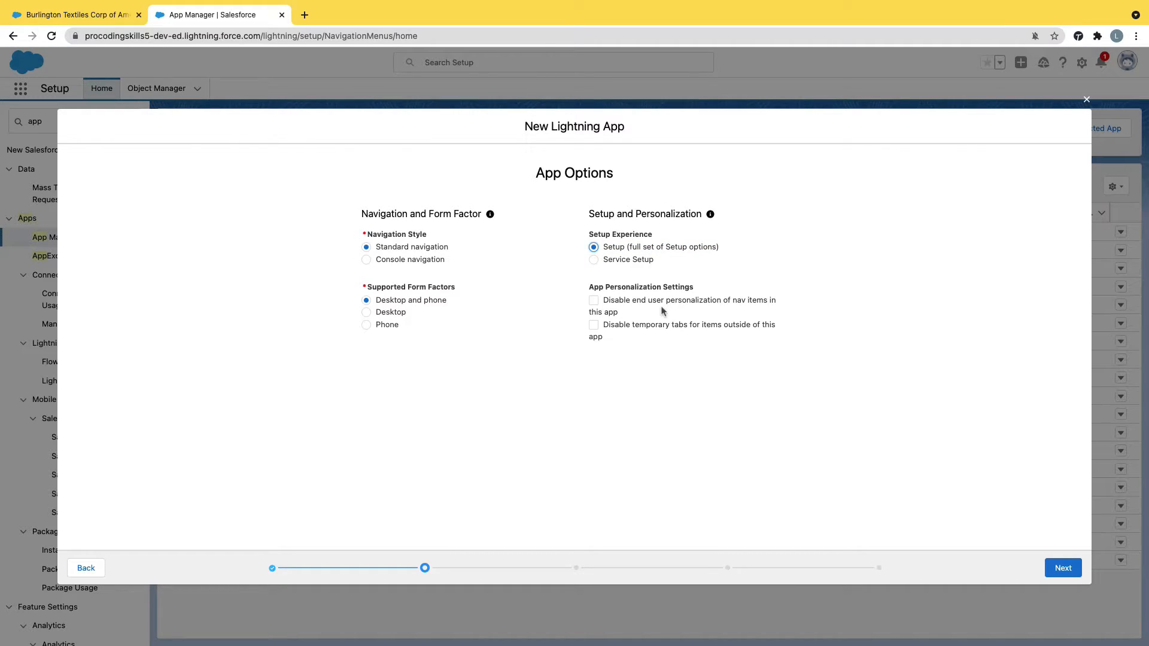
click(1062, 567)
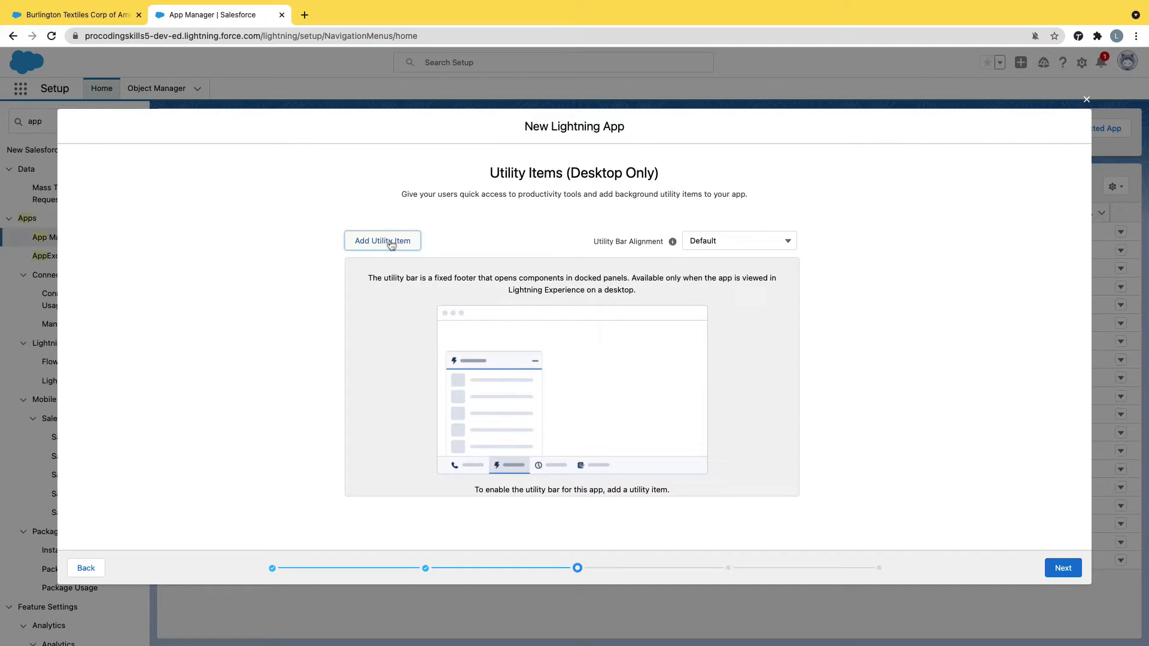
mouse_move(382, 241)
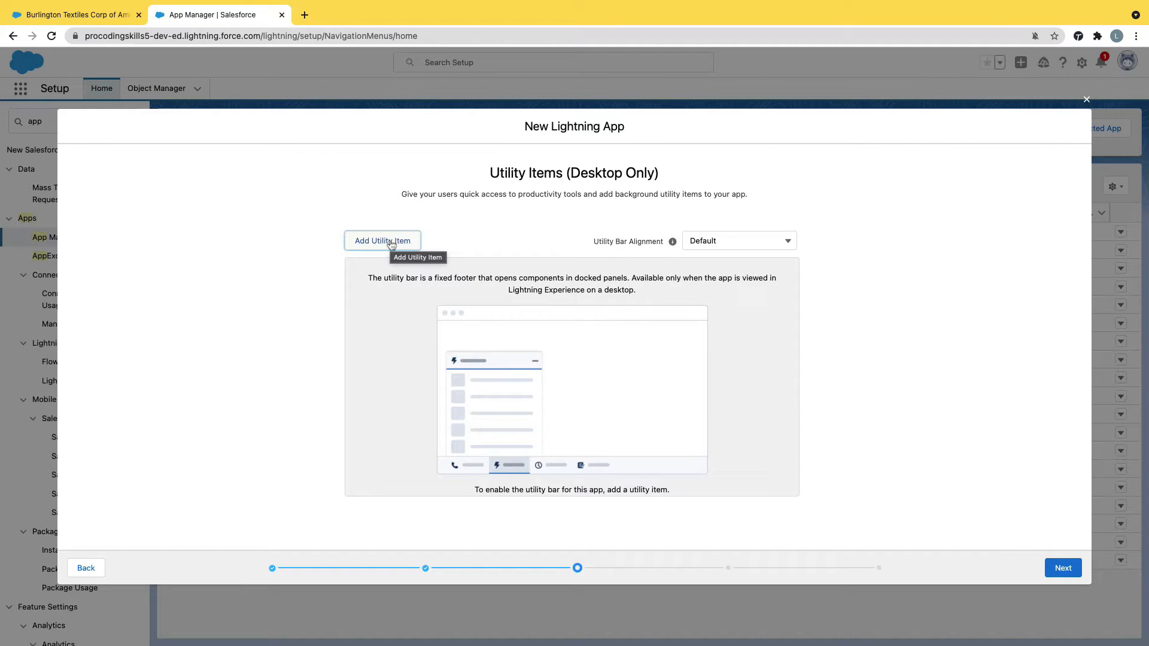
mouse_move(1075, 595)
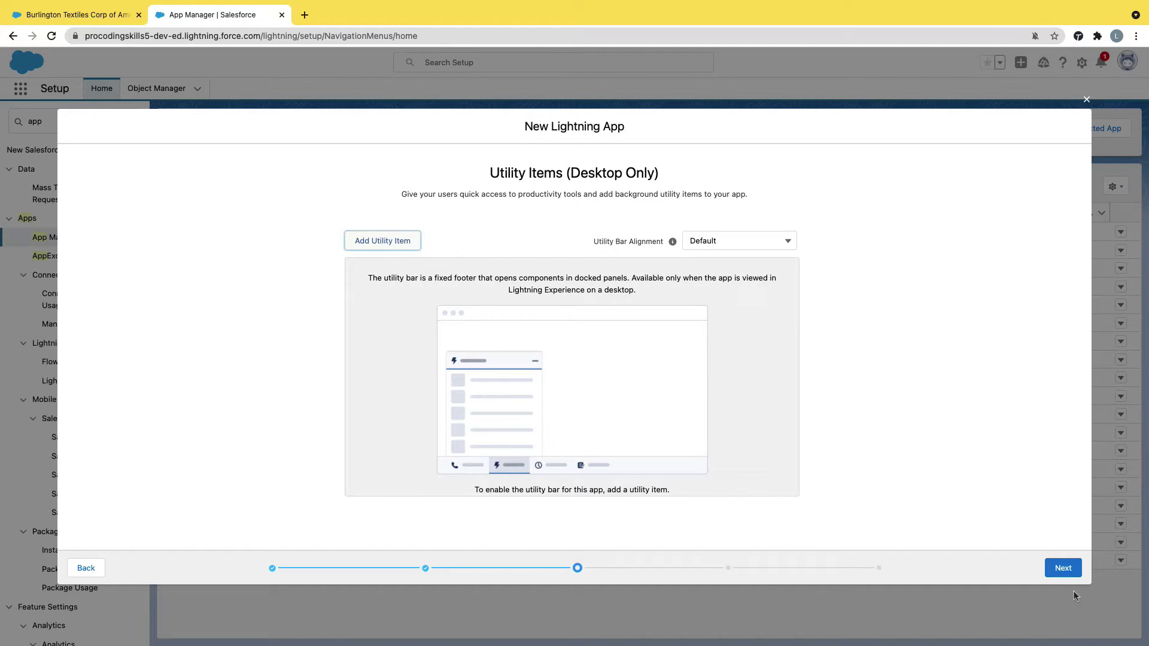
- Leave the utility bar empty with Default alignment and continue to Navigation Items
click(737, 241)
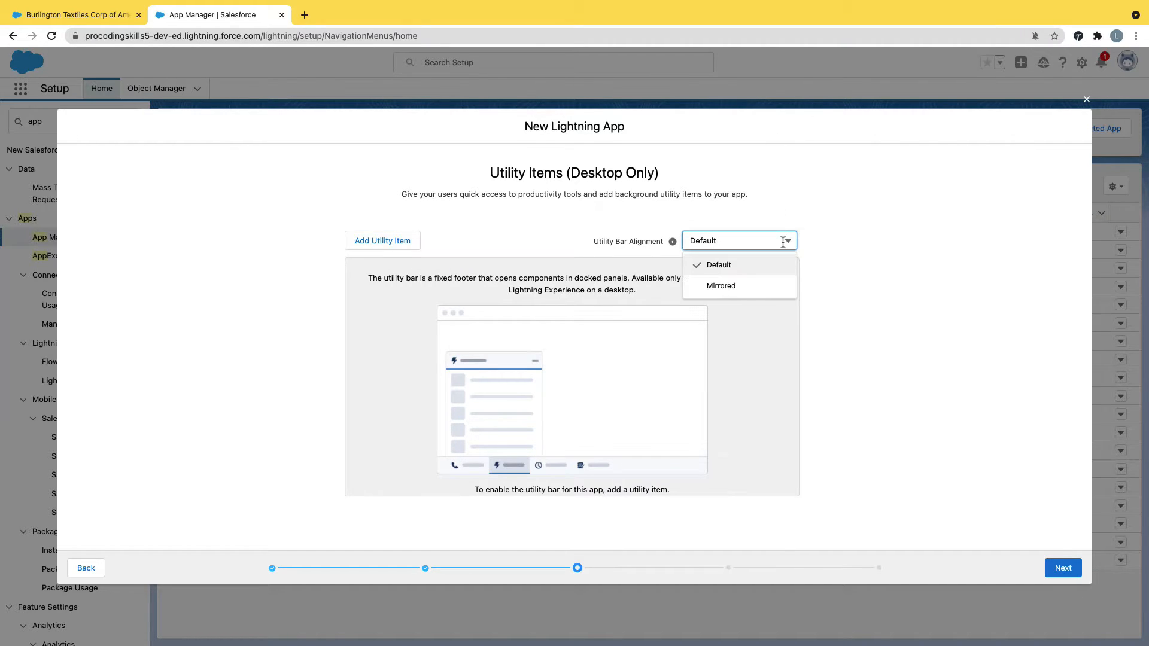
click(1063, 568)
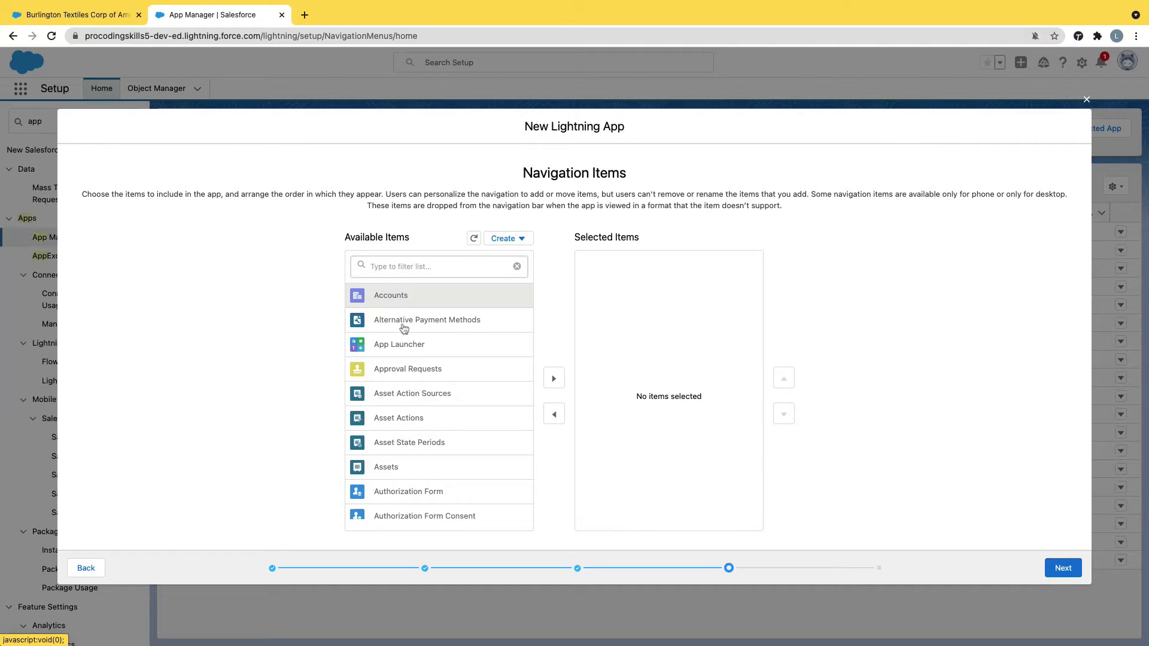
mouse_move(404, 299)
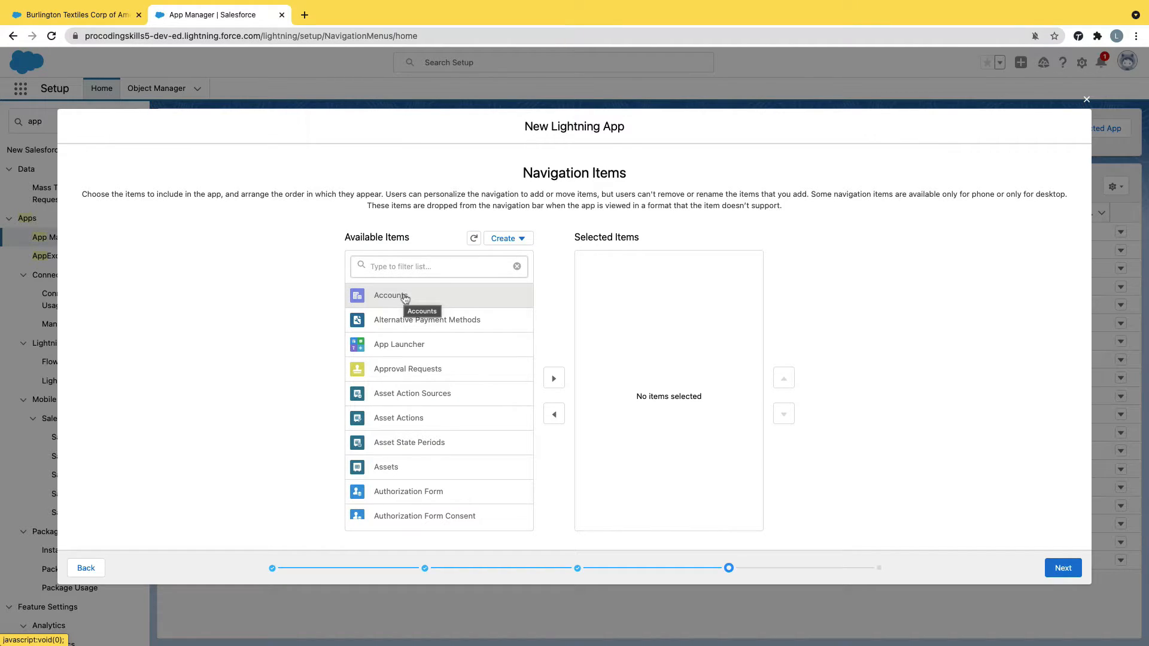
- Add Accounts, Contacts, Opportunities, Leads and Orders to the app's navigation items
click(553, 378)
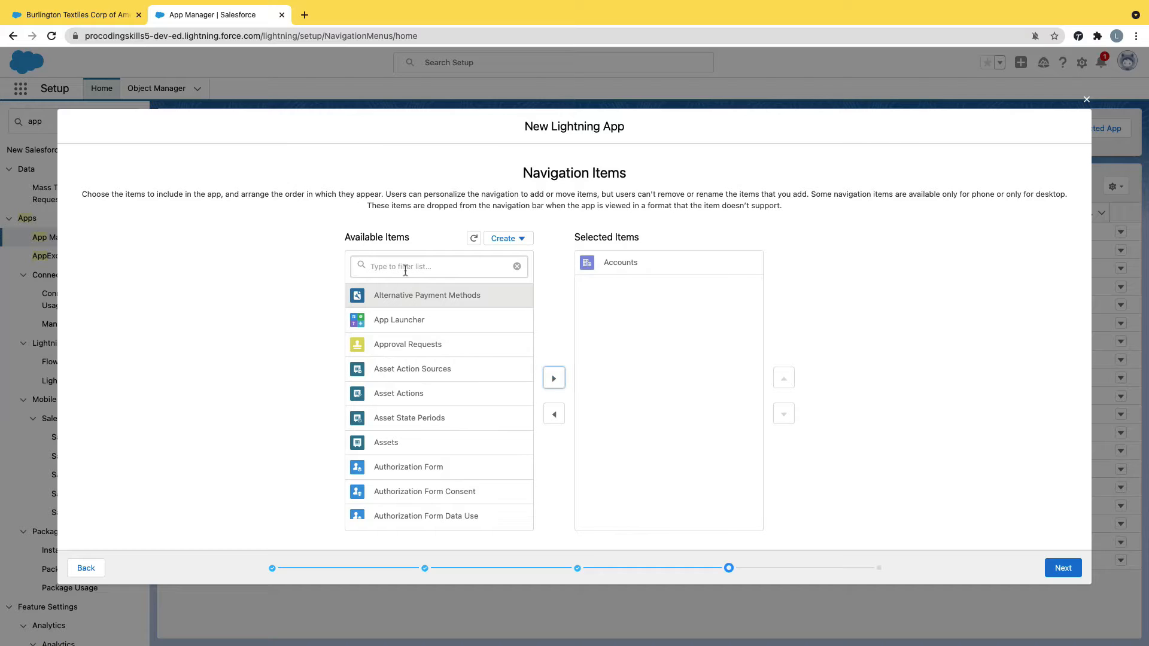
click(438, 265)
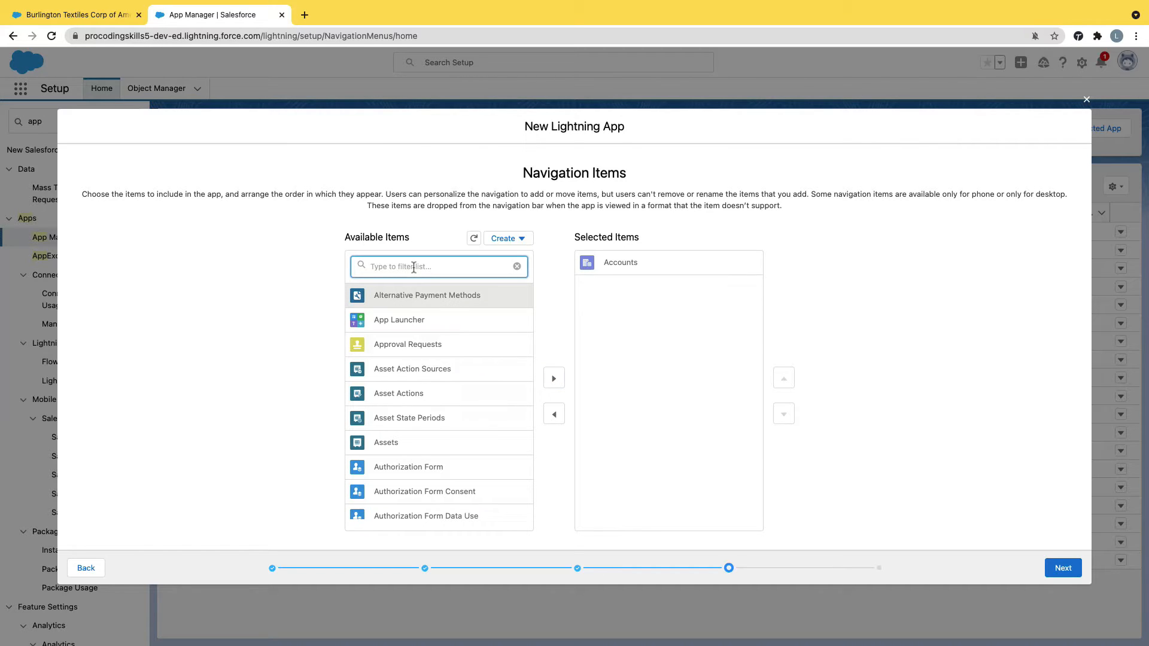
text(contact)
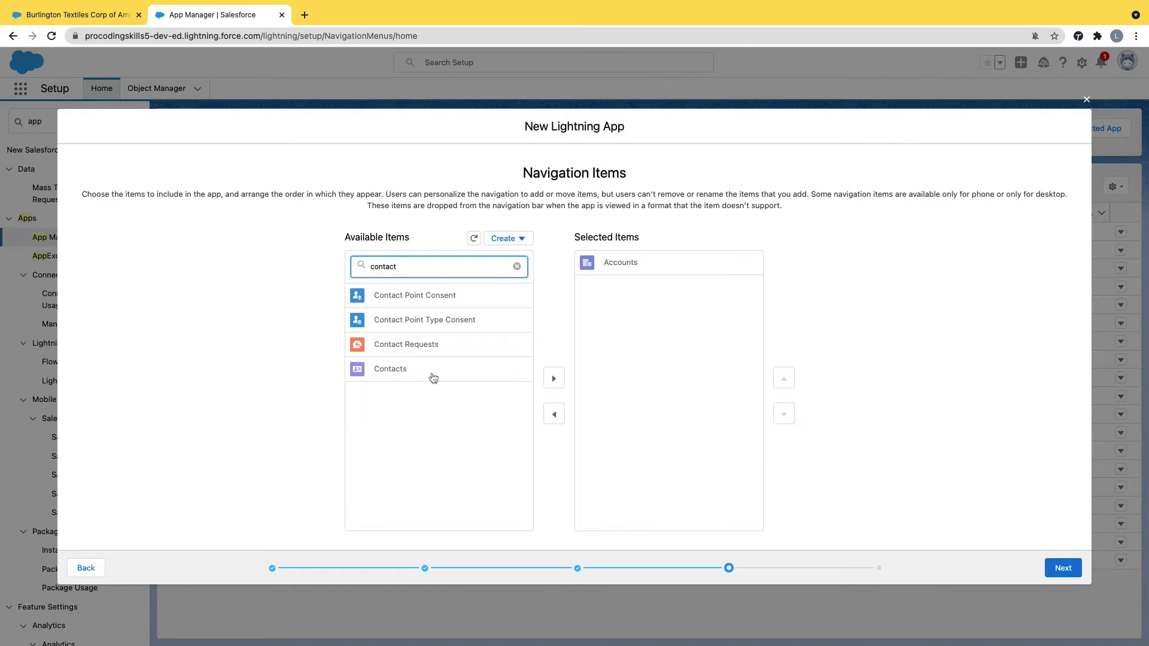
double_click(390, 368)
text(oppo)
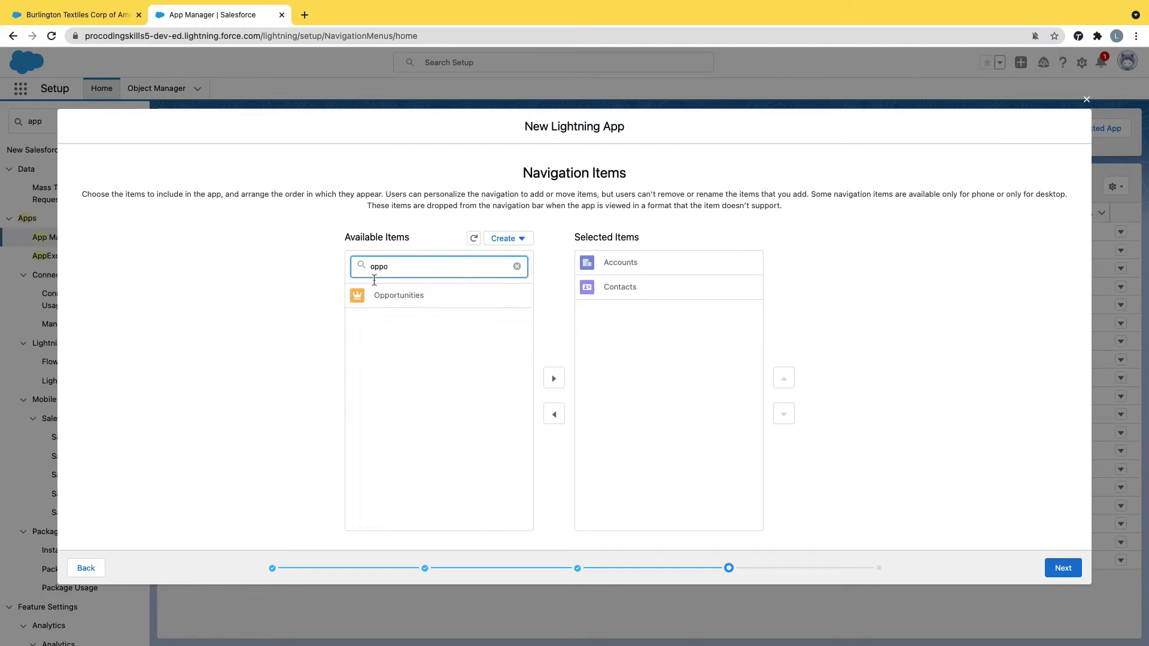
click(553, 377)
text(lead)
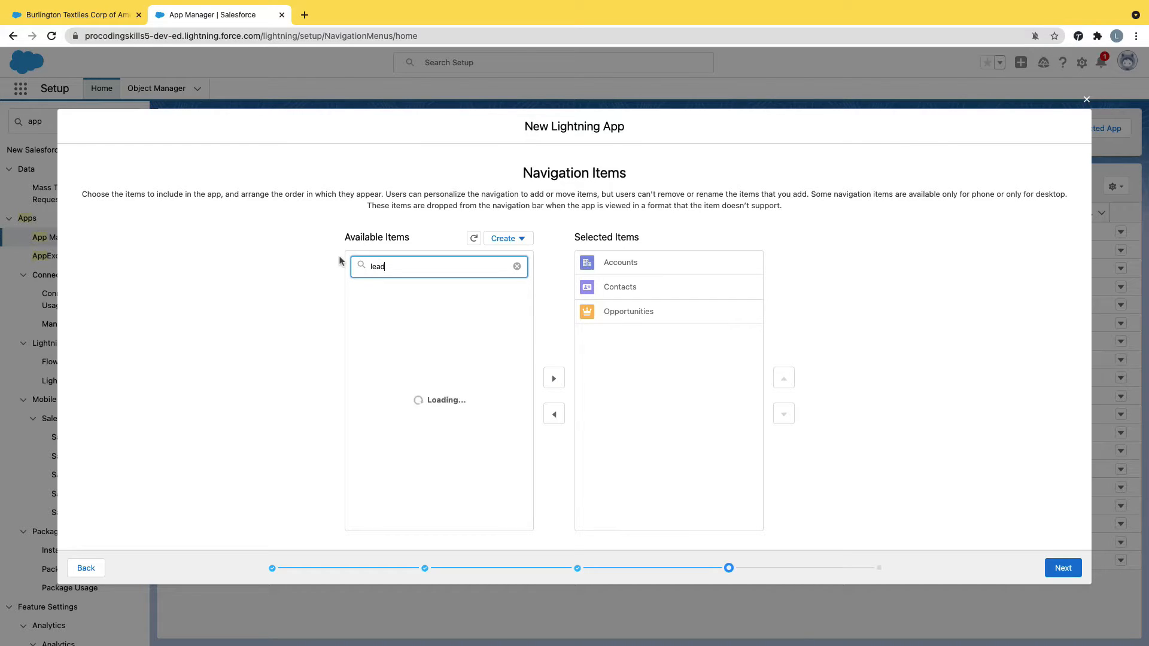
click(553, 378)
text(orde)
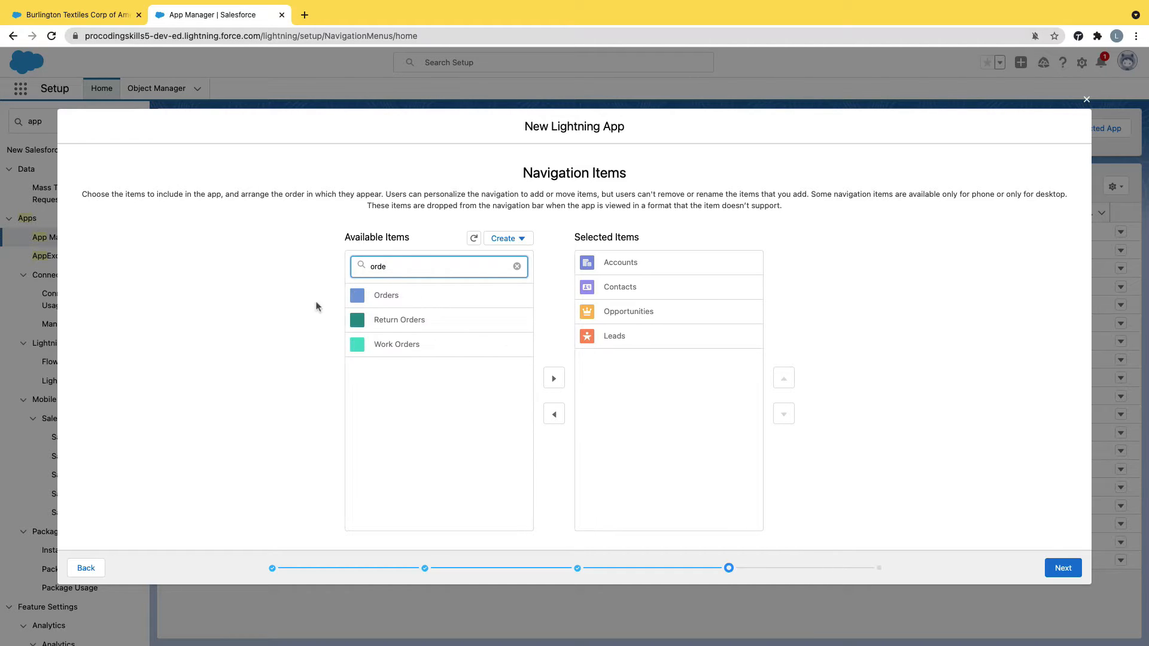
click(554, 378)
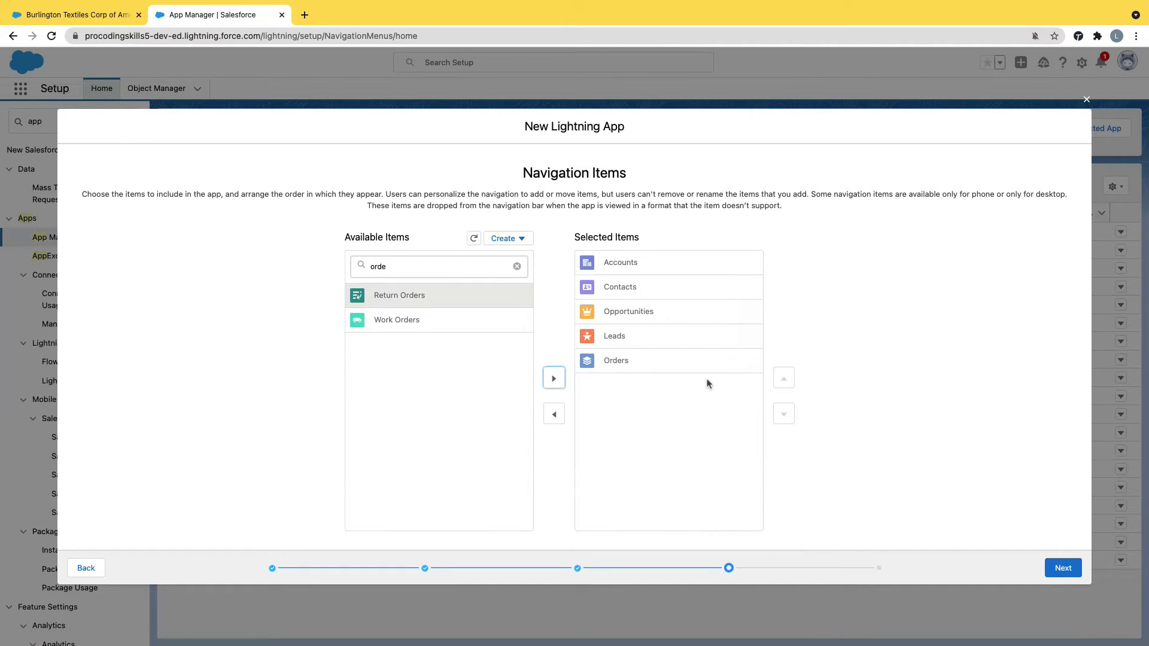
mouse_move(636, 288)
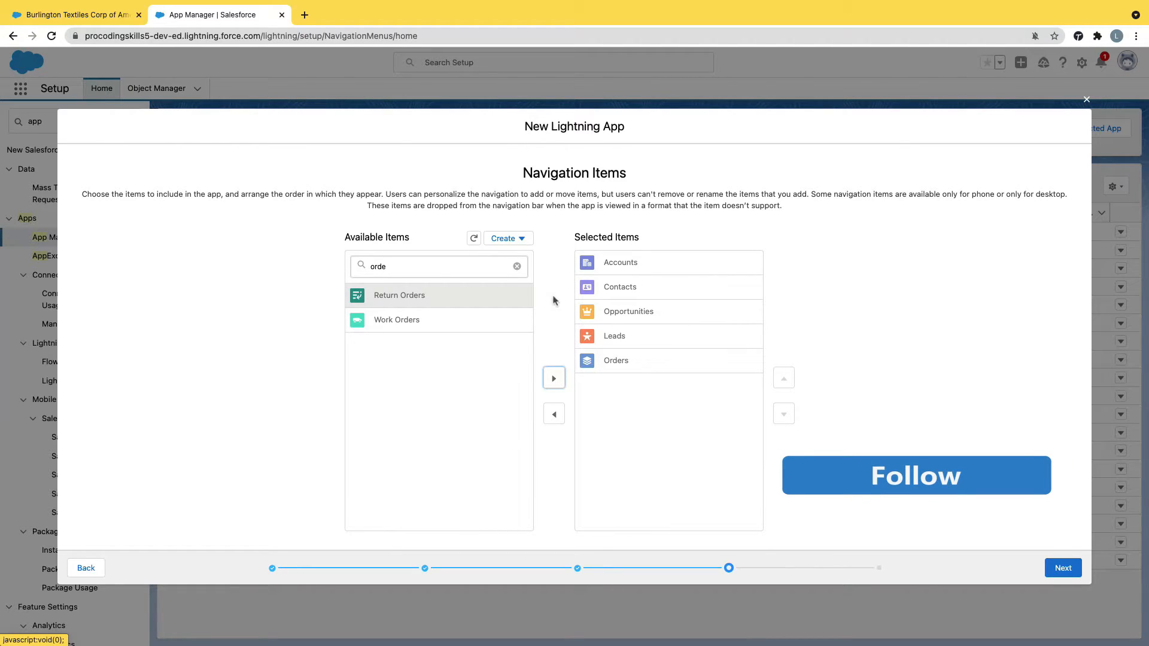
- Add Home, move it to the top of the navigation order, and continue to User Profiles
click(517, 266)
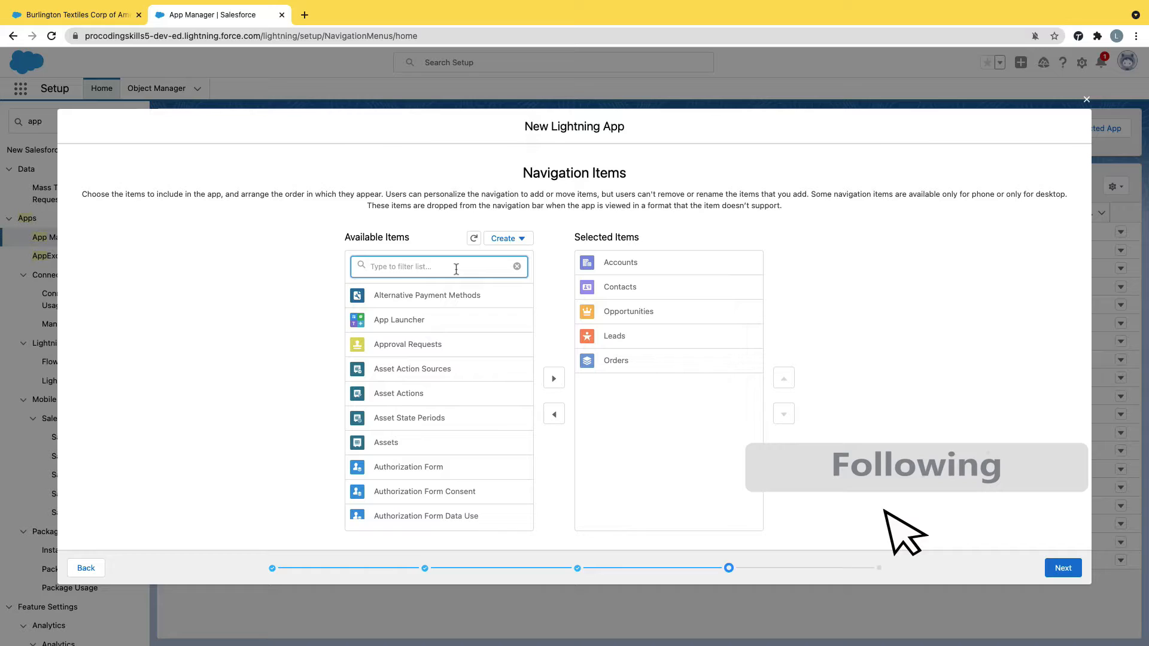
text(Home)
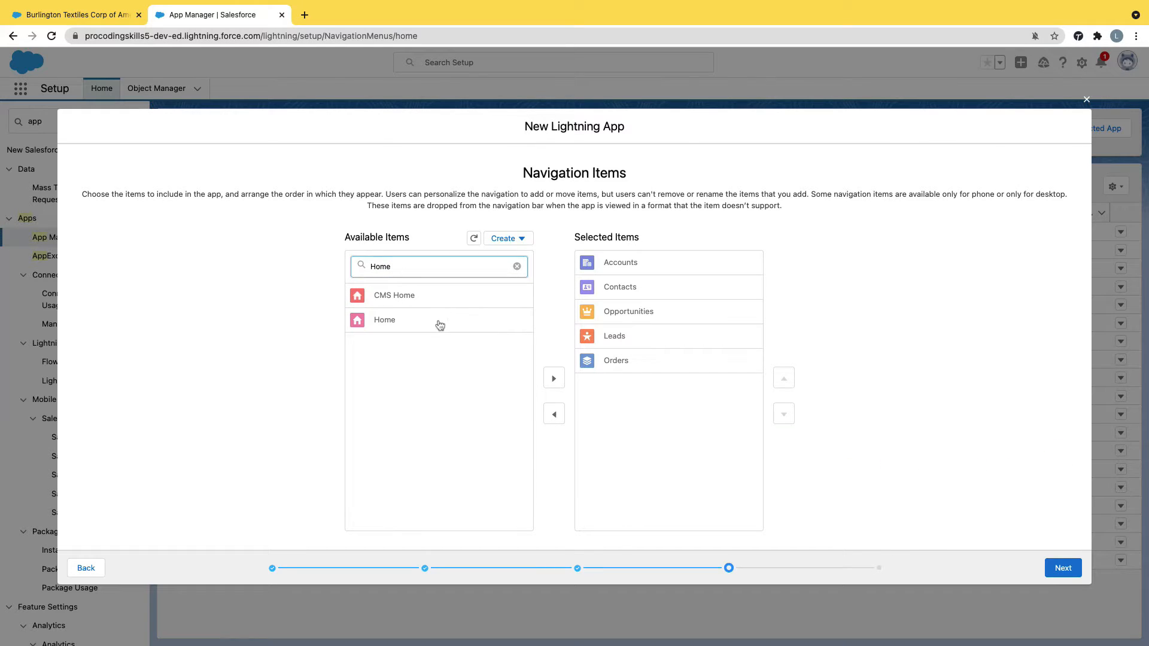
click(553, 379)
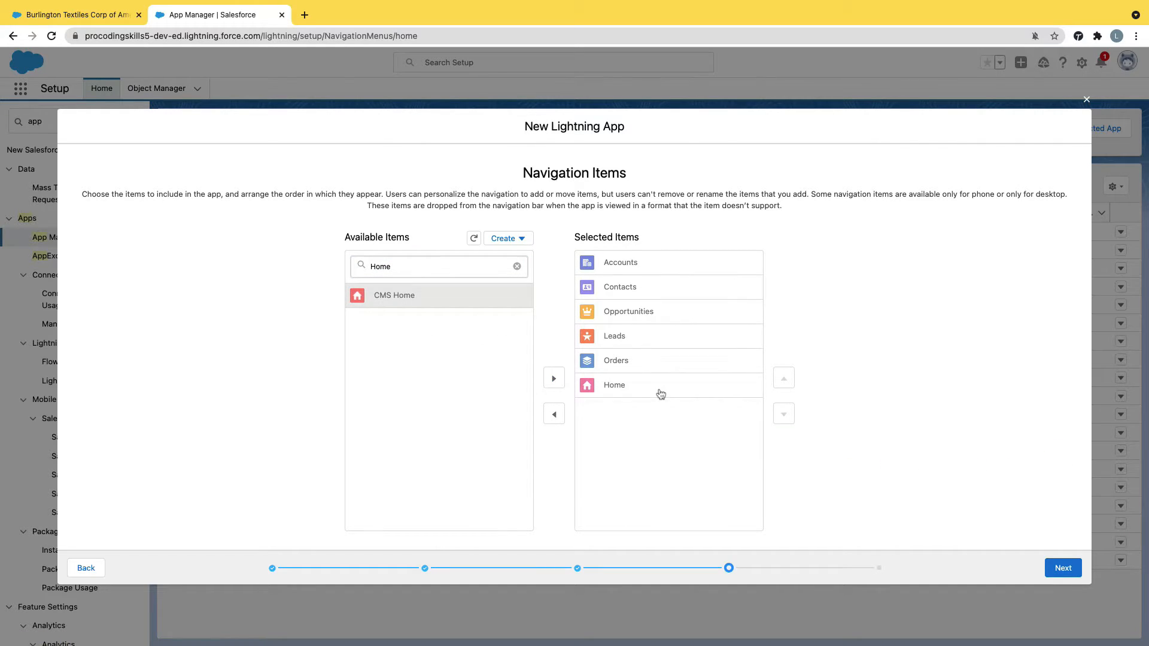
click(784, 378)
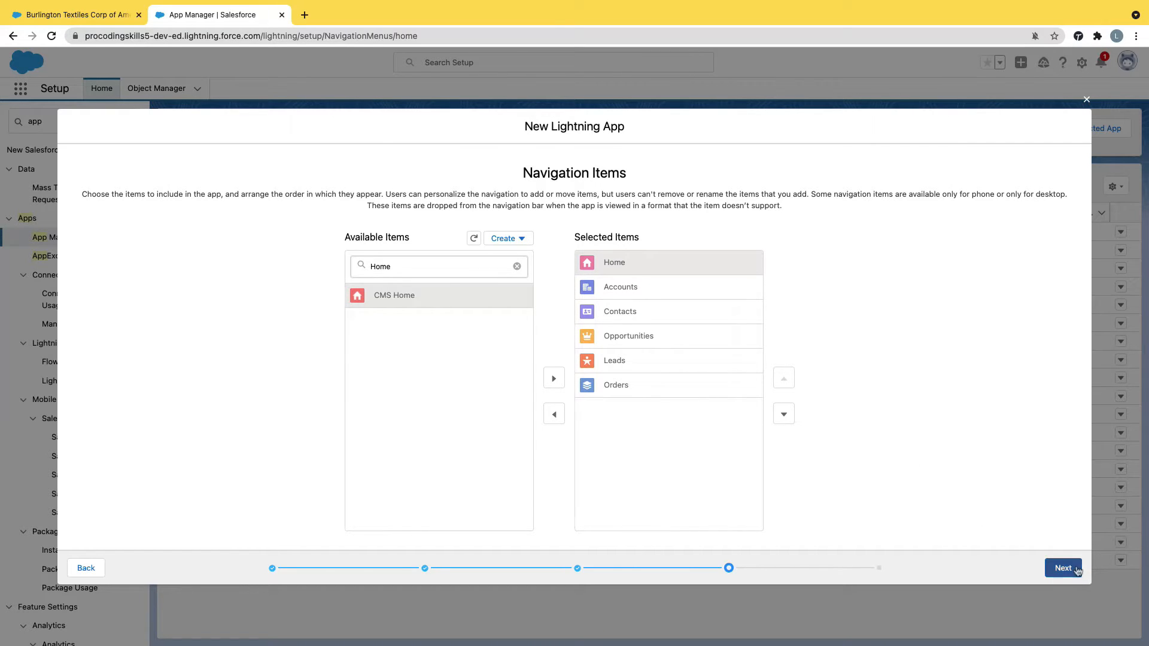
click(1064, 568)
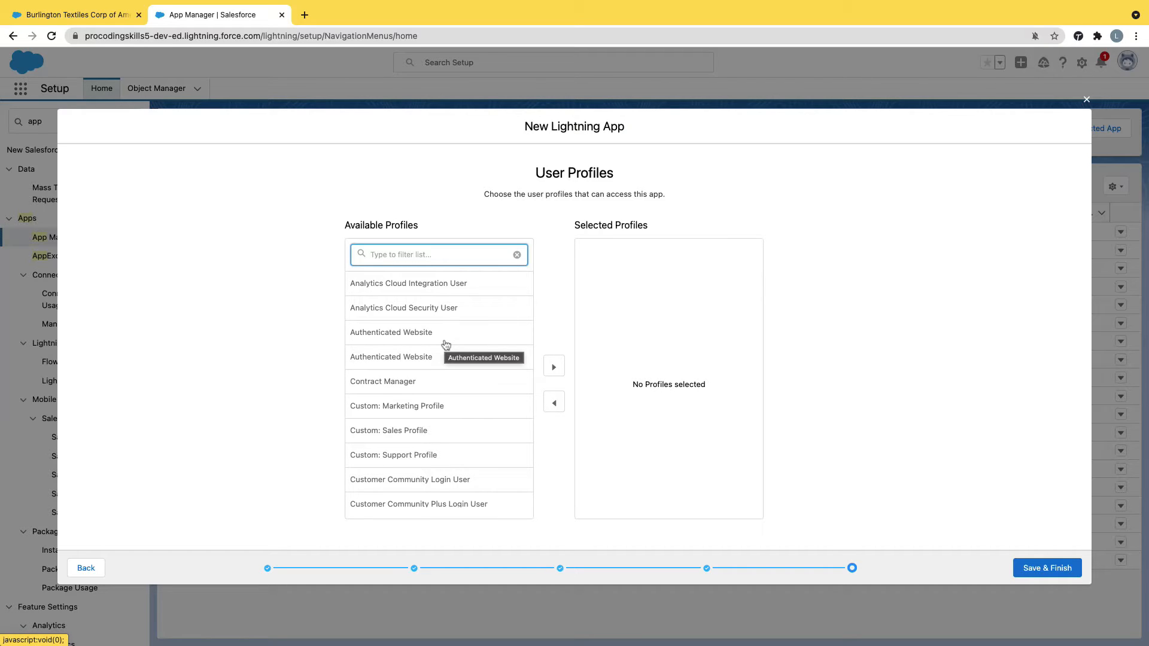
mouse_move(445, 365)
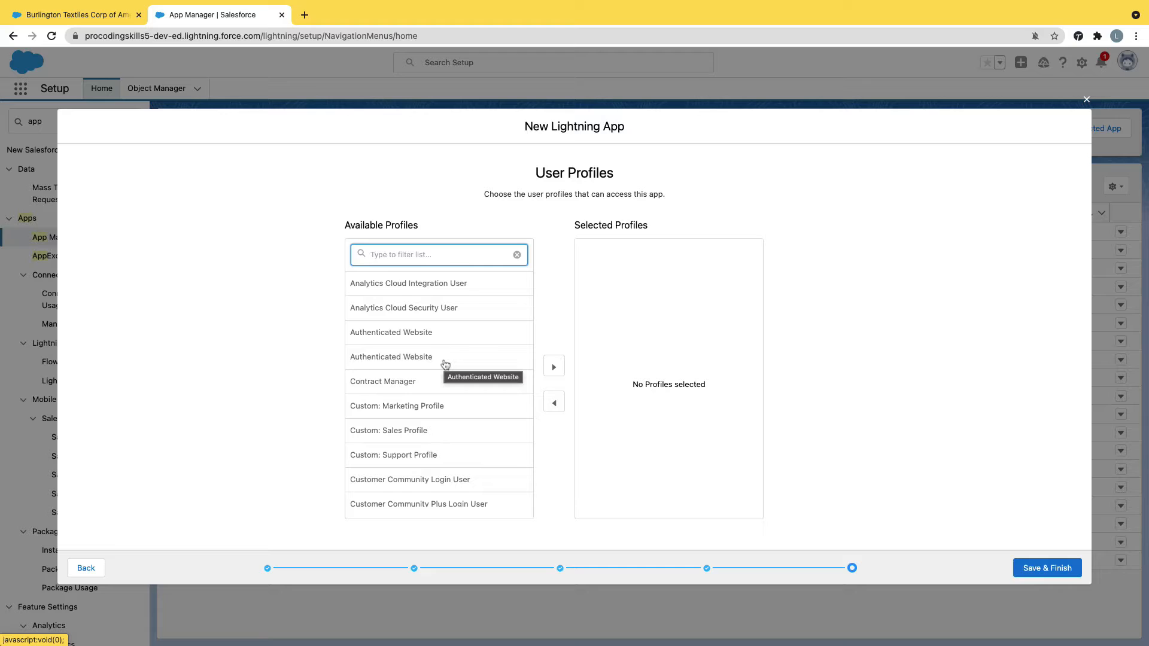
- Assign the System Administrator profile to the app and Save & Finish
text(s)
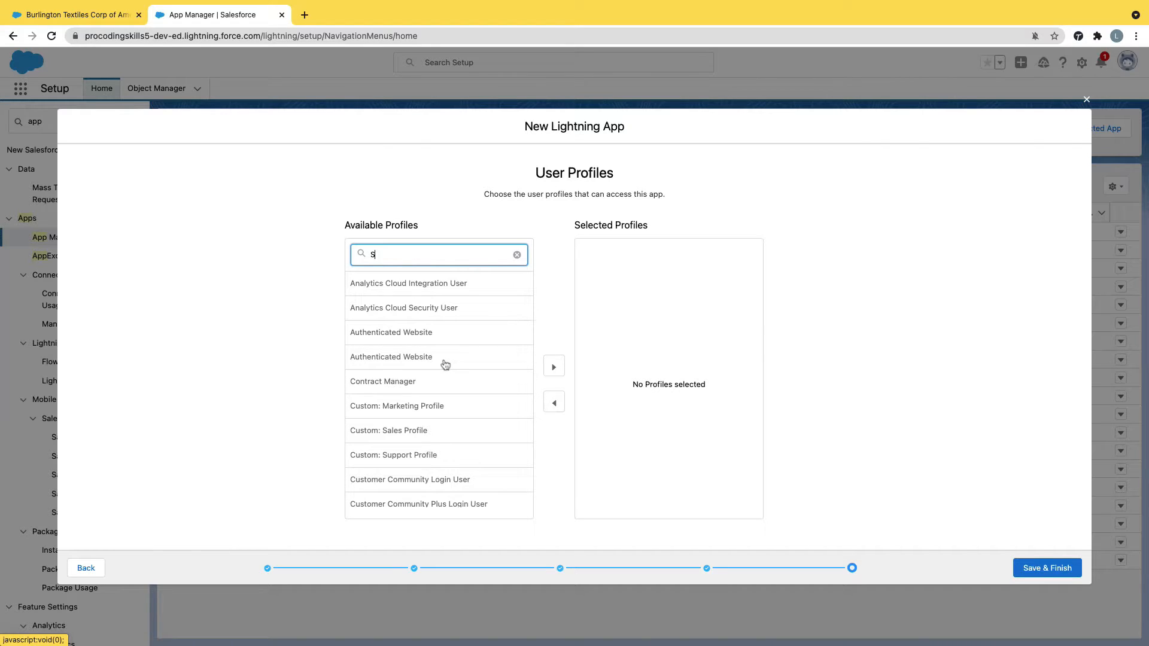
text(yste)
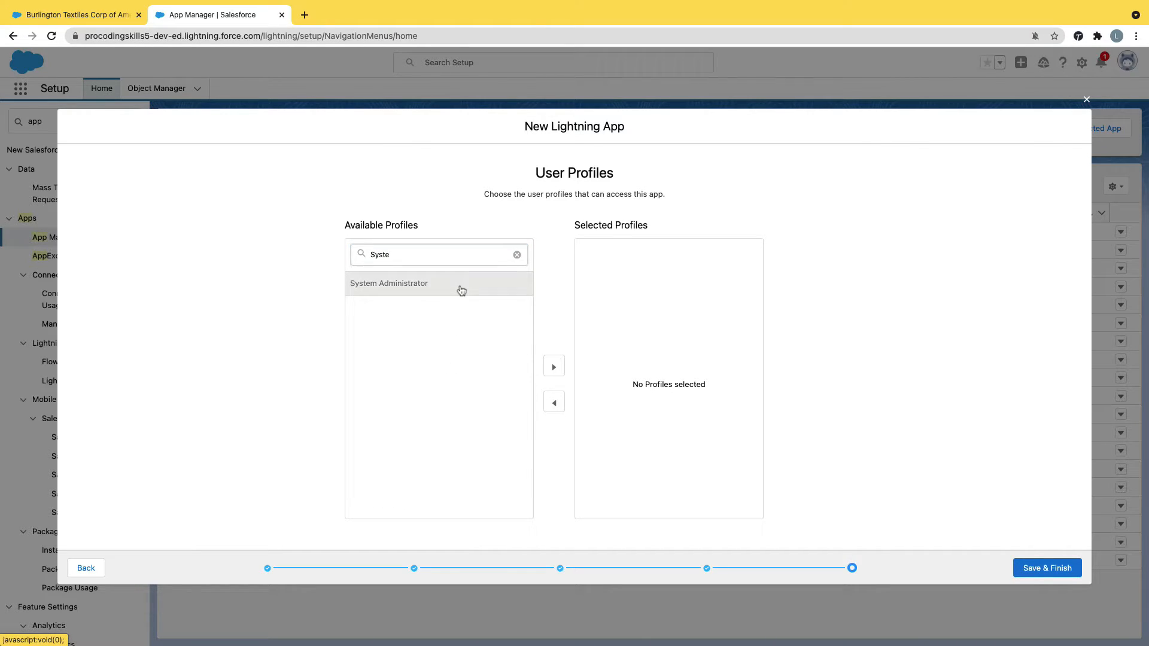
mouse_move(555, 366)
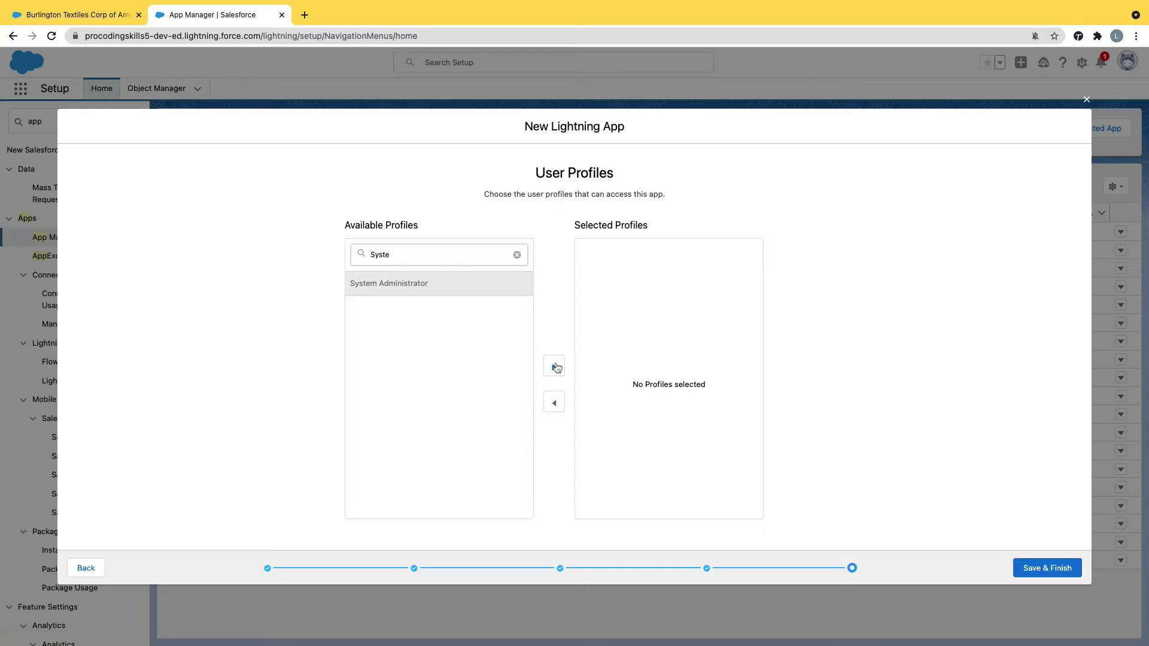
click(554, 367)
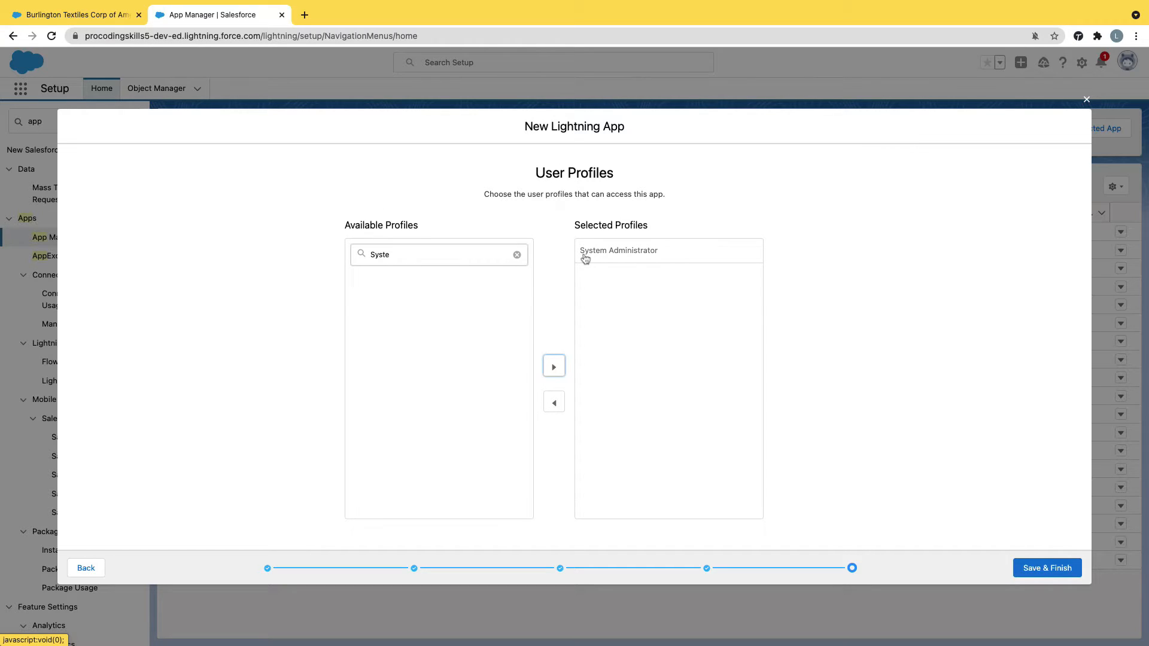
mouse_move(619, 250)
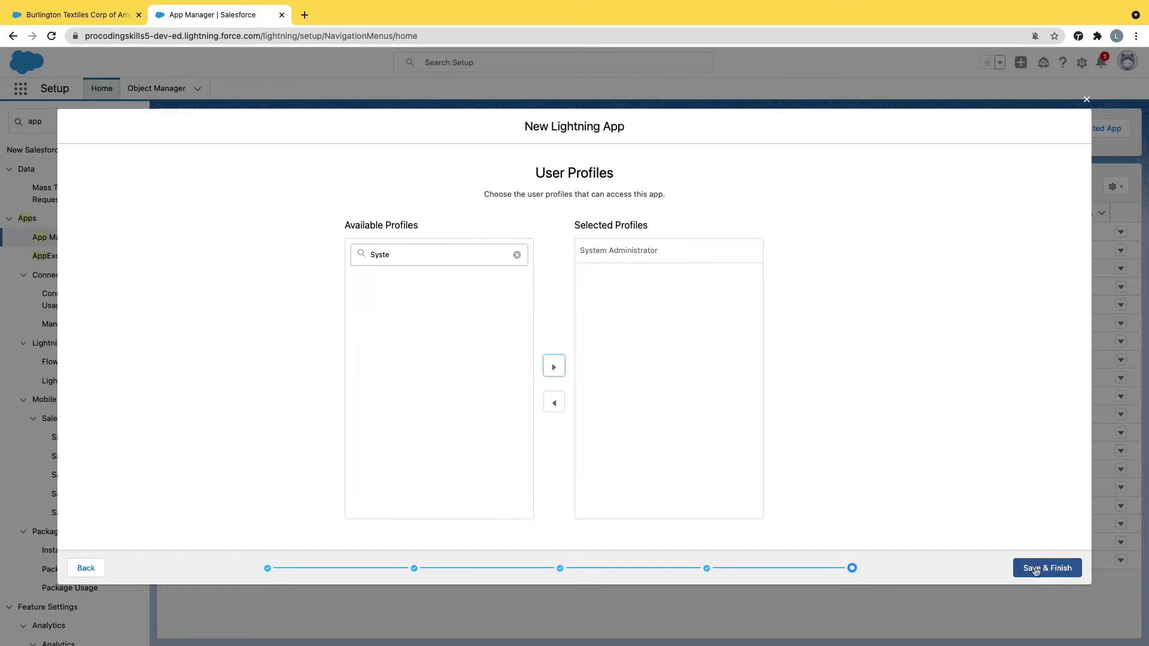
click(1047, 568)
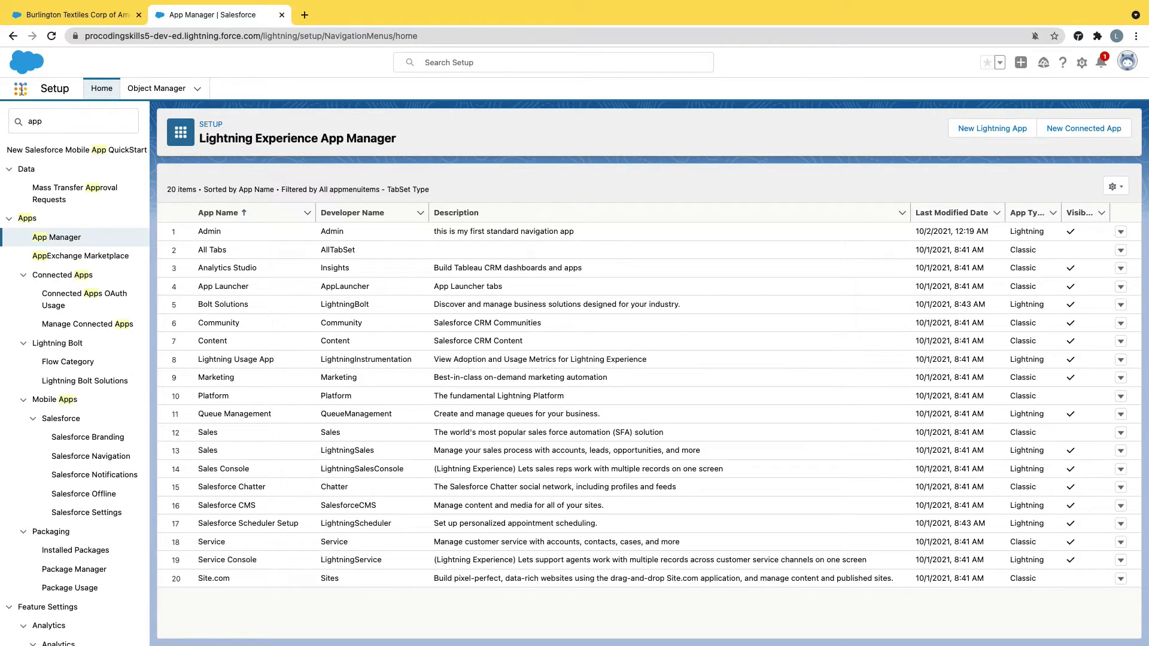
- Search the App Launcher for 'admin' and launch the Admin app
click(20, 88)
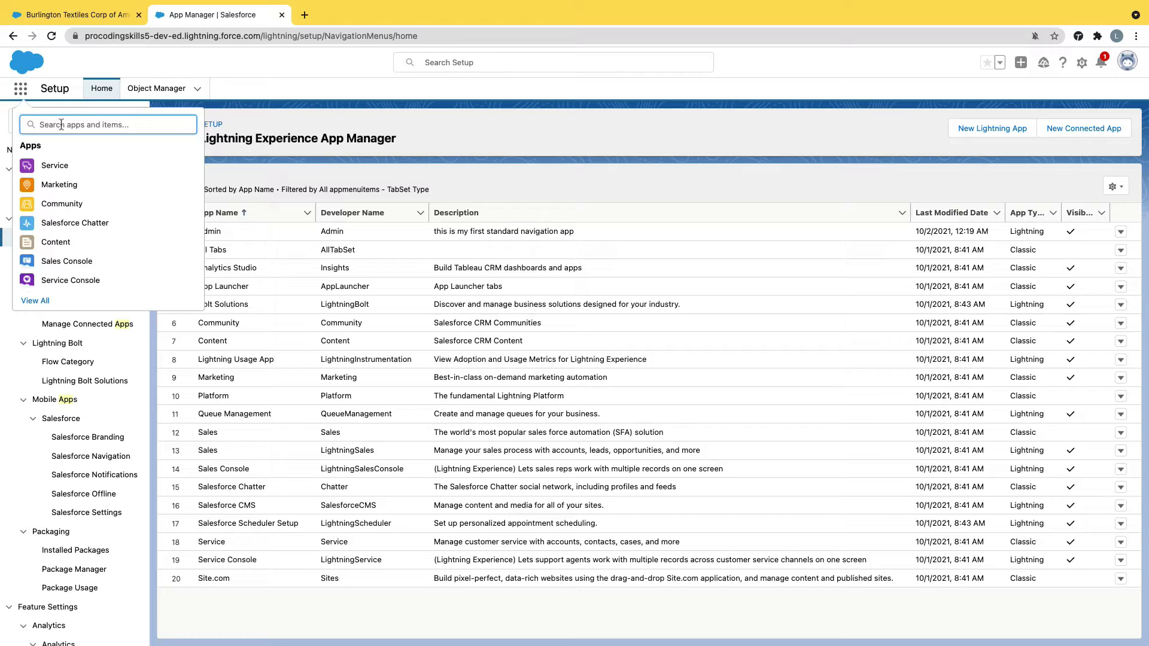
text(admin)
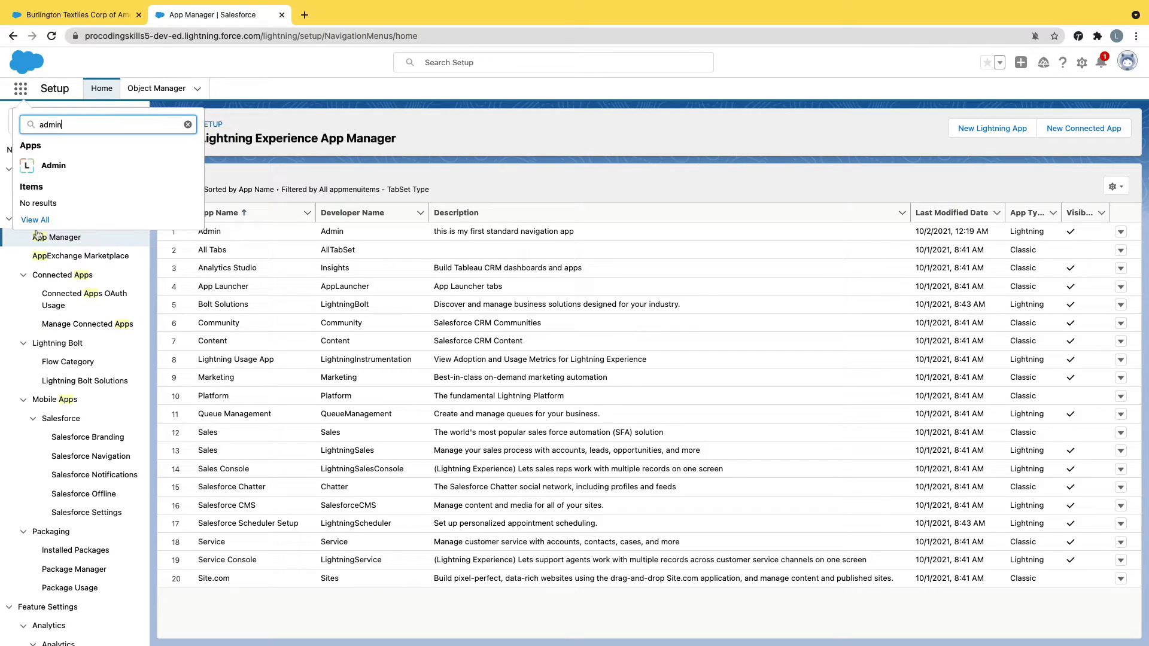
click(21, 88)
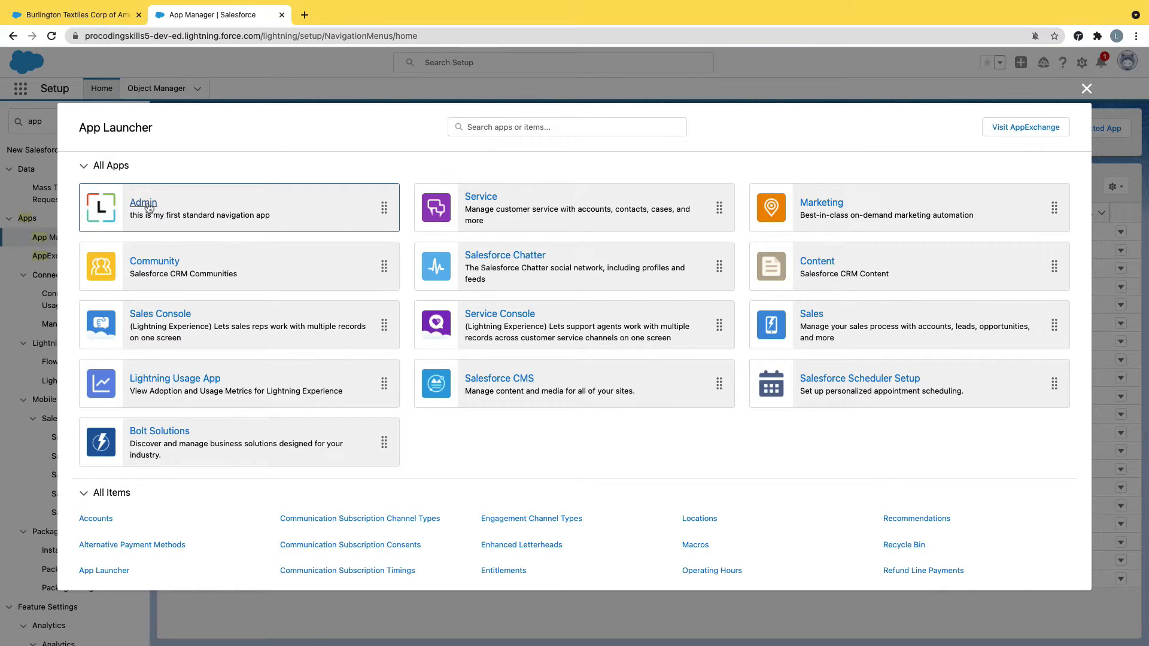
click(143, 203)
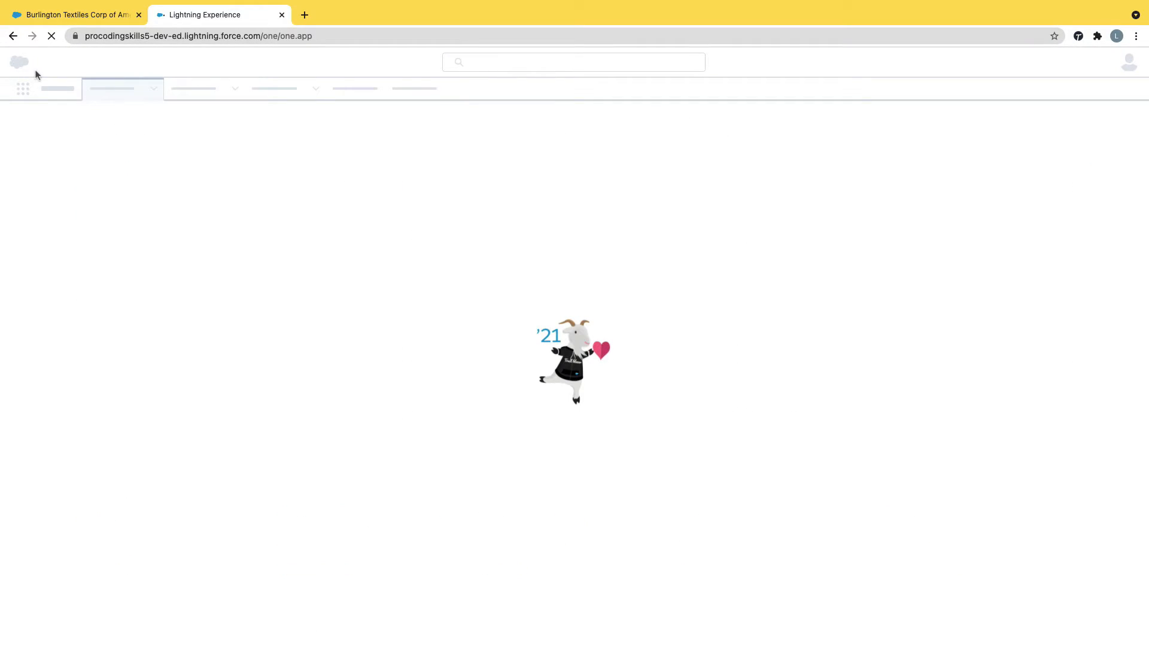
mouse_move(61, 99)
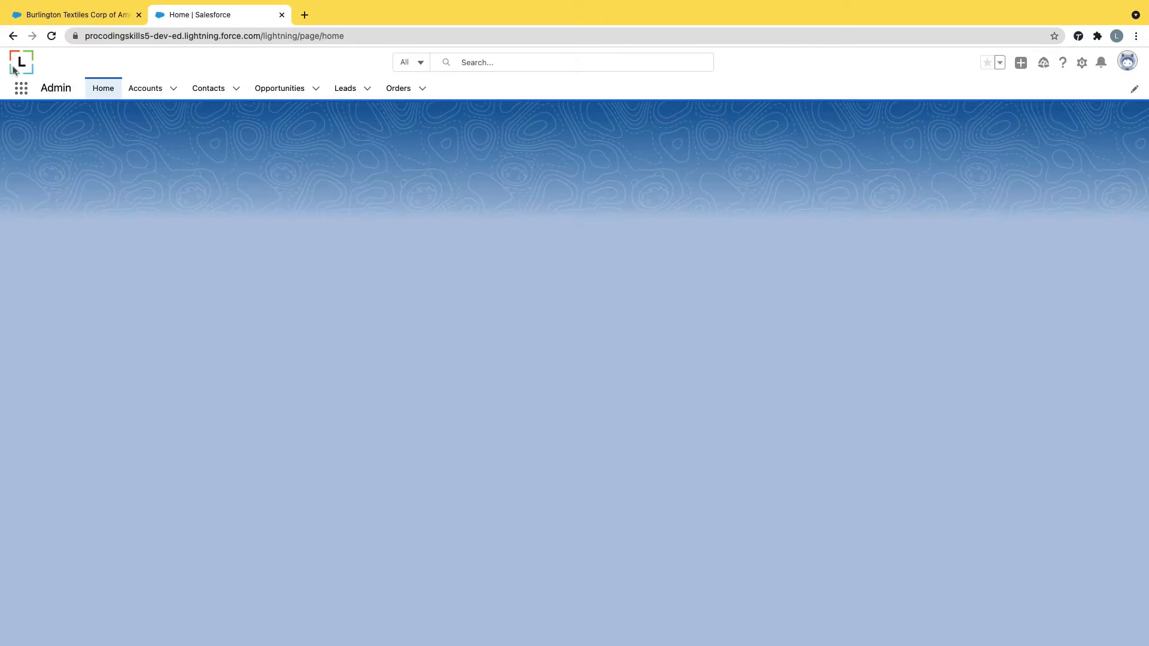
- Show the Accounts list in the Admin app, then head to Setup from the gear icon
click(145, 88)
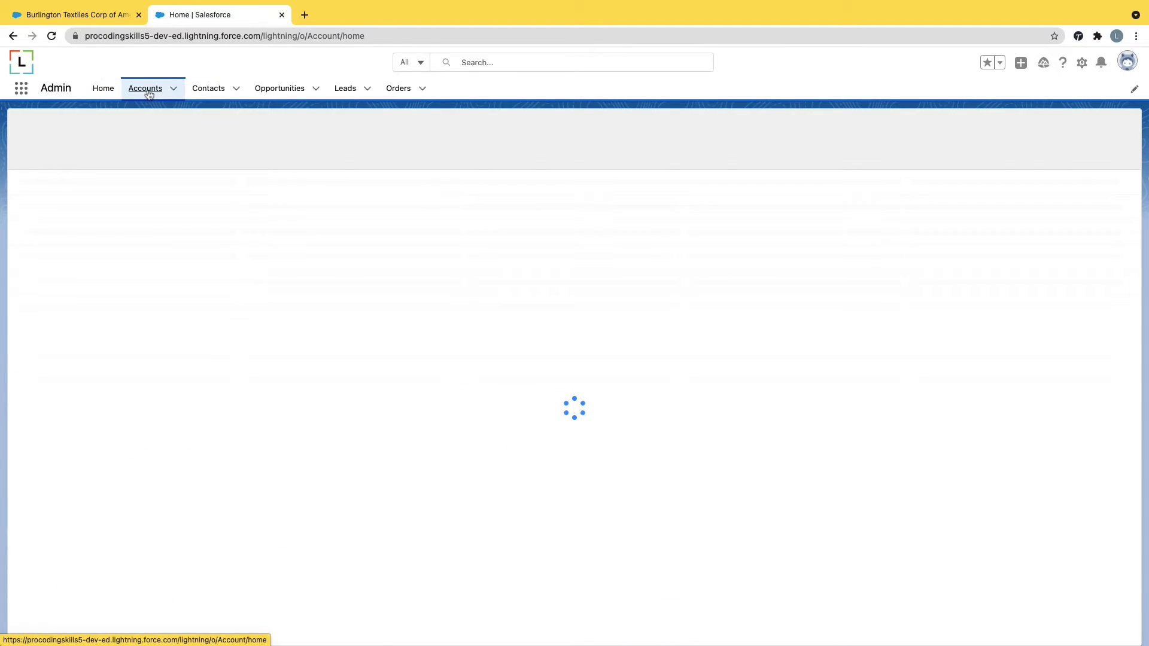
click(145, 88)
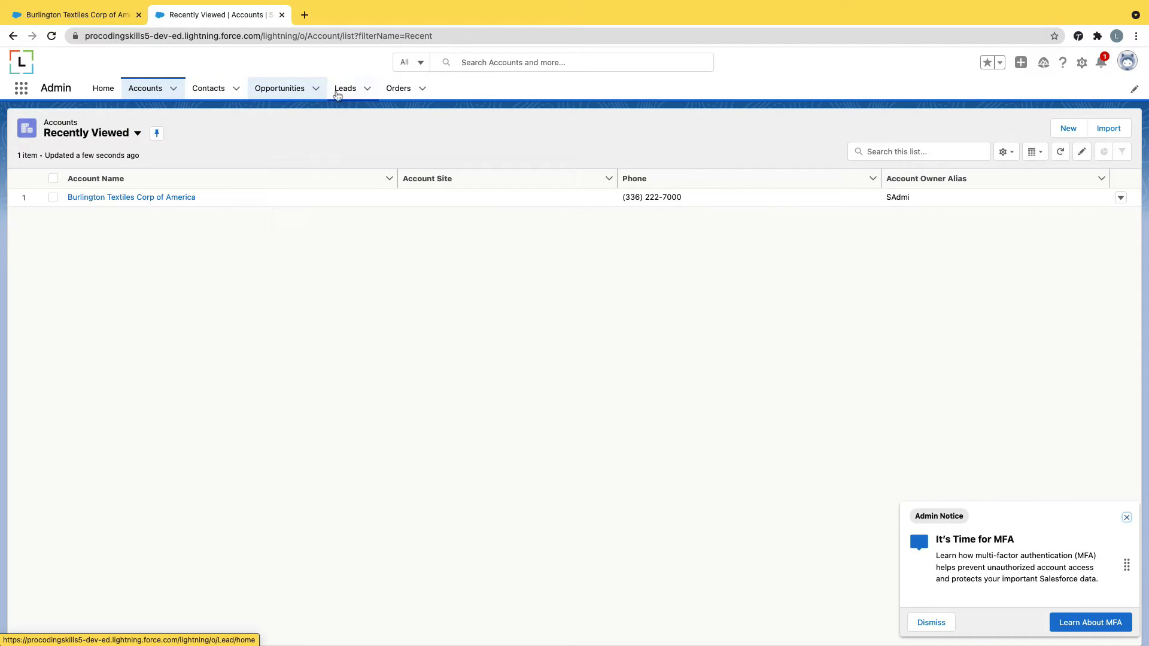
click(634, 178)
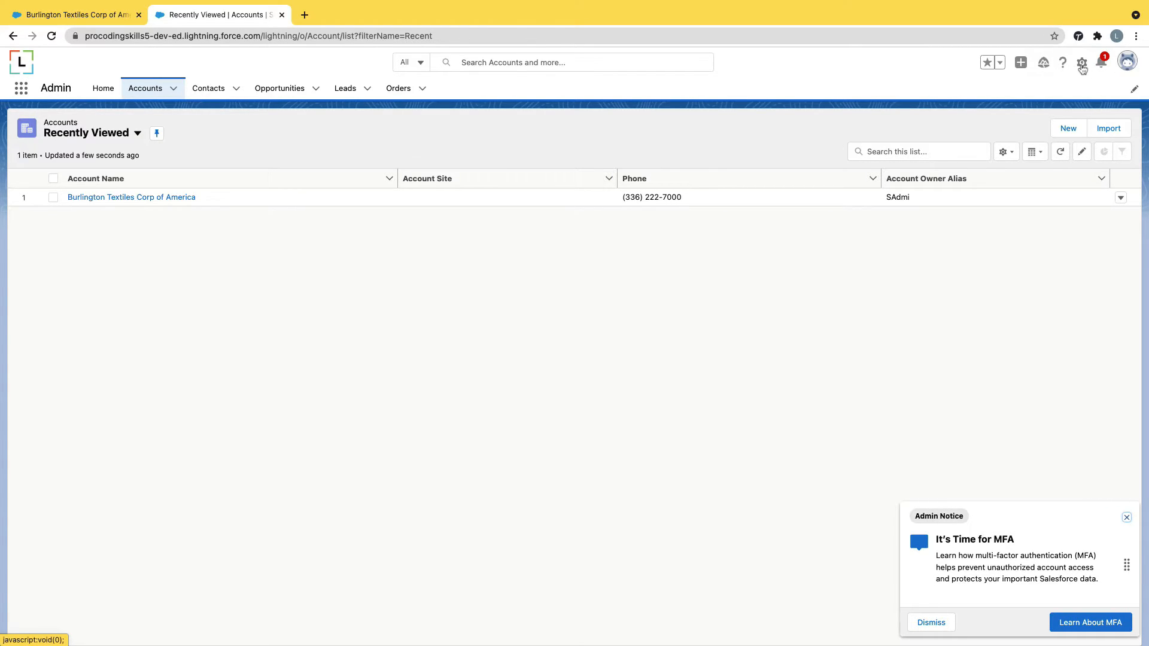
mouse_move(524, 286)
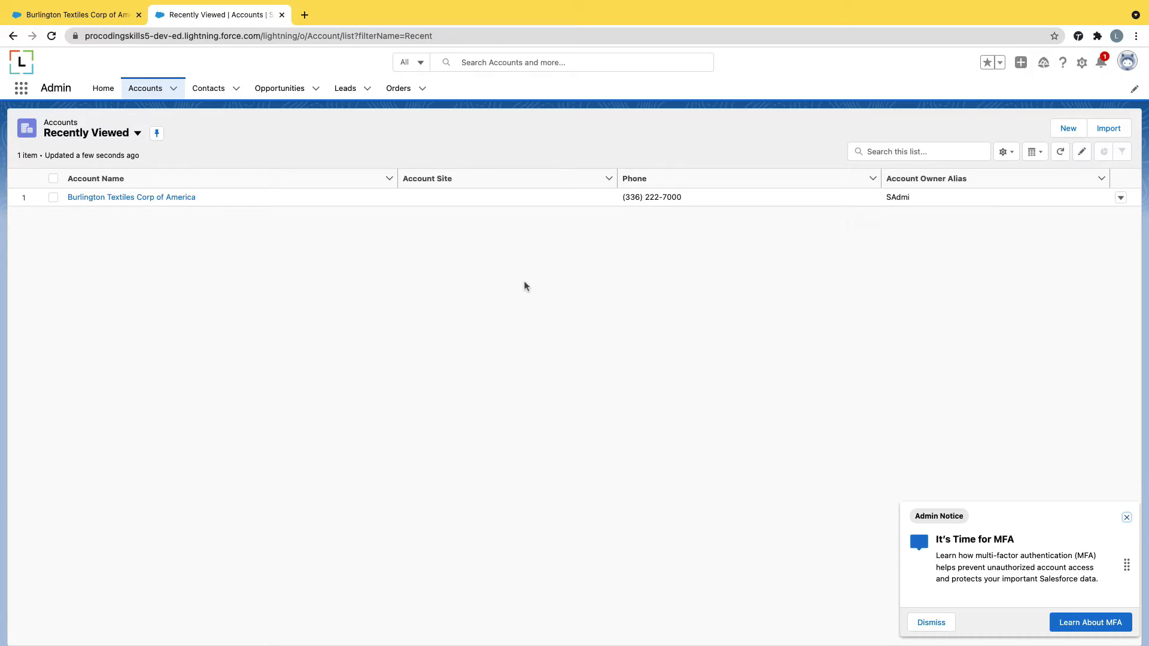
mouse_move(1081, 63)
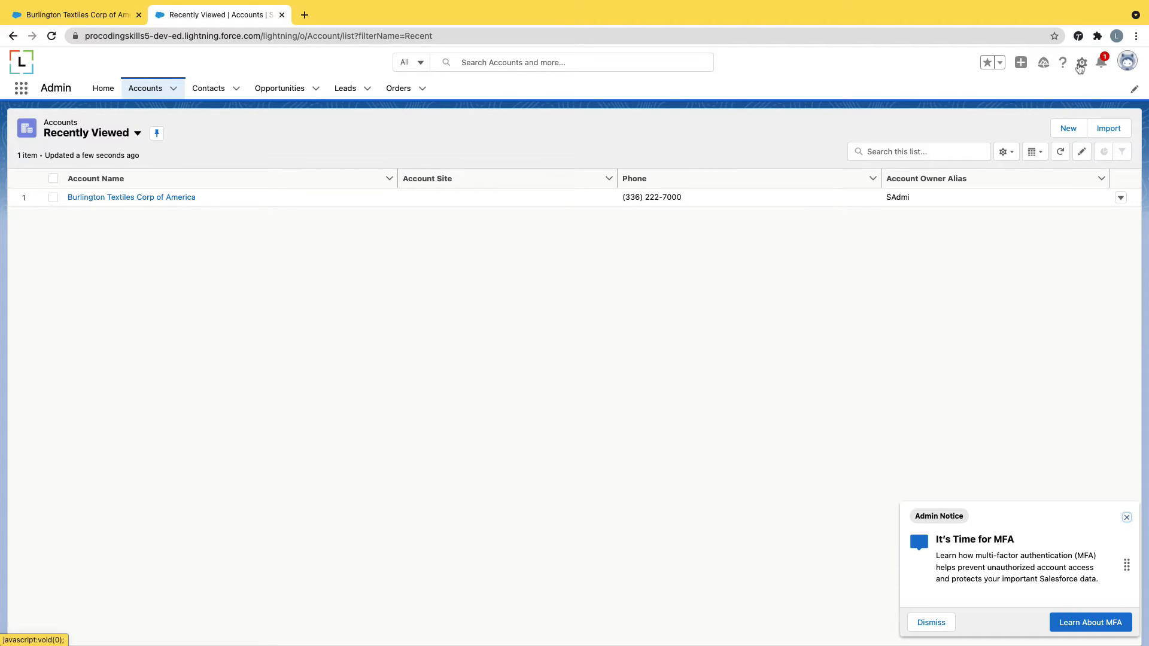
click(1081, 63)
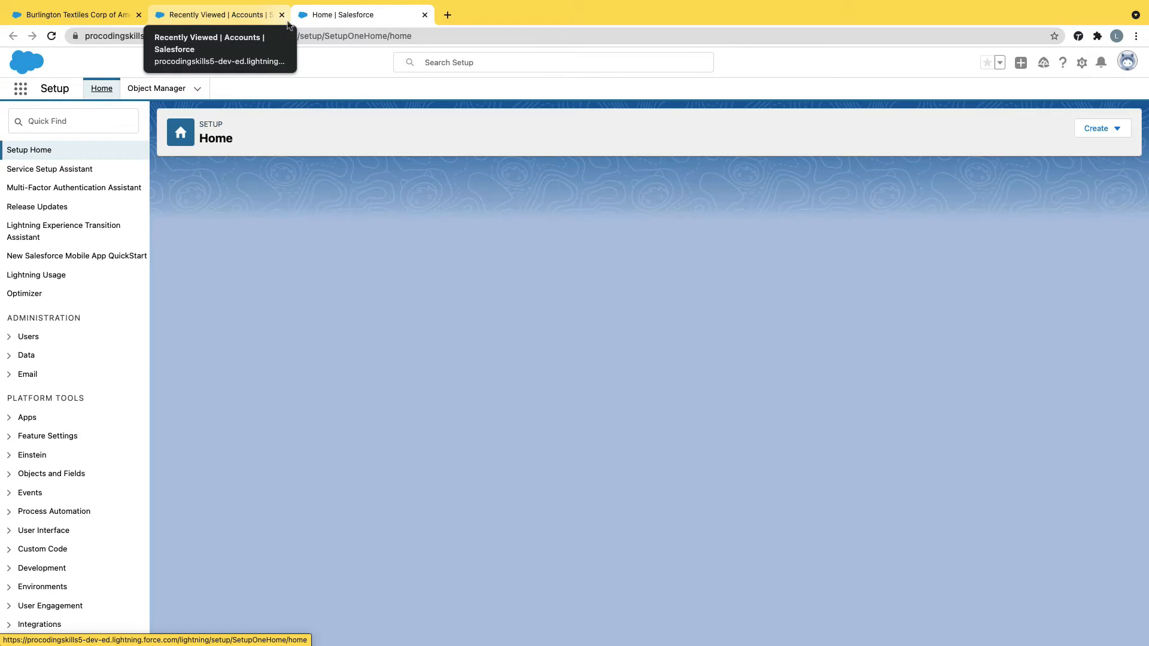
- Find App Manager via Quick Find 'app' in the new Setup tab
click(73, 121)
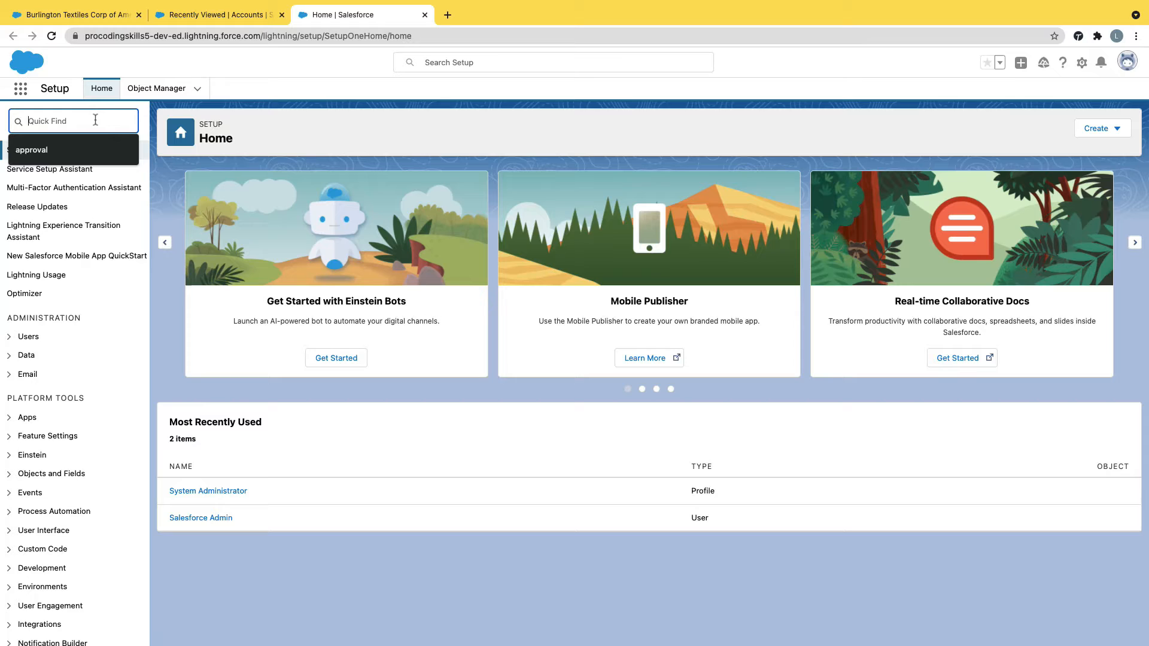
text(app)
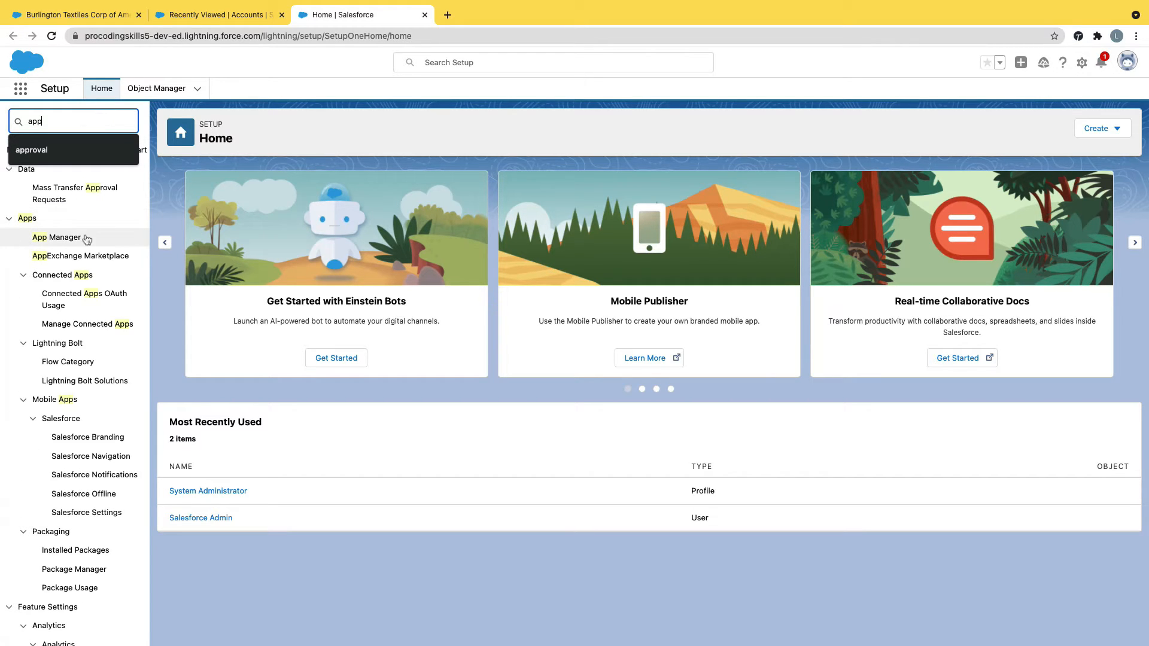
click(56, 237)
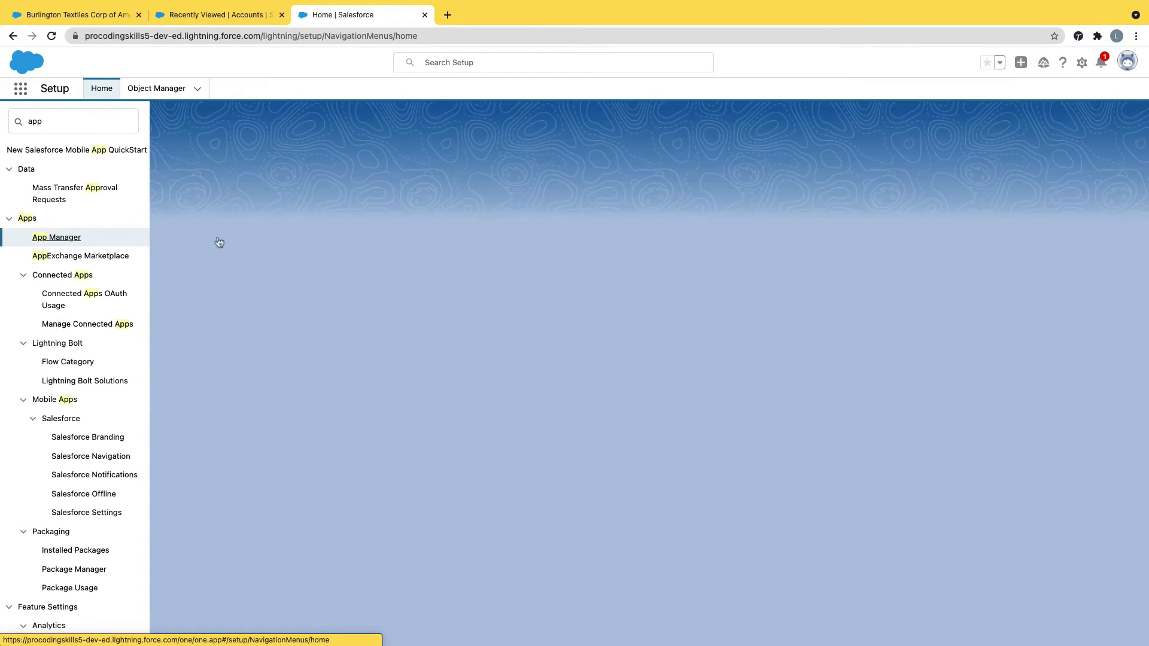
- Begin a New Lightning App named Admin Console, described 'this is my first admin console application'
click(56, 237)
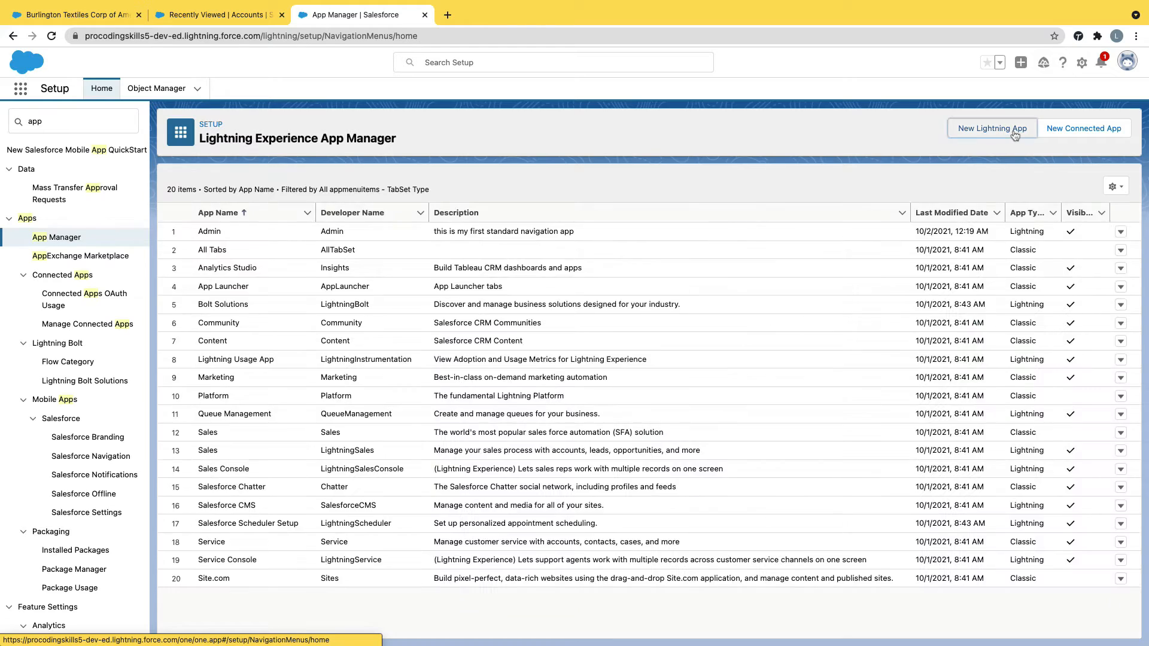
click(992, 128)
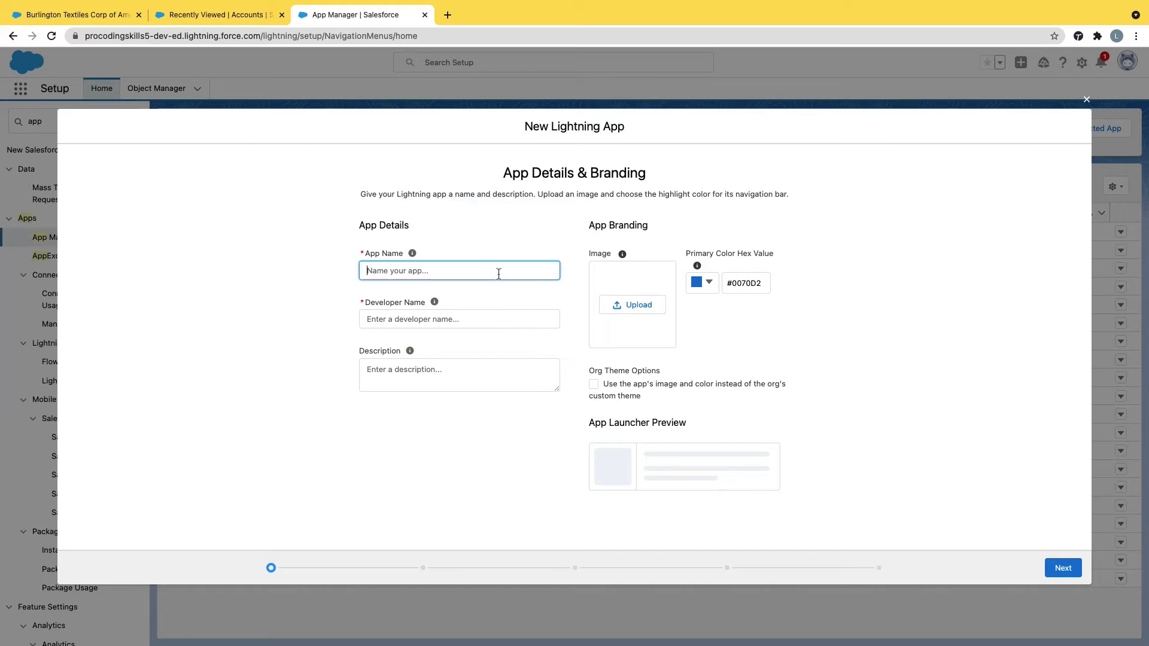
text(Admin Co)
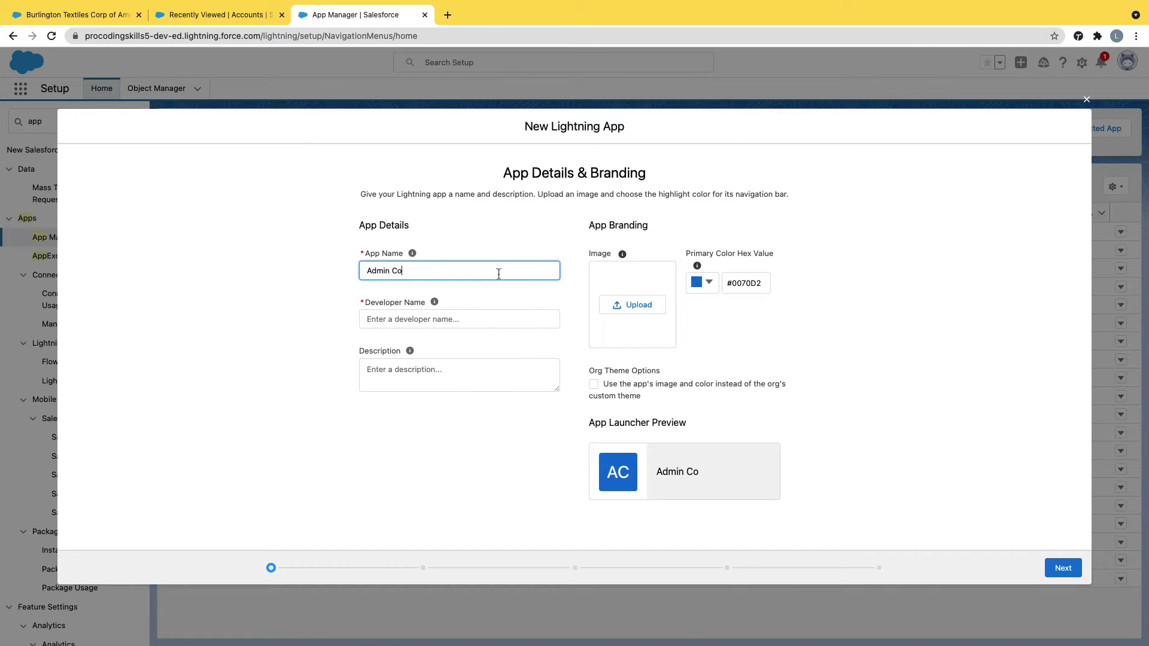
text(nsole)
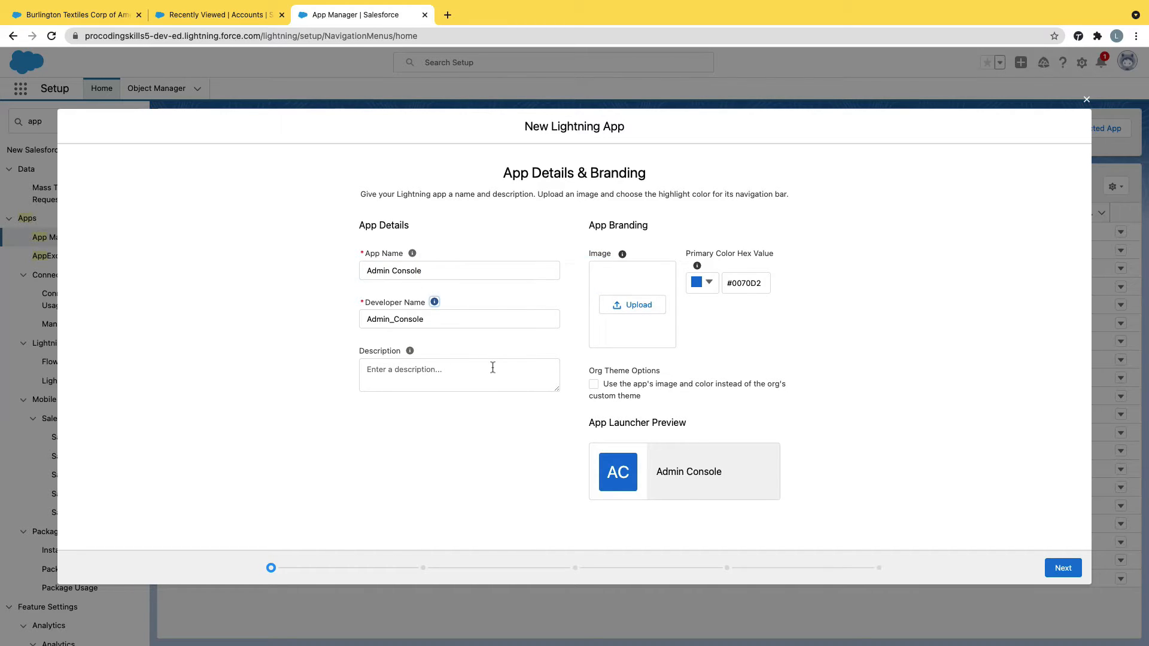
text(this is m)
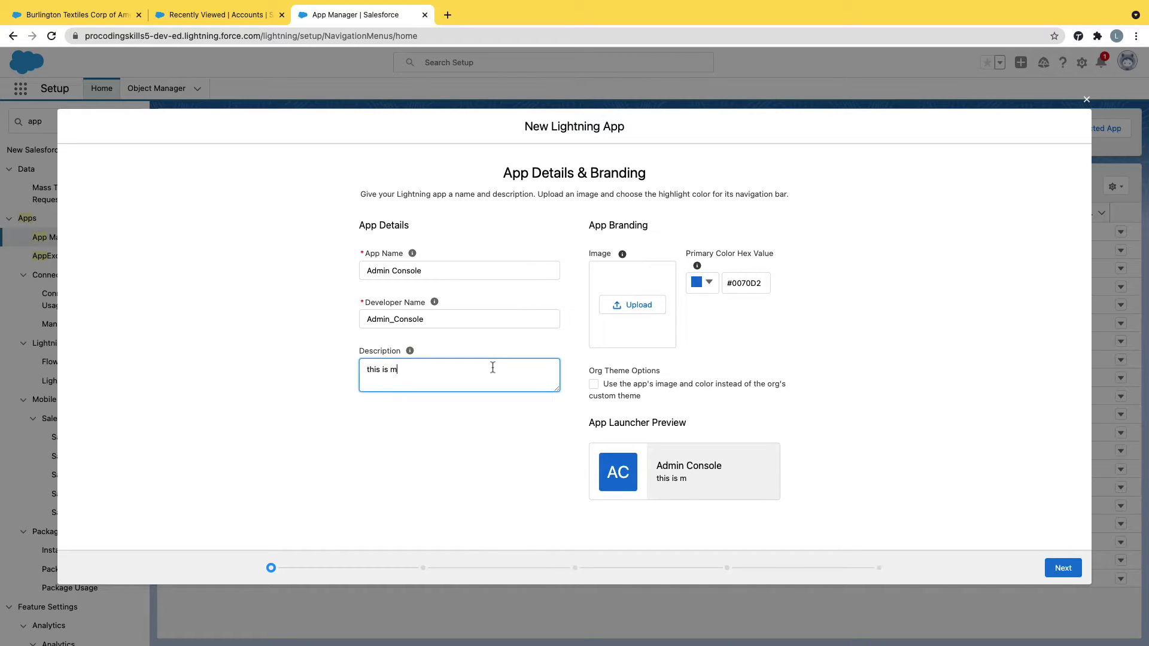
text(y first a)
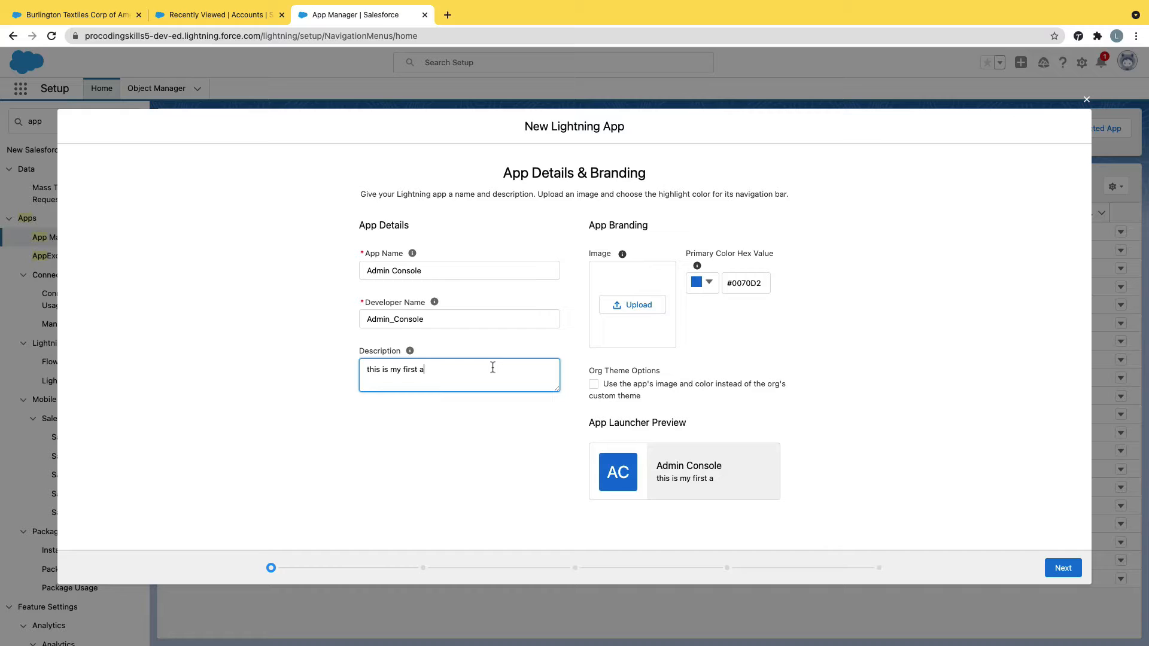
text(dmin console app)
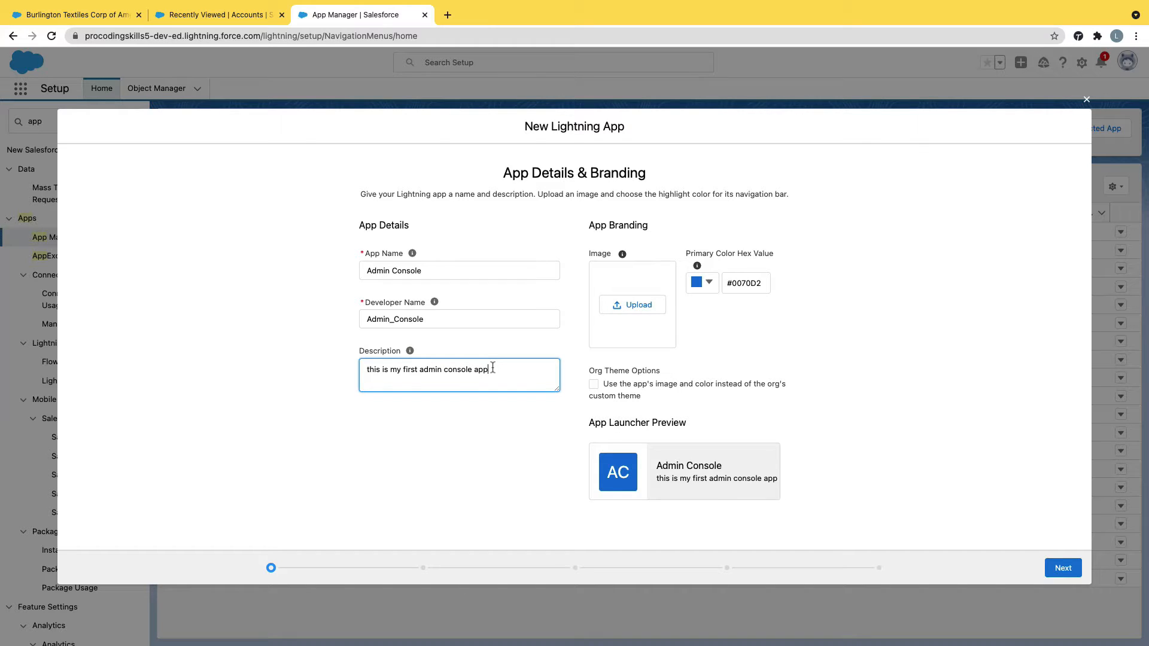
text(lication)
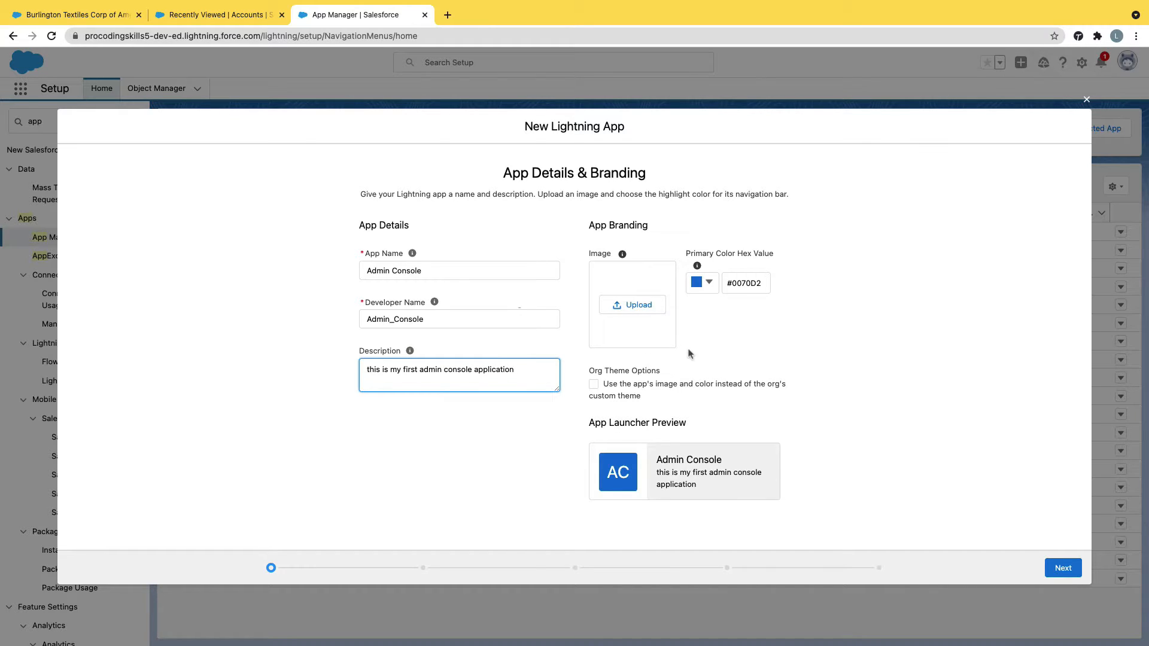
- Upload Logo.png from Downloads as the app's branding image
click(632, 304)
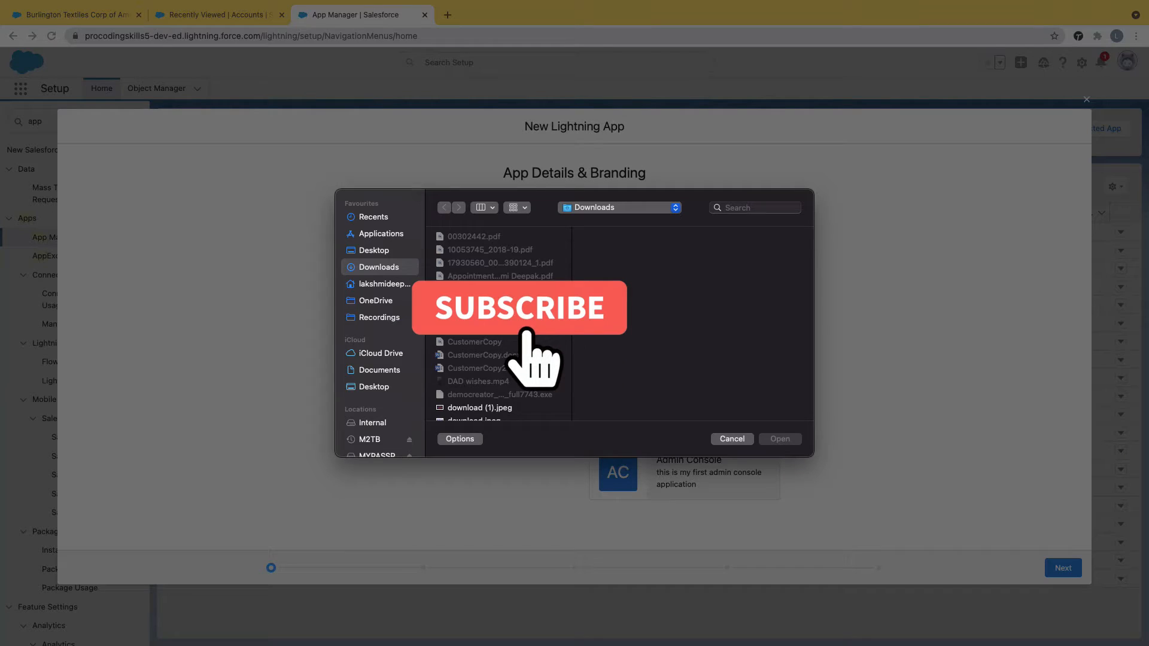
scroll(down, 3)
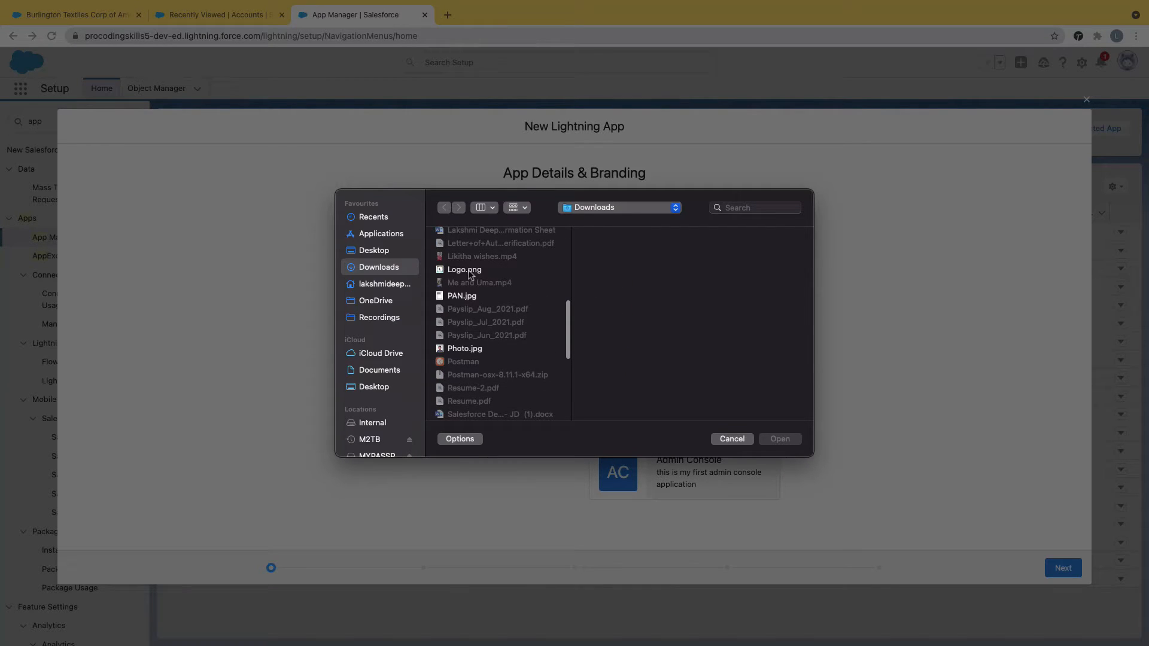
click(731, 438)
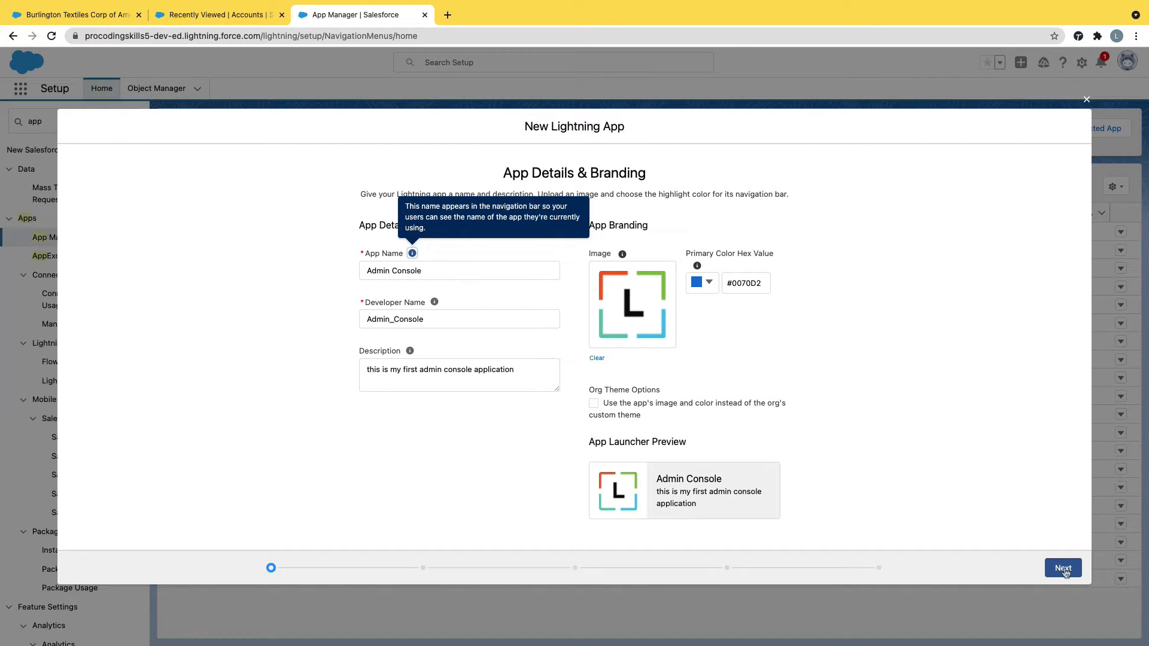
- Keep Console navigation on App Options and advance to Utility Items
click(1062, 568)
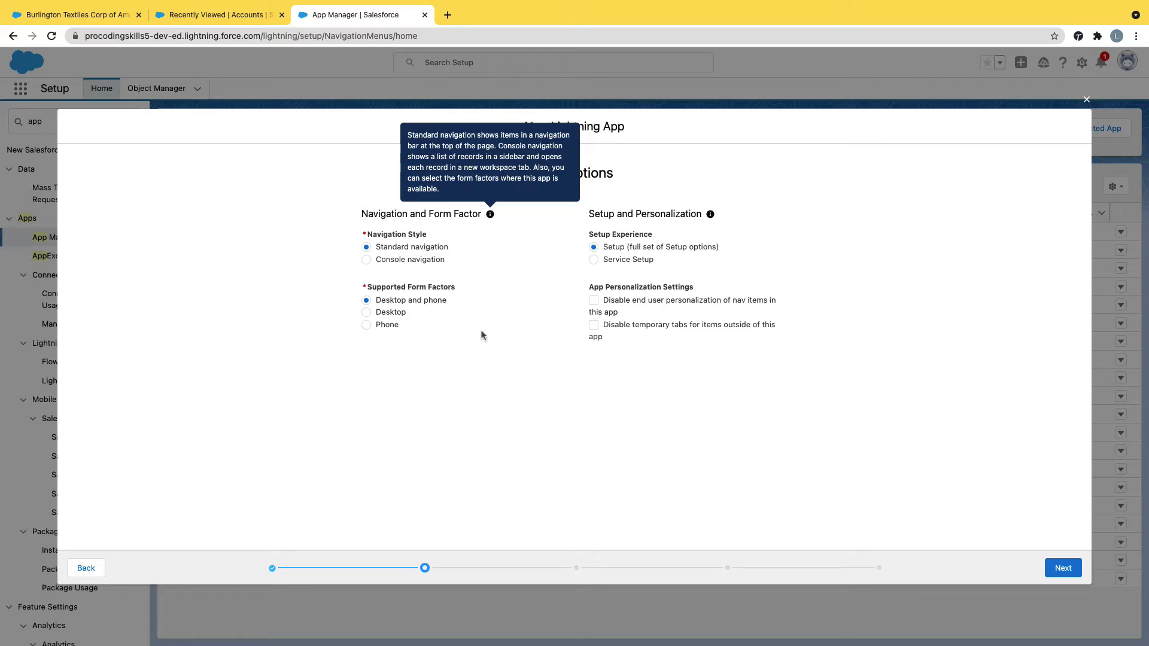
click(366, 259)
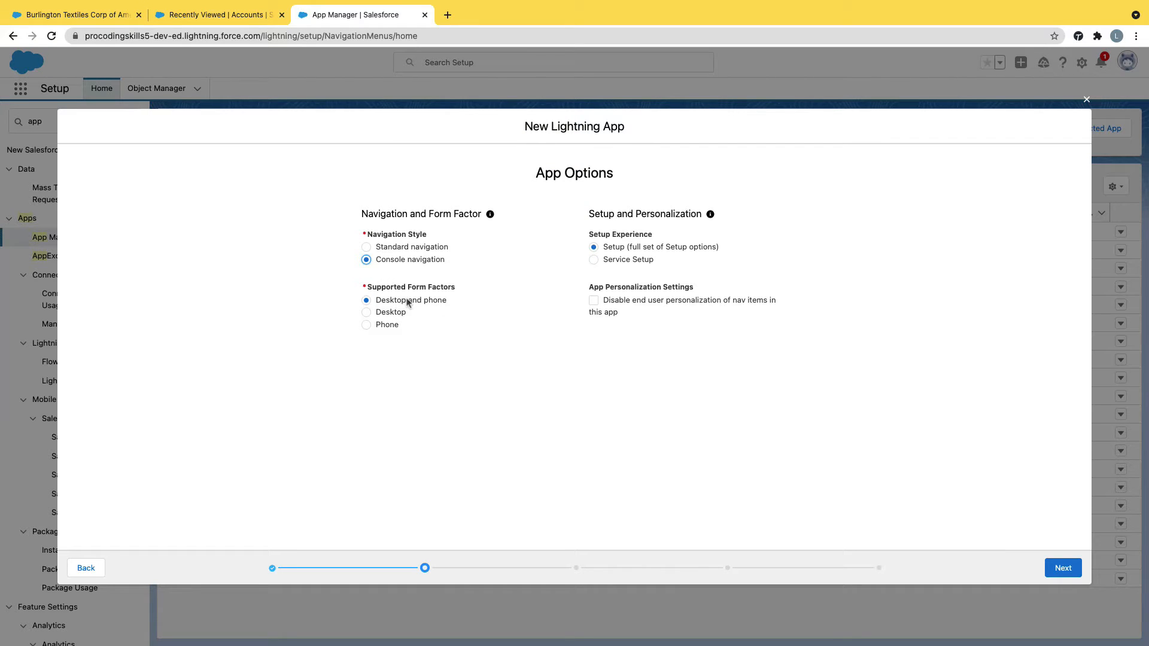
mouse_move(885, 449)
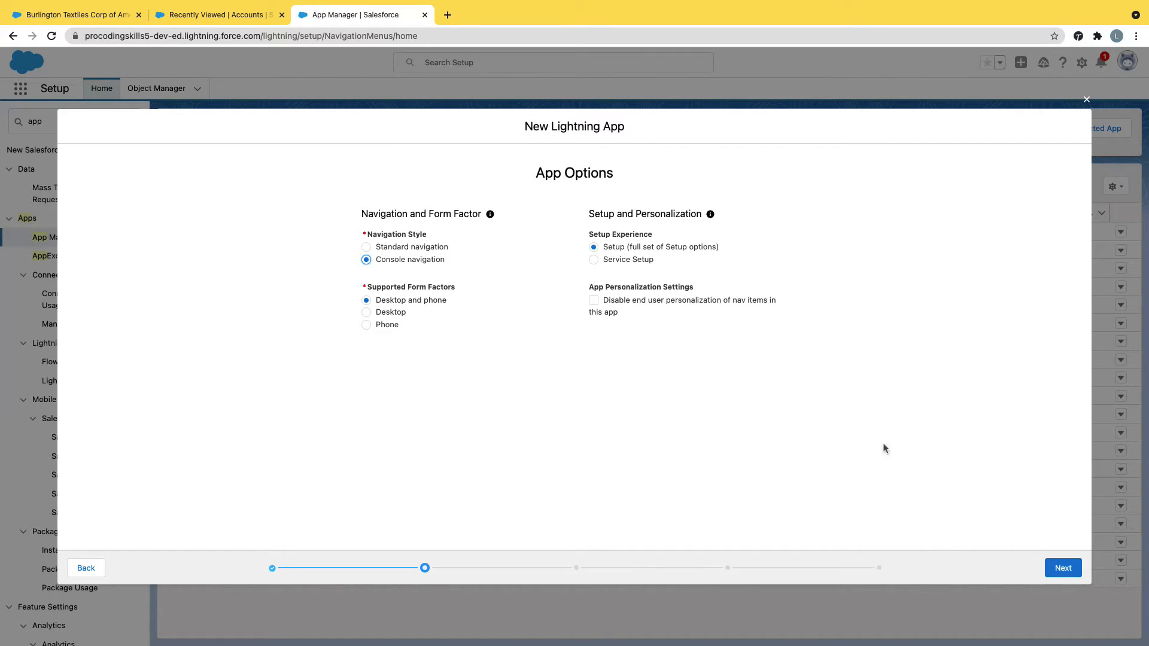
click(1062, 568)
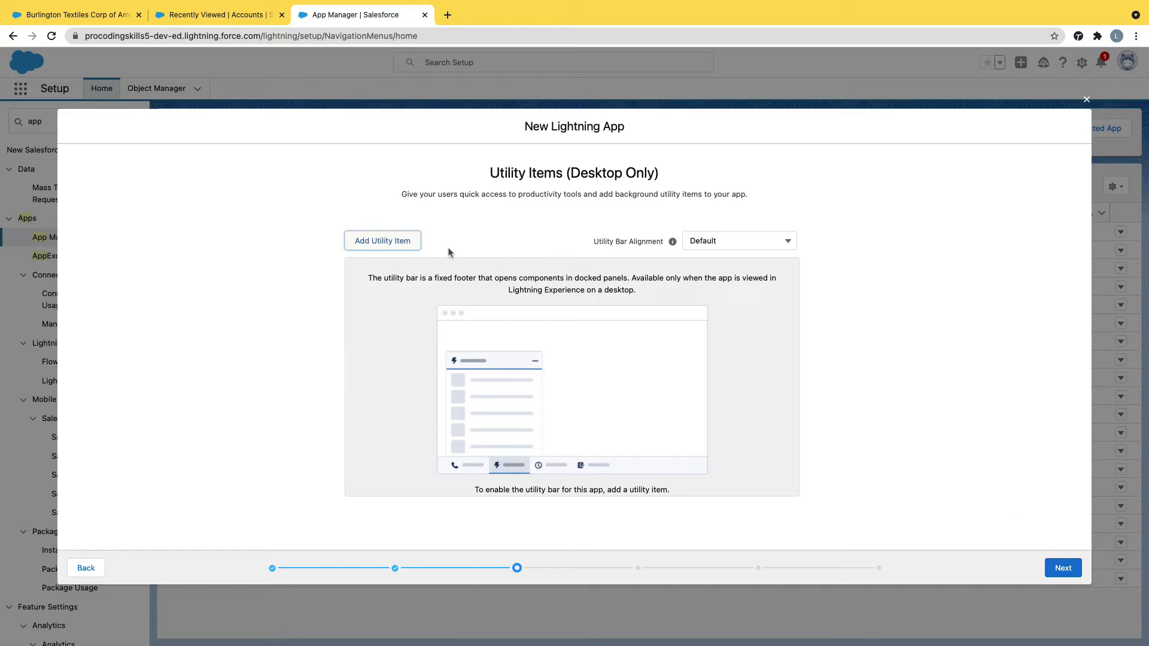
- Add Accounts, Contacts, Opportunities, Orders and Home to the app's navigation items
click(1062, 569)
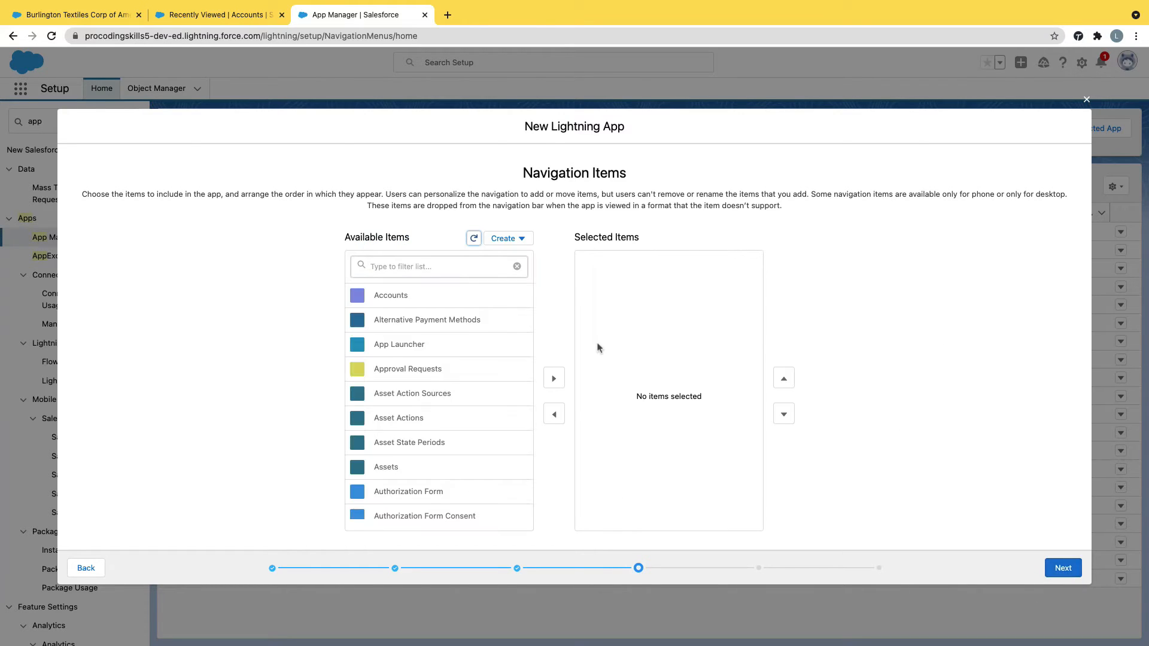
click(553, 377)
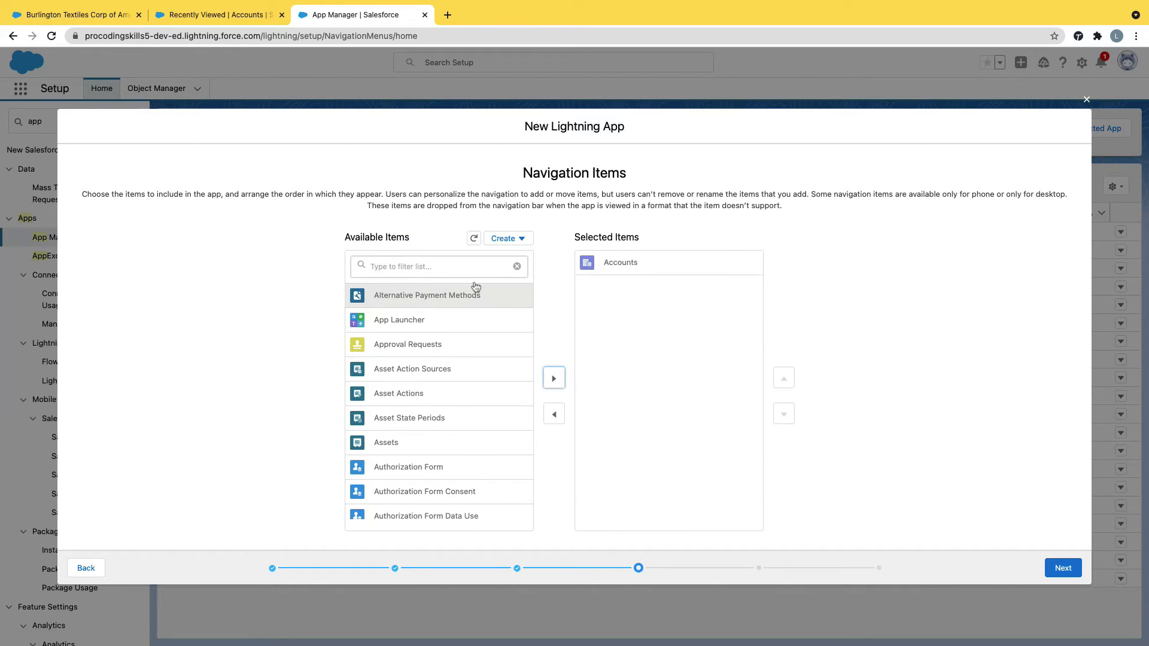
text(contact)
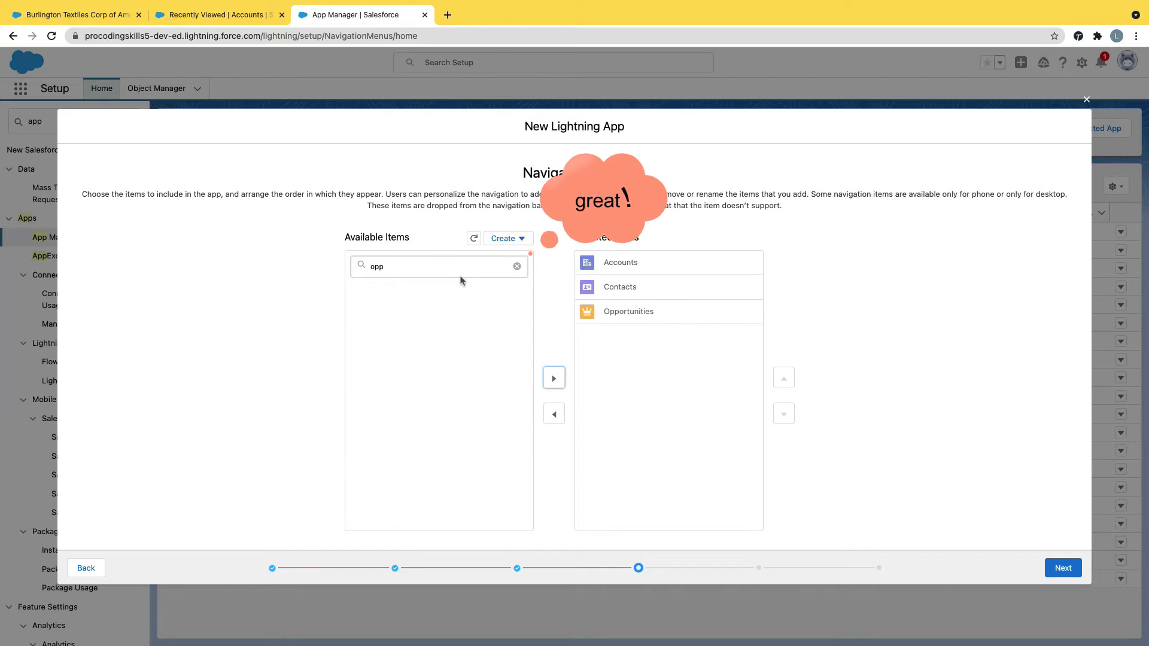
text(orde)
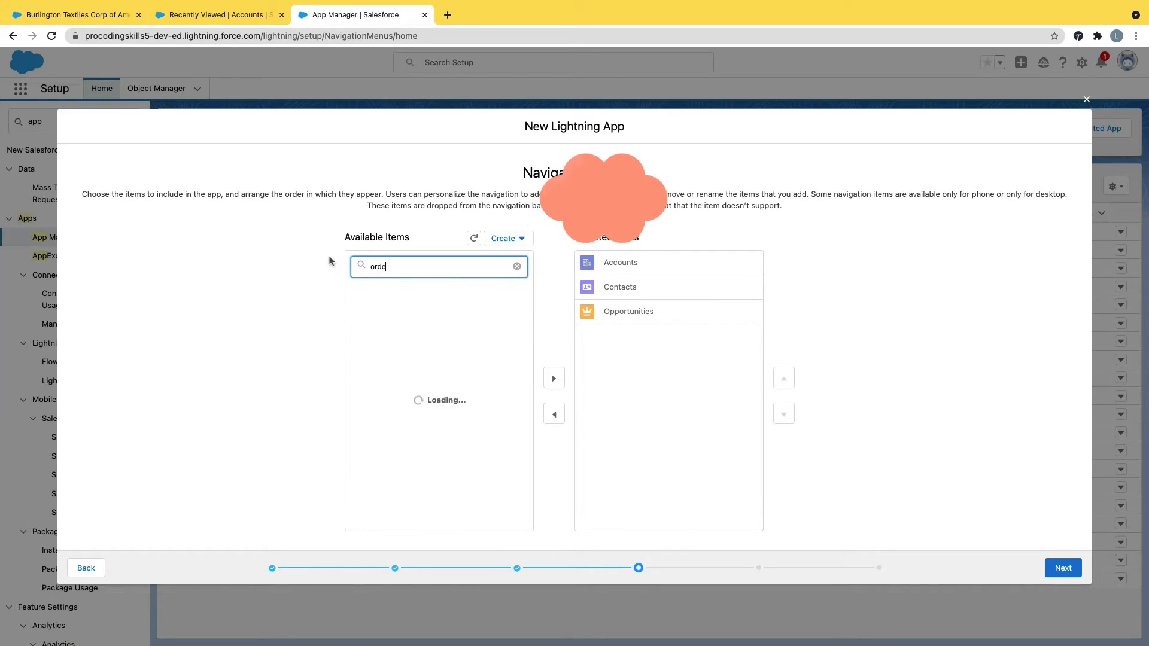
click(553, 378)
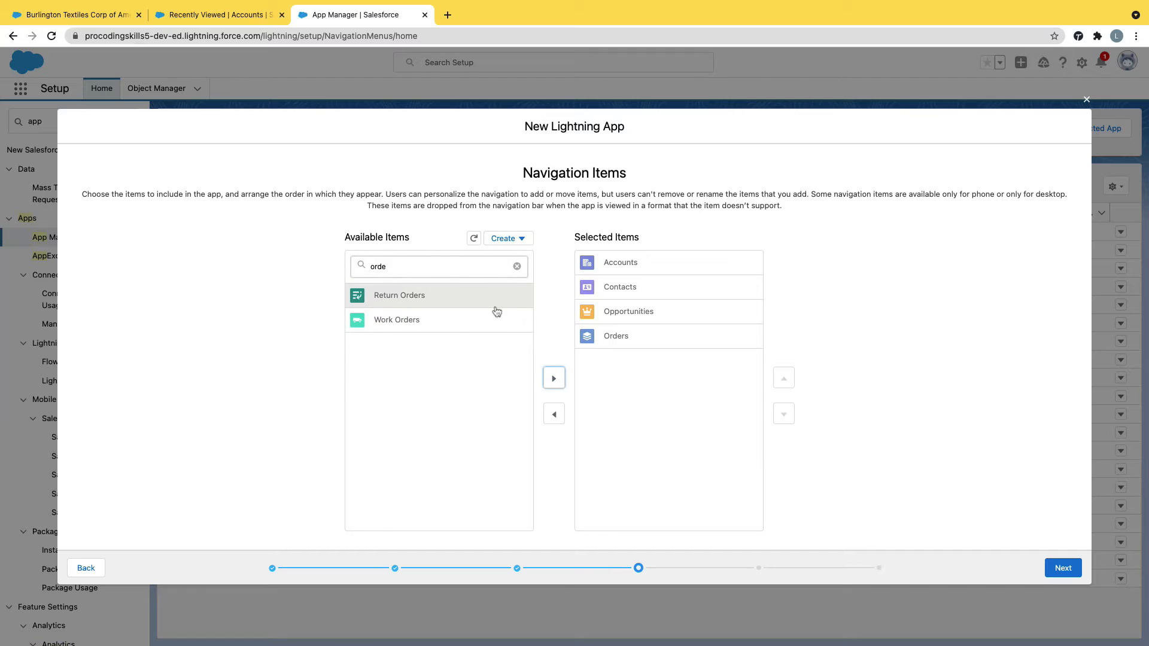
text(home)
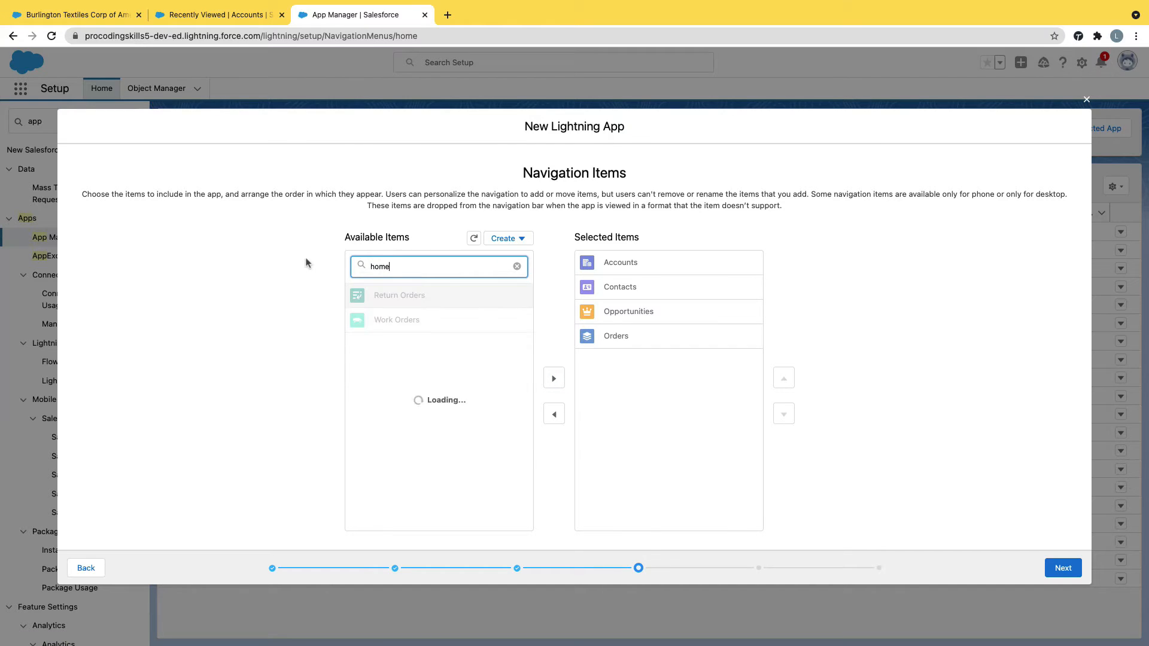
click(553, 377)
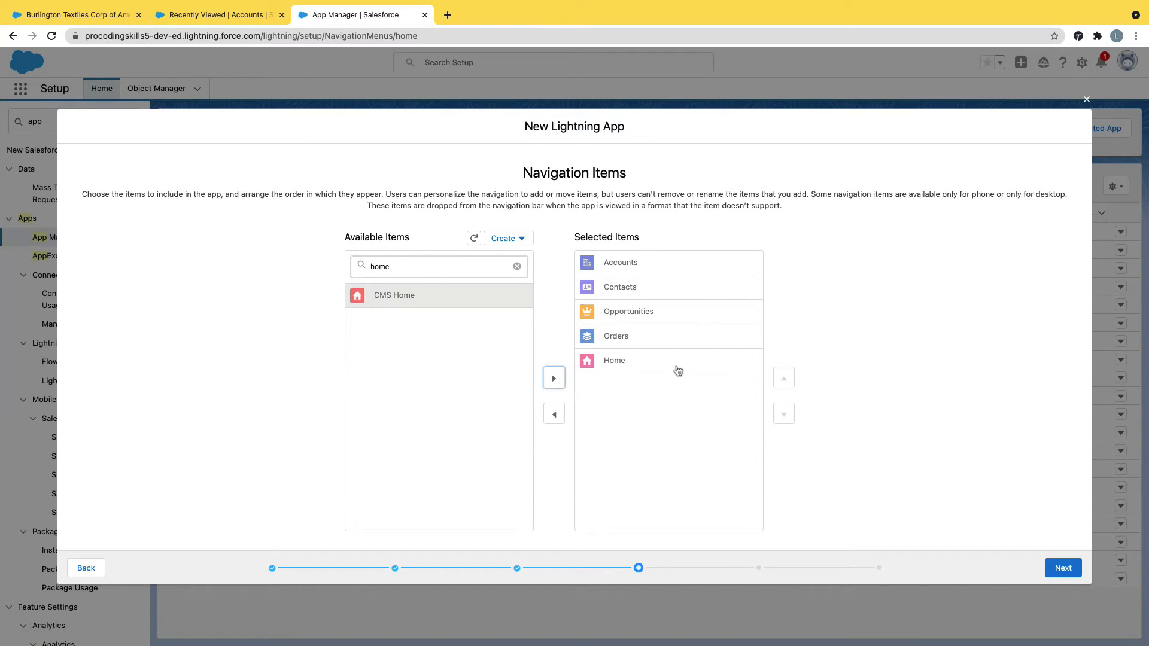
- Move Home to the top of the navigation and advance to Navigation Rules
click(782, 377)
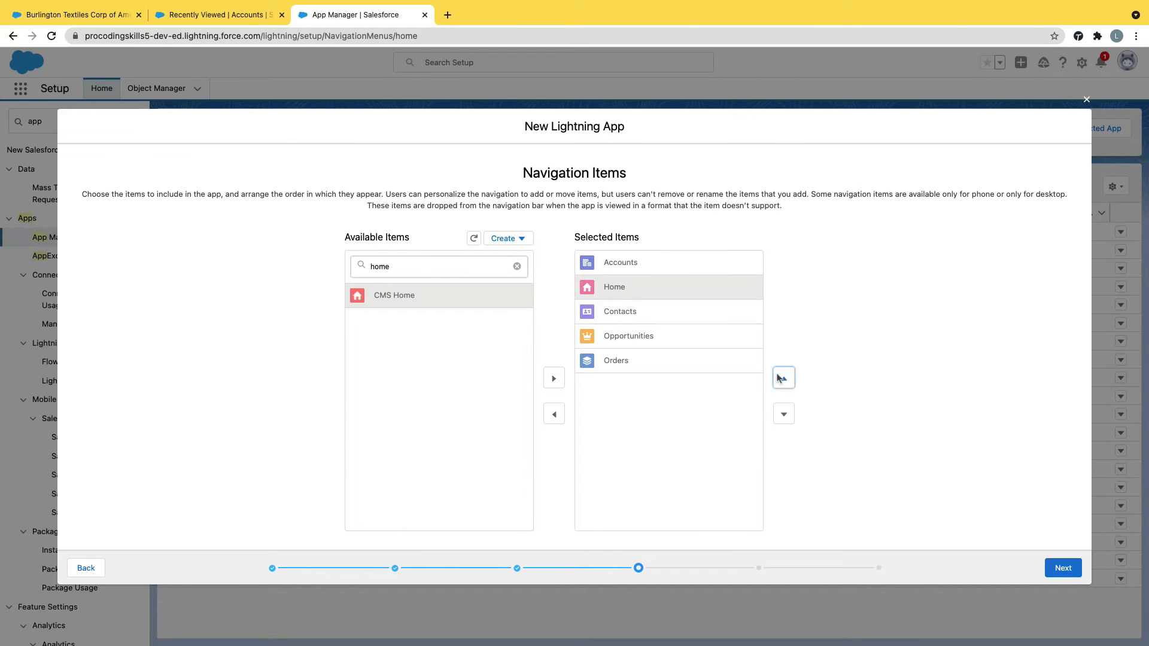
click(783, 377)
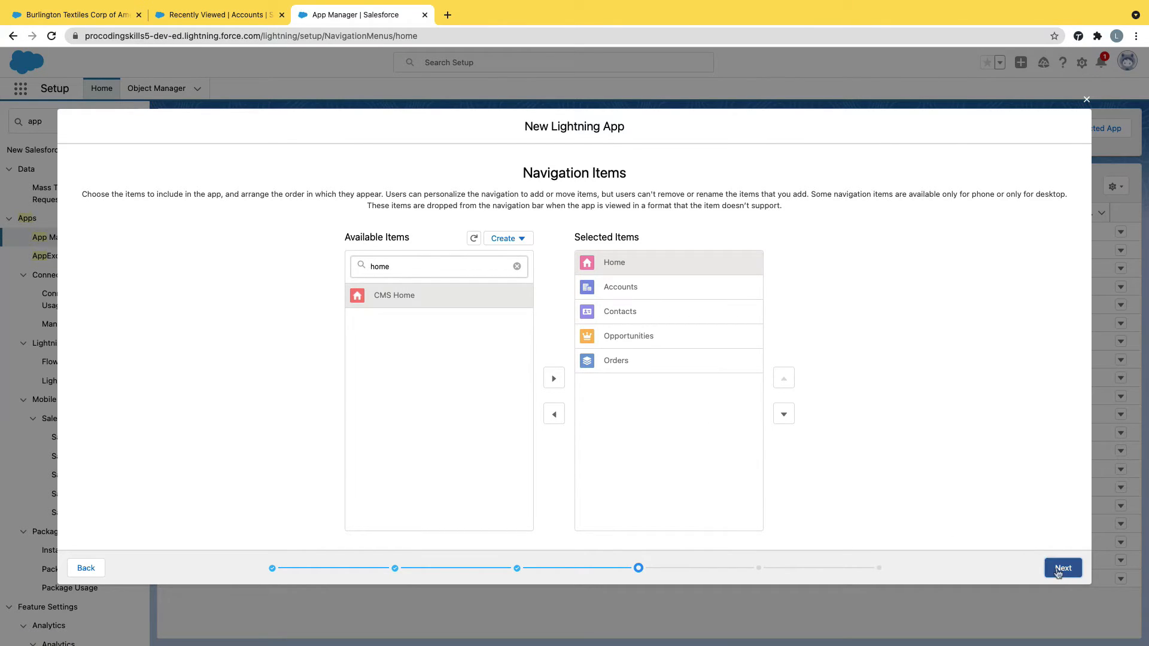
click(1062, 568)
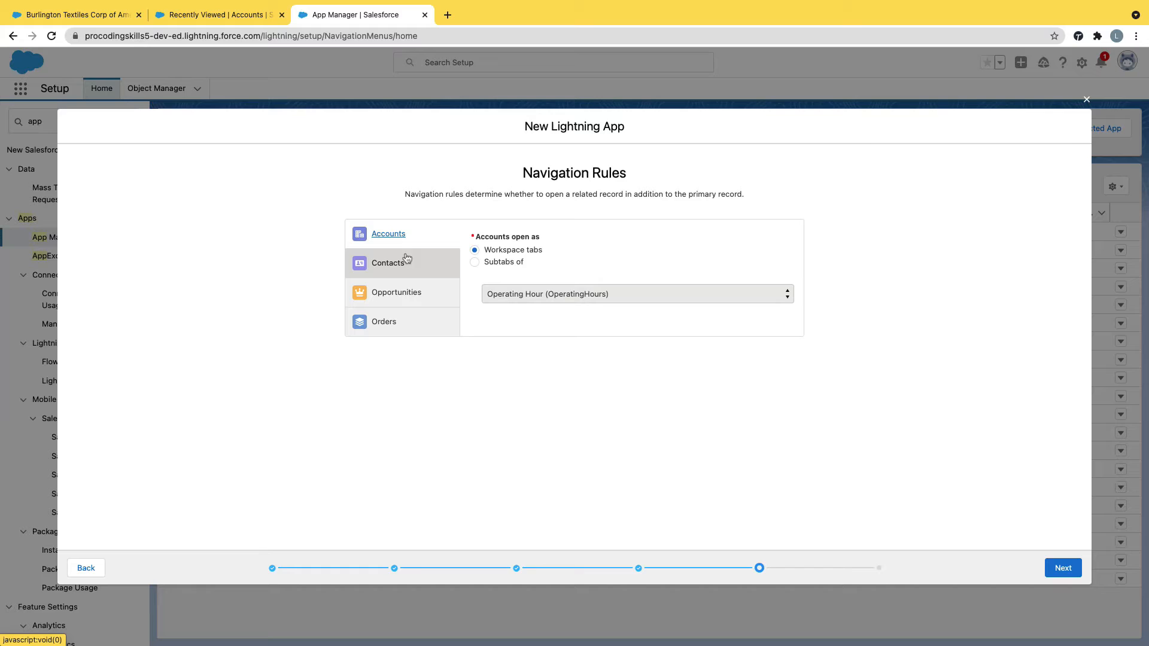
mouse_move(411, 251)
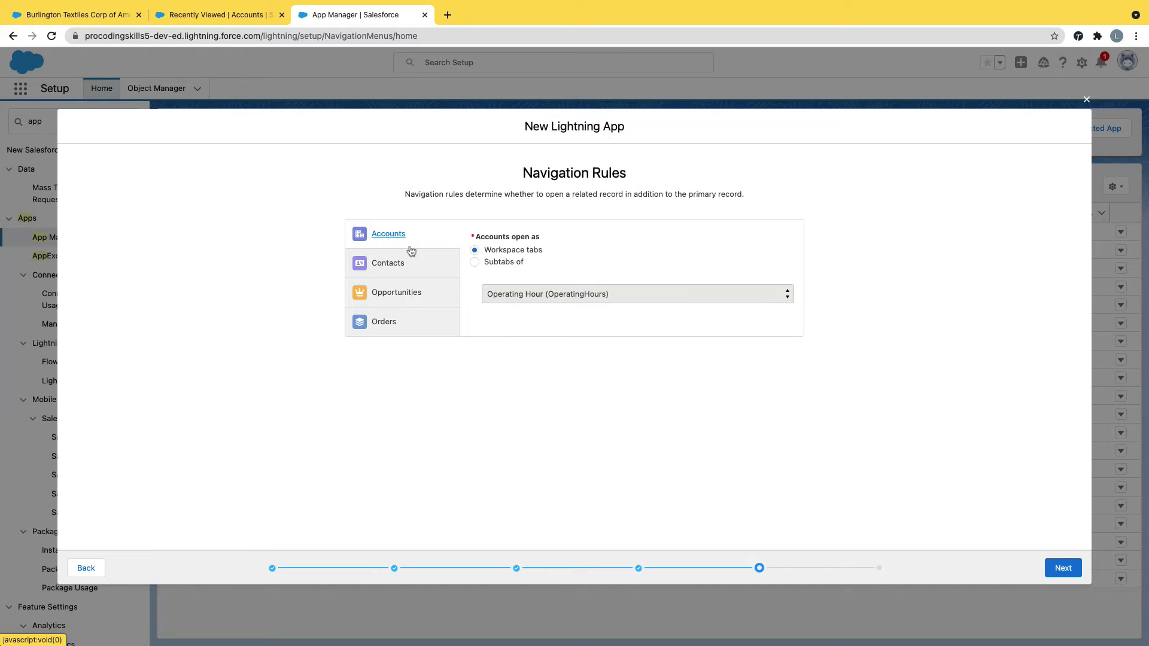
- Set Contacts and Opportunities to subtabs of Account, Orders to subtabs of Bill To Contact
click(388, 262)
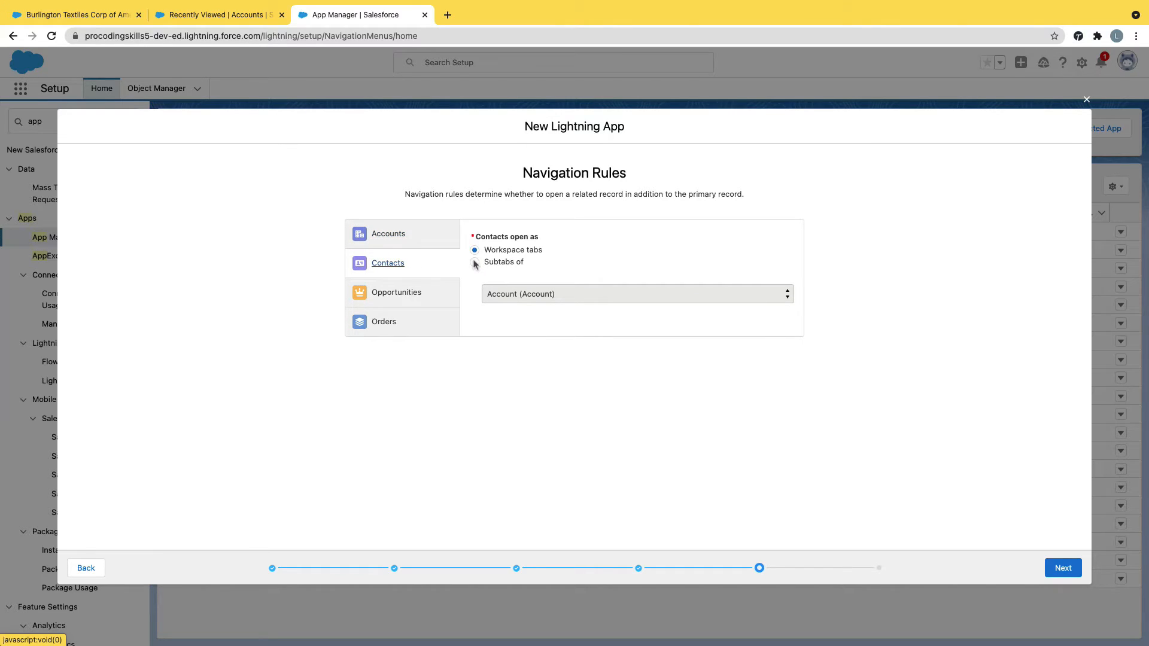
click(475, 261)
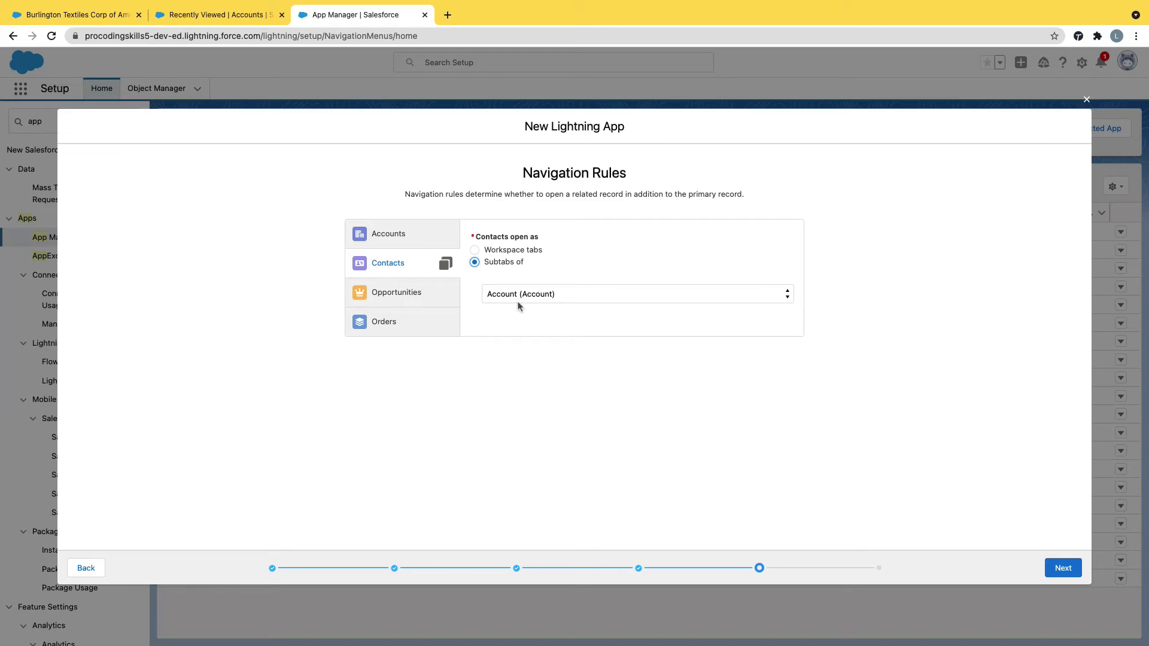
click(395, 292)
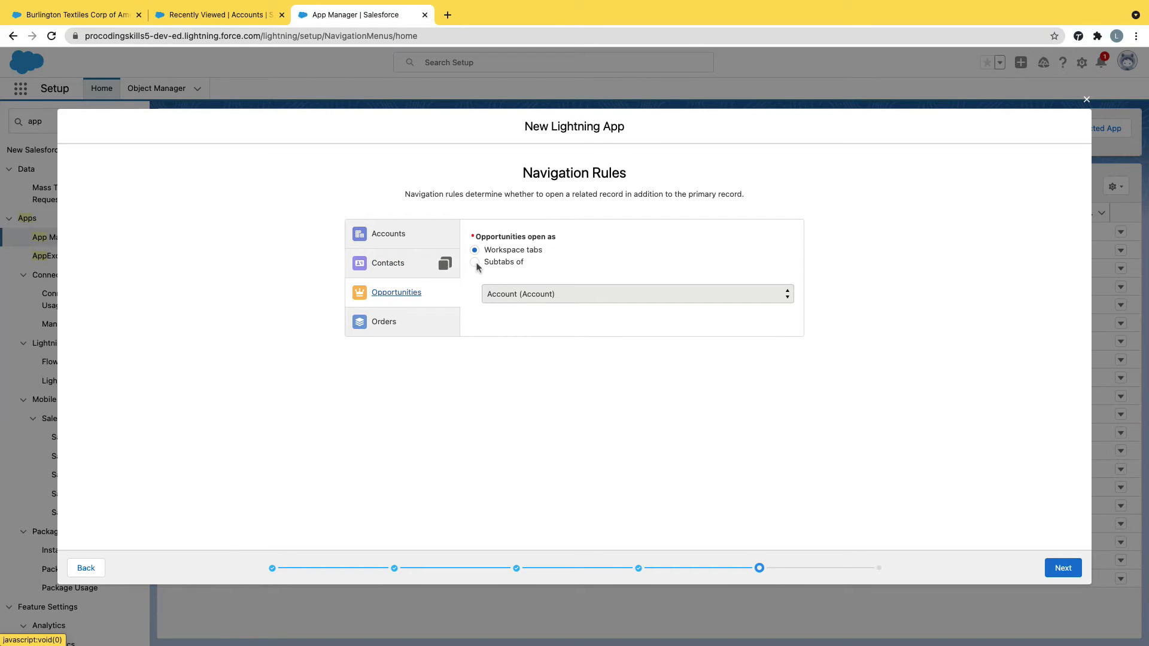
click(475, 262)
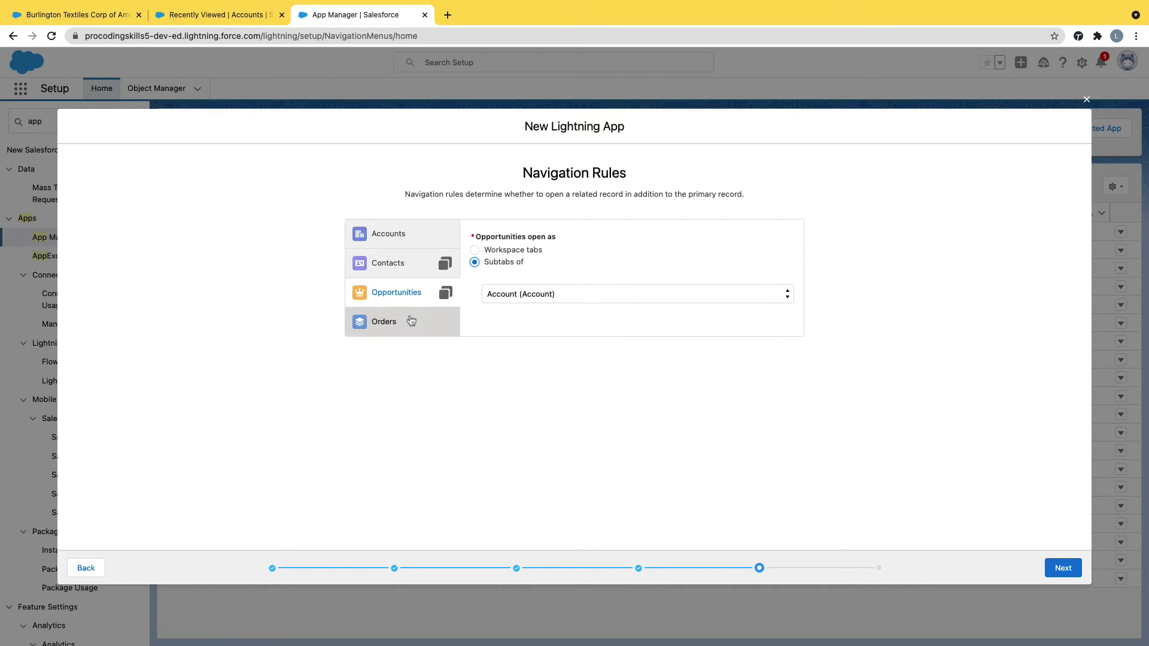
click(384, 321)
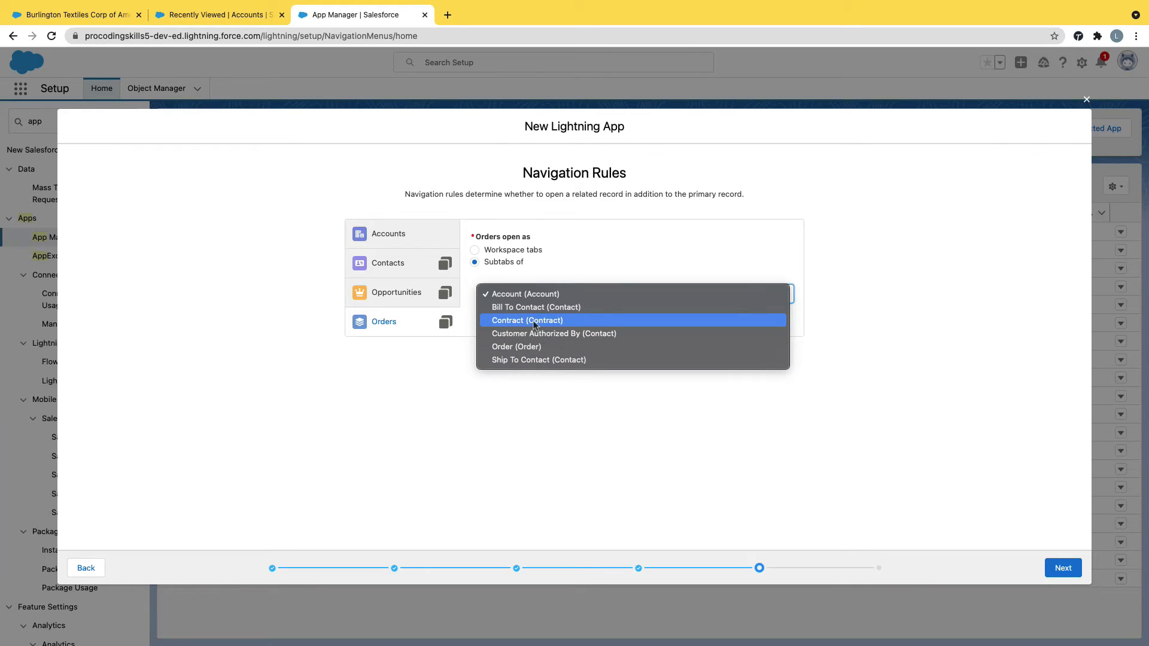
mouse_move(535, 307)
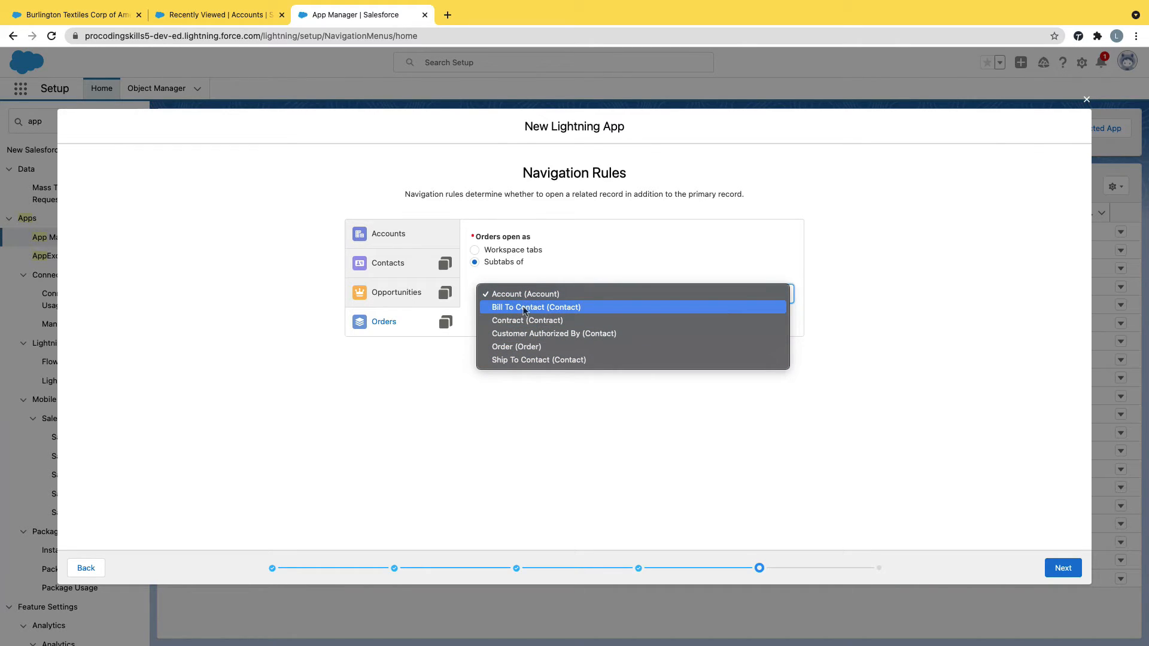
click(535, 307)
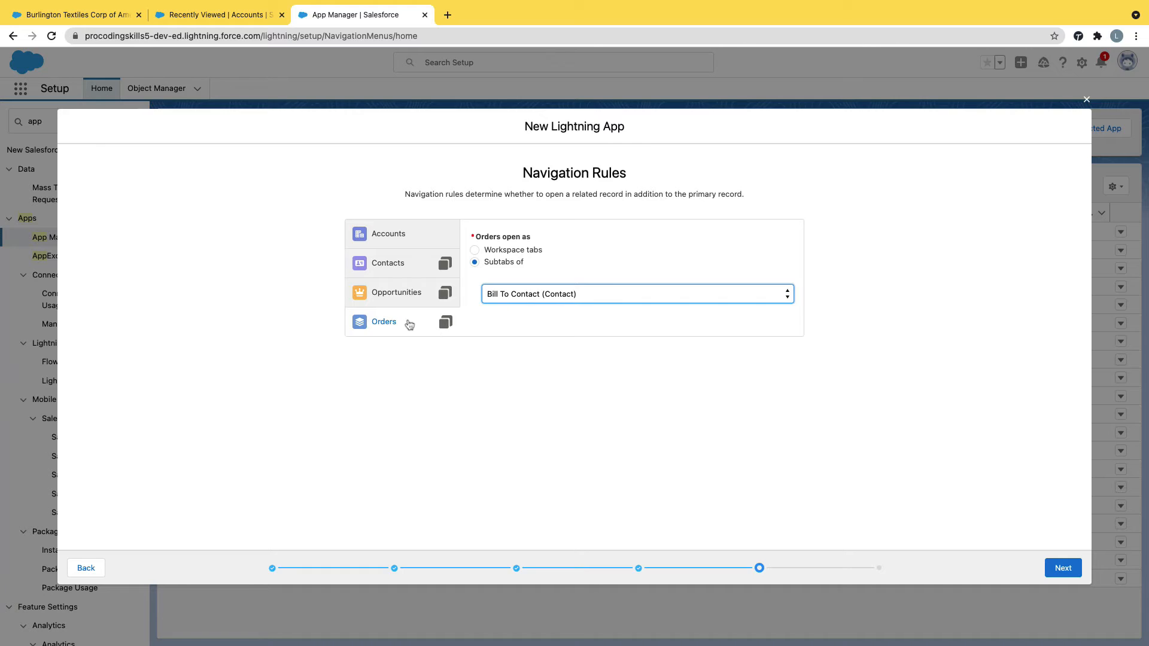
mouse_move(525, 306)
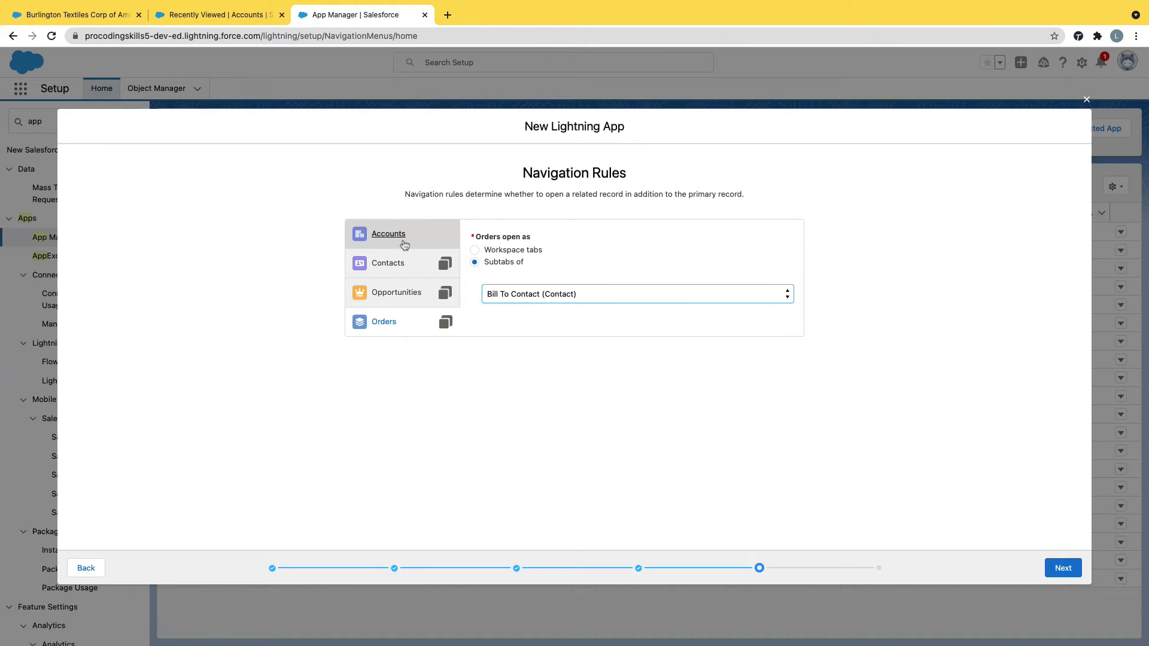
- Return Opportunities to workspace tabs, review the rules and advance to User Profiles
click(387, 263)
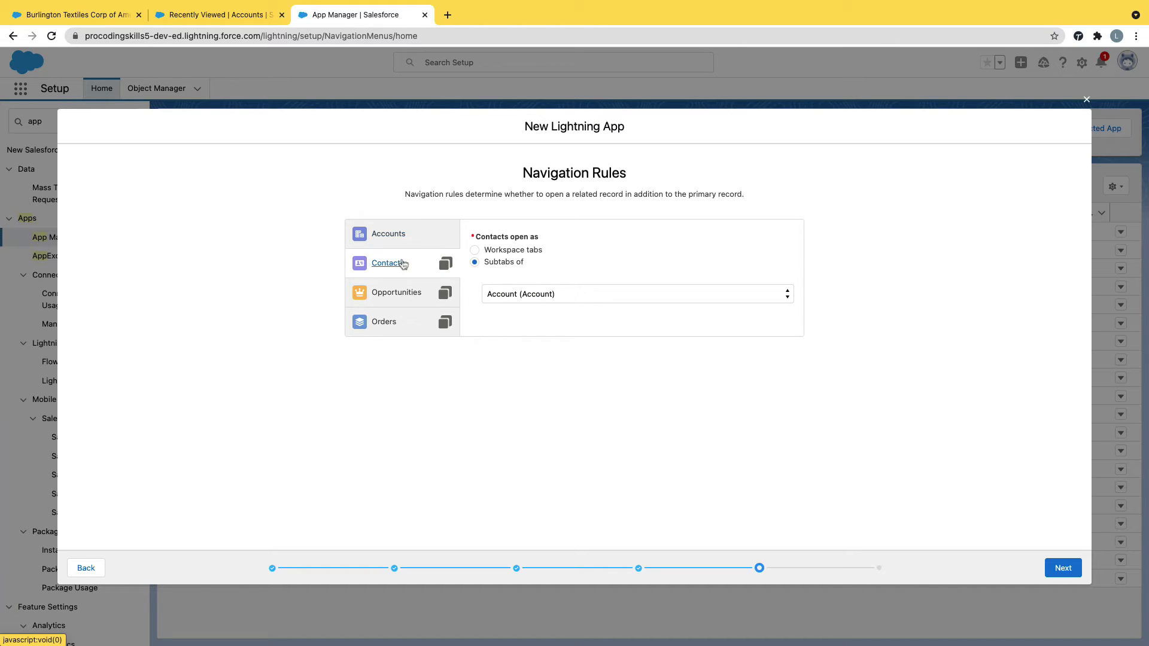
click(395, 292)
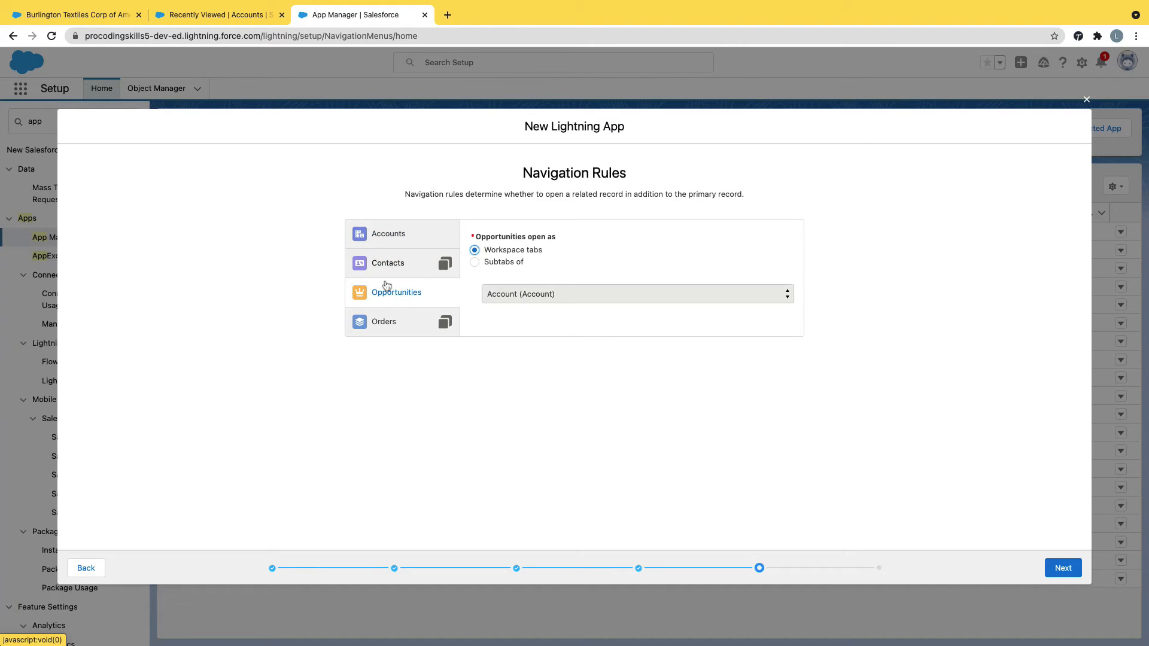
click(388, 262)
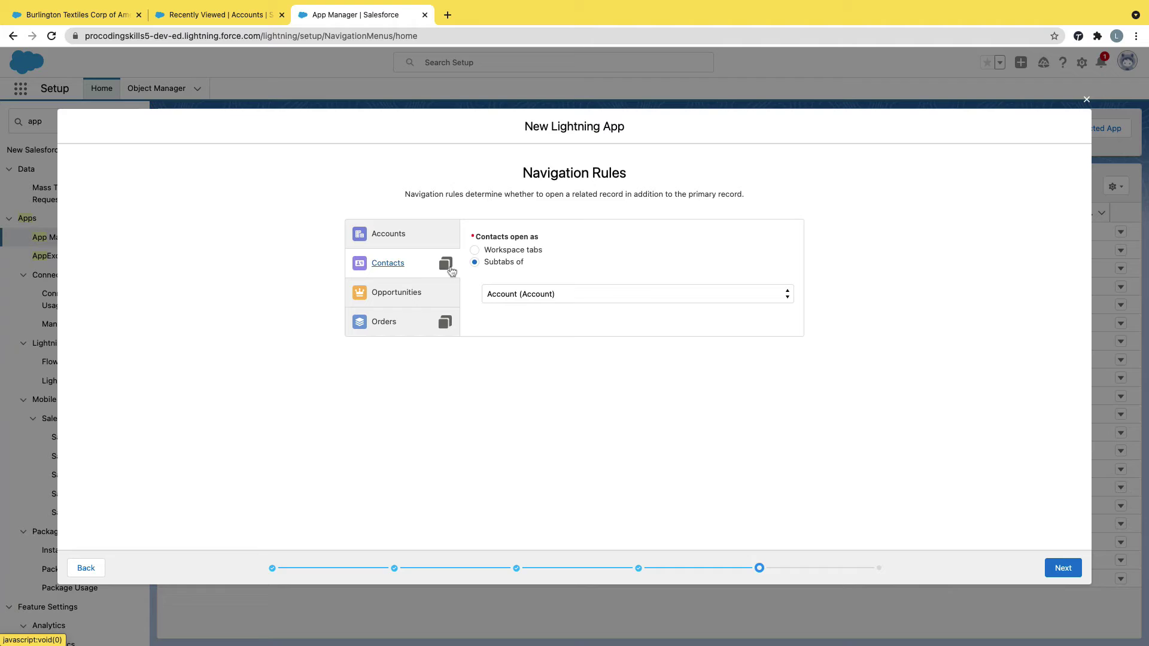
click(383, 321)
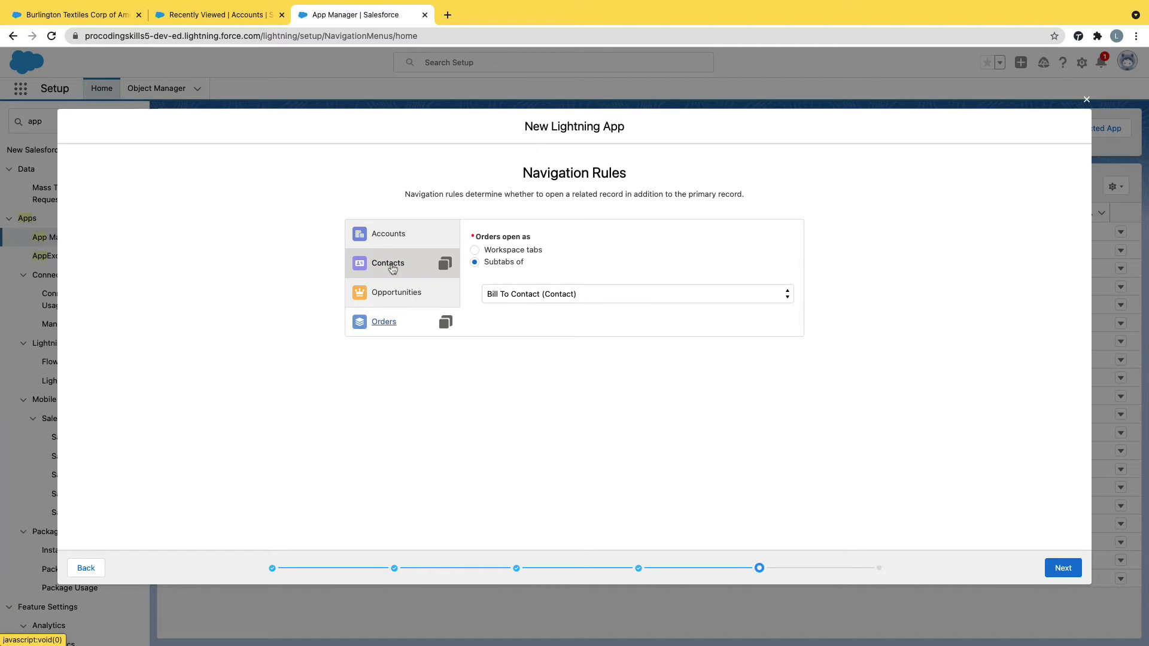
mouse_move(956, 477)
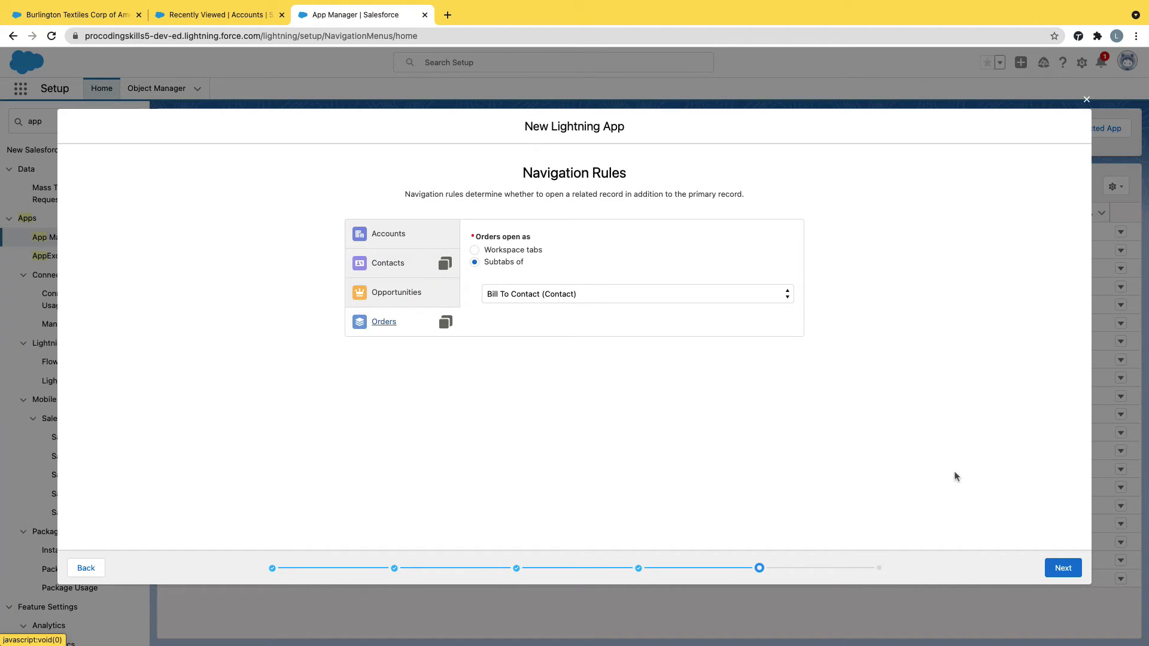
click(1062, 568)
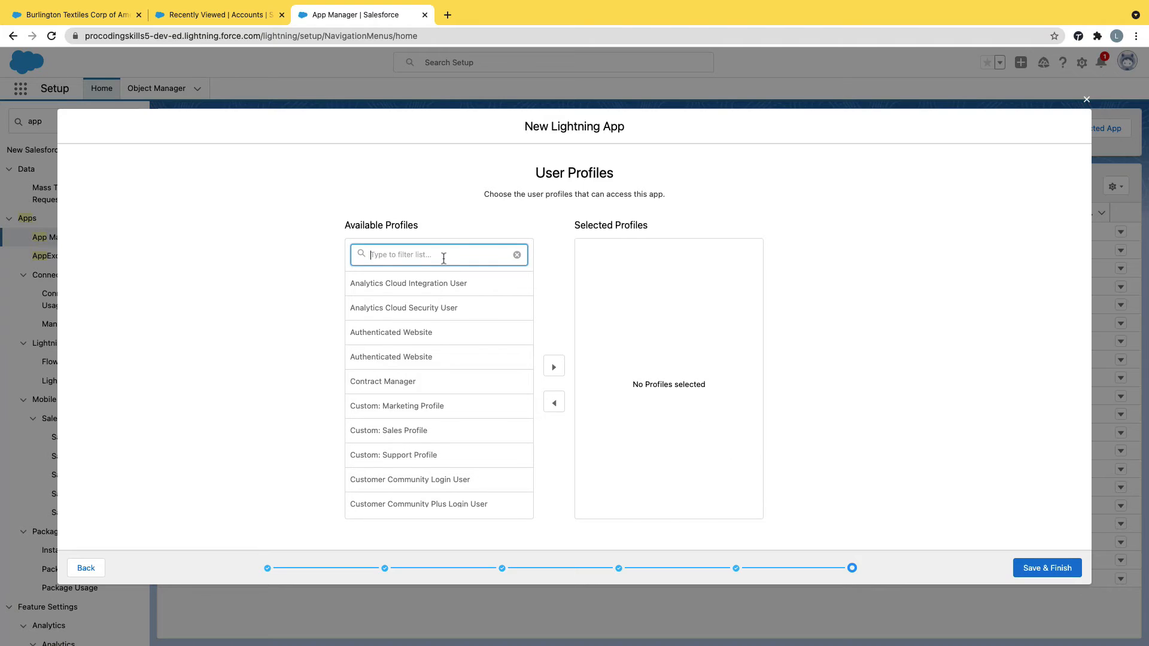
- Assign System Administrator to Selected Profiles and Save & Finish the app
text(syste)
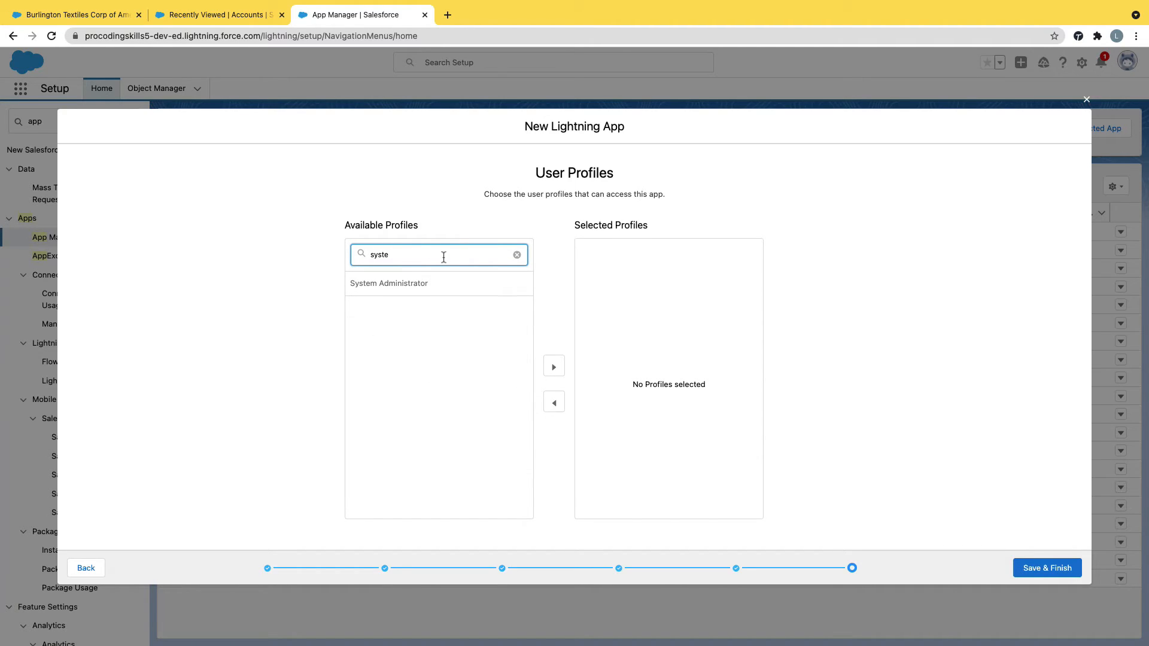
click(553, 366)
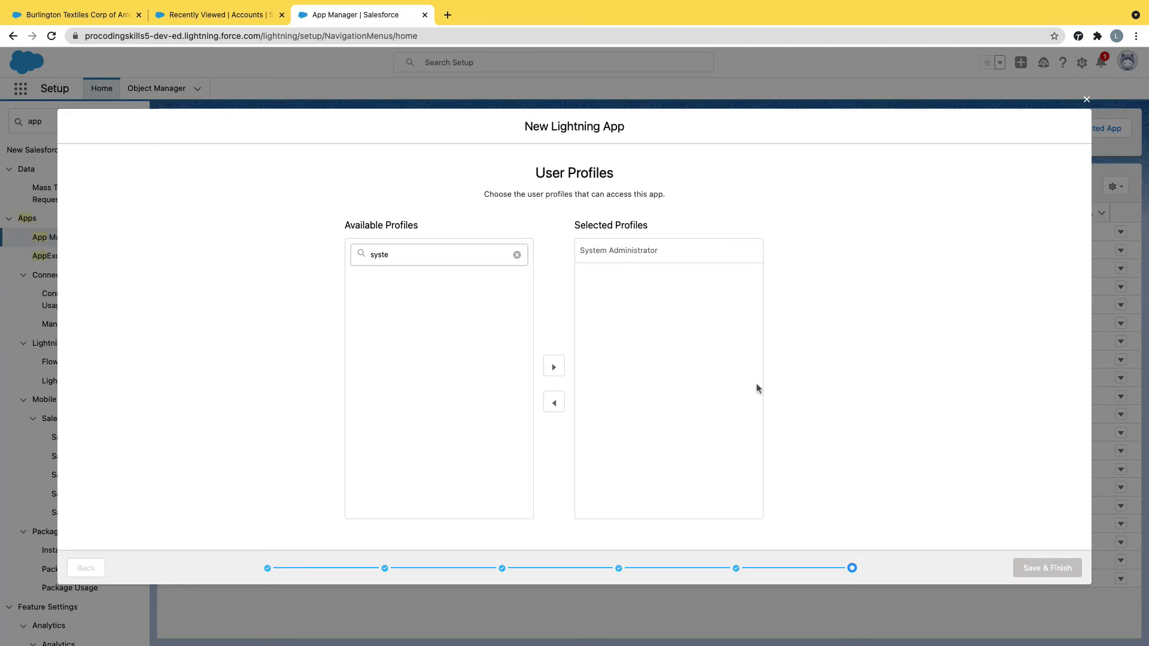
click(1086, 99)
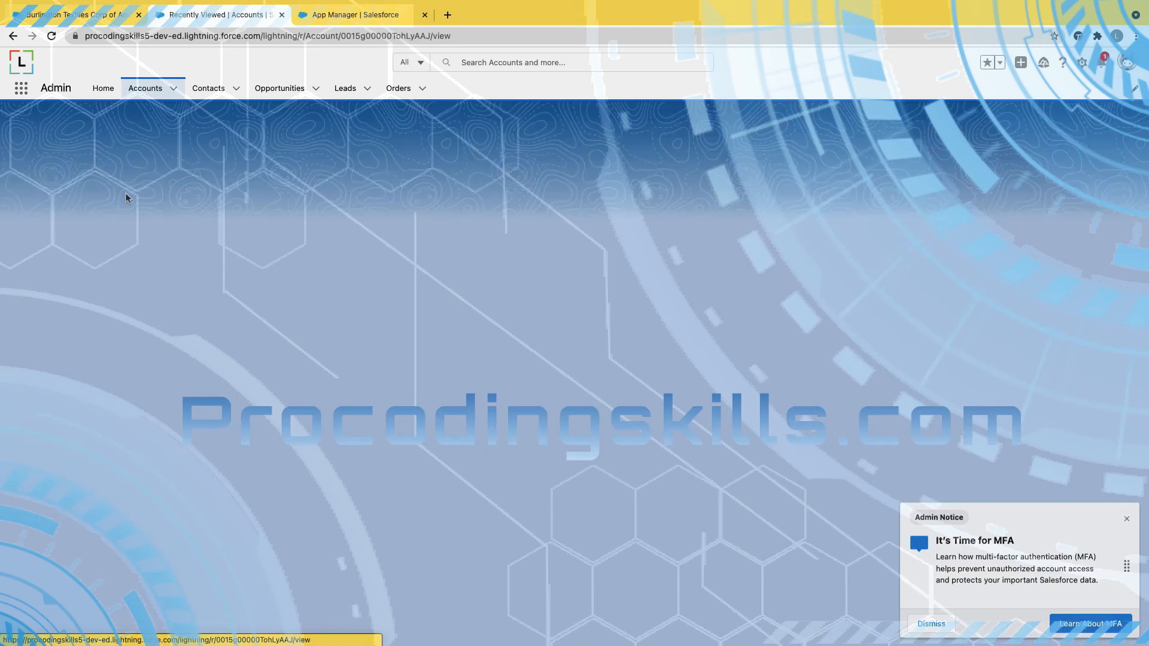
click(208, 88)
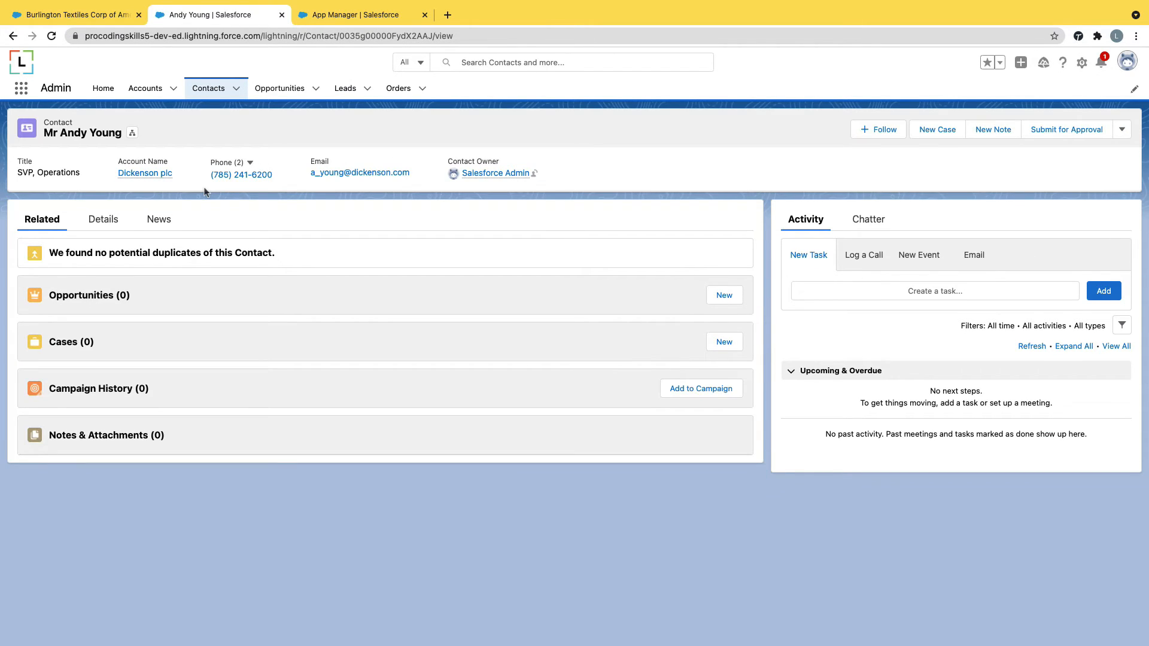
click(105, 435)
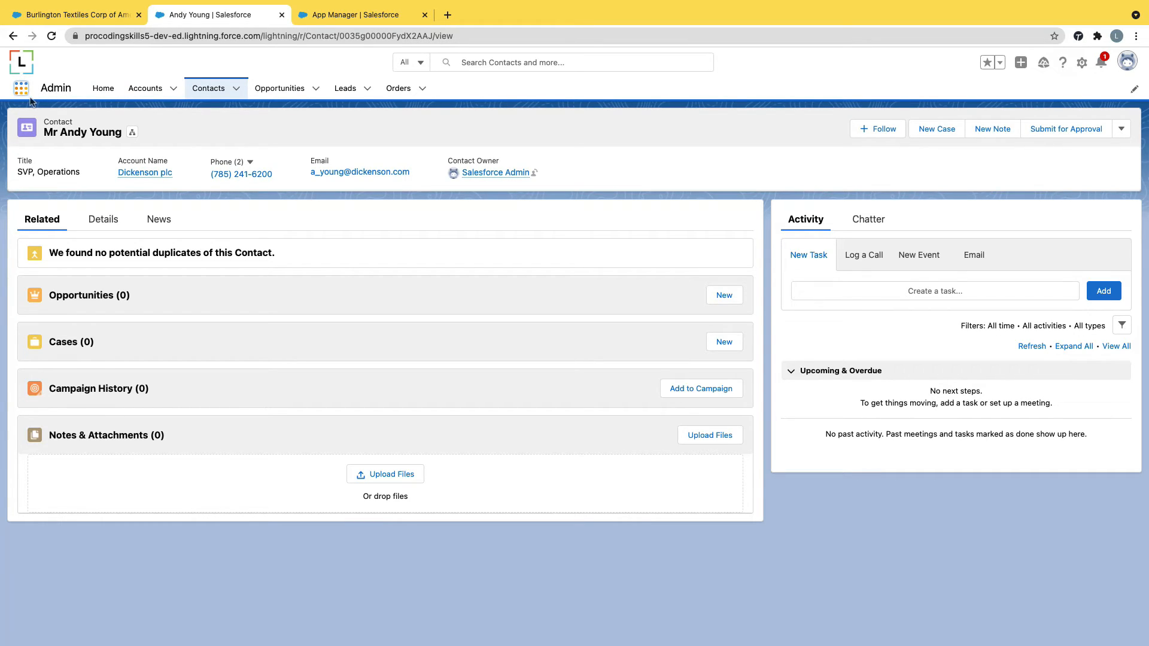
- Launch Admin Console from the App Launcher's View All list
click(20, 88)
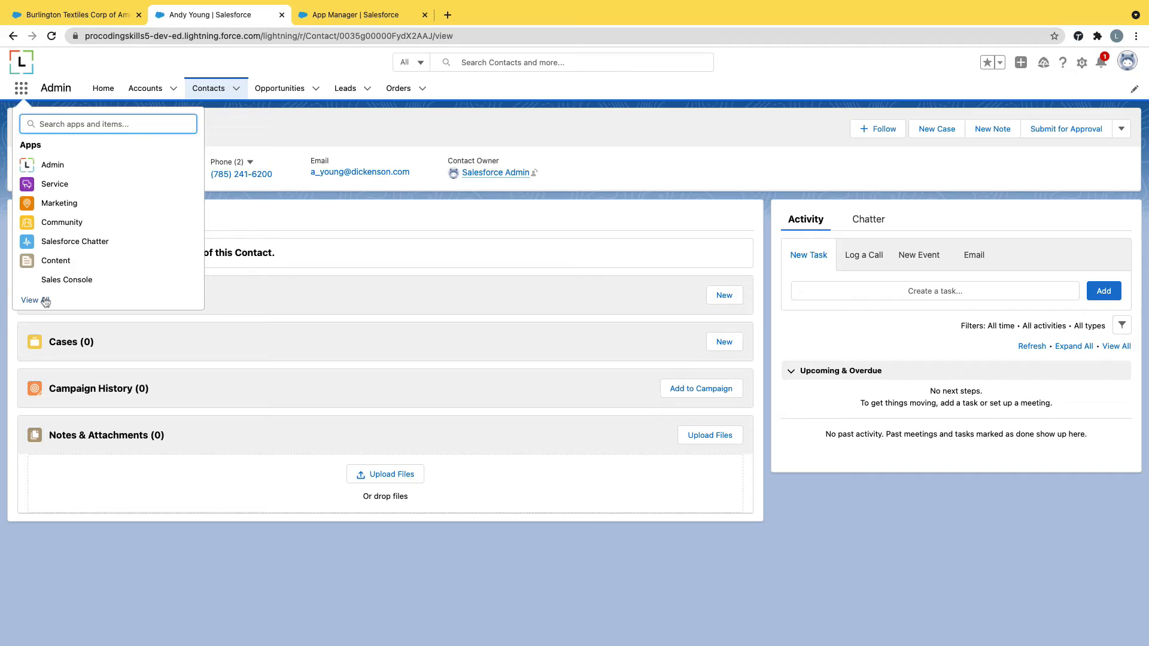
click(30, 300)
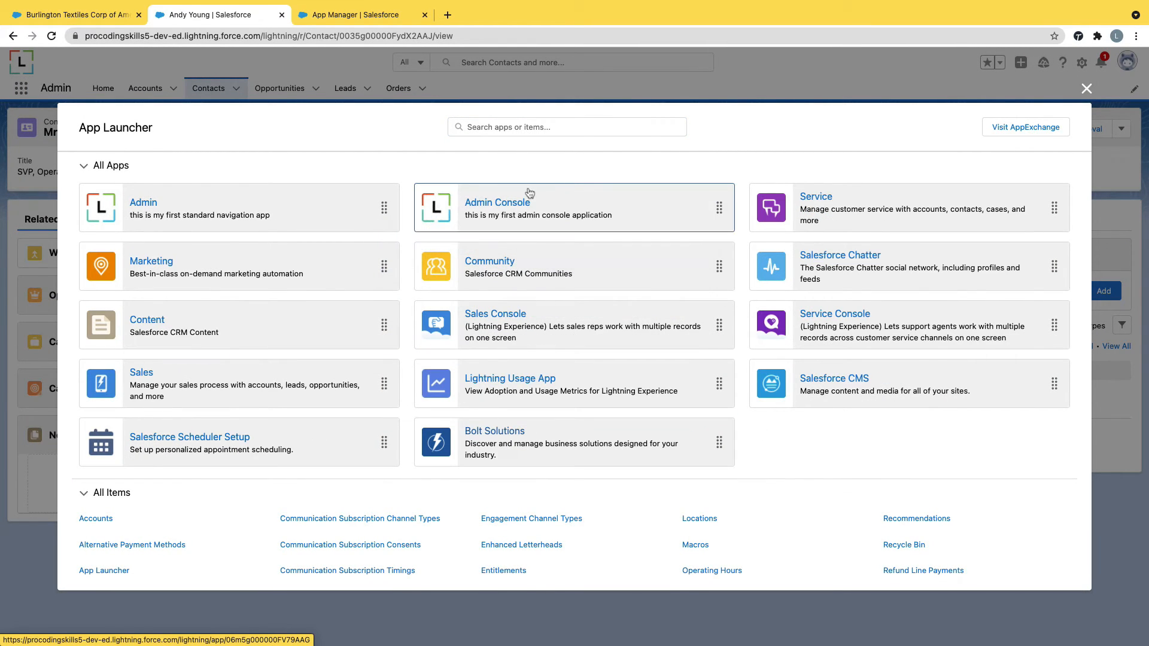
click(496, 203)
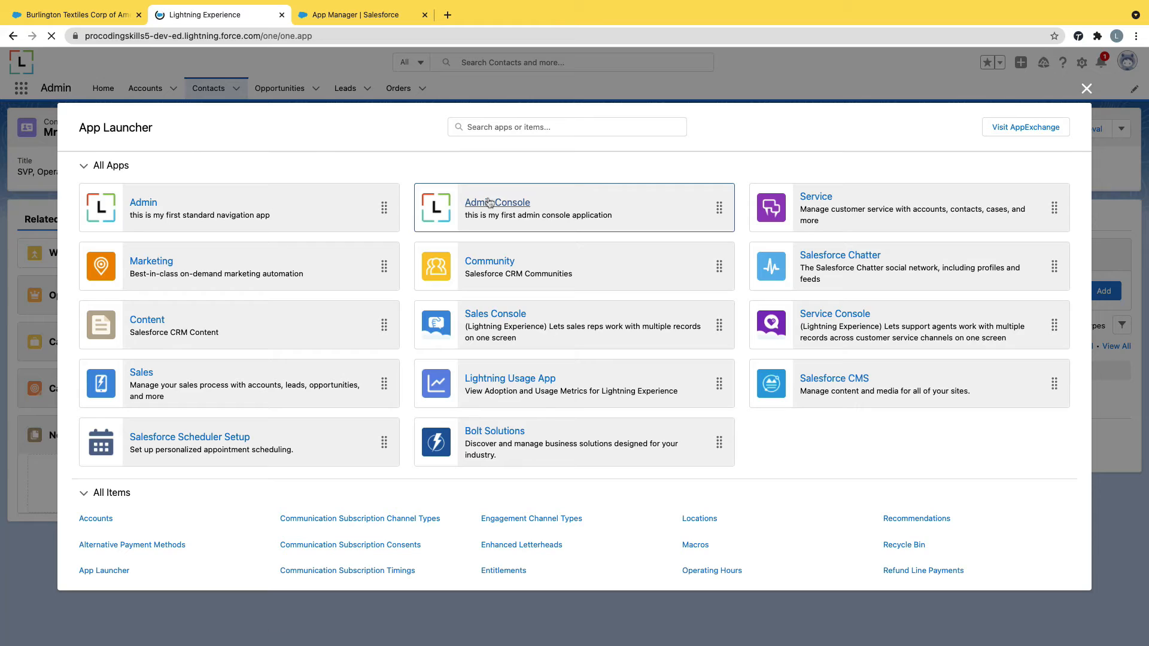
click(496, 202)
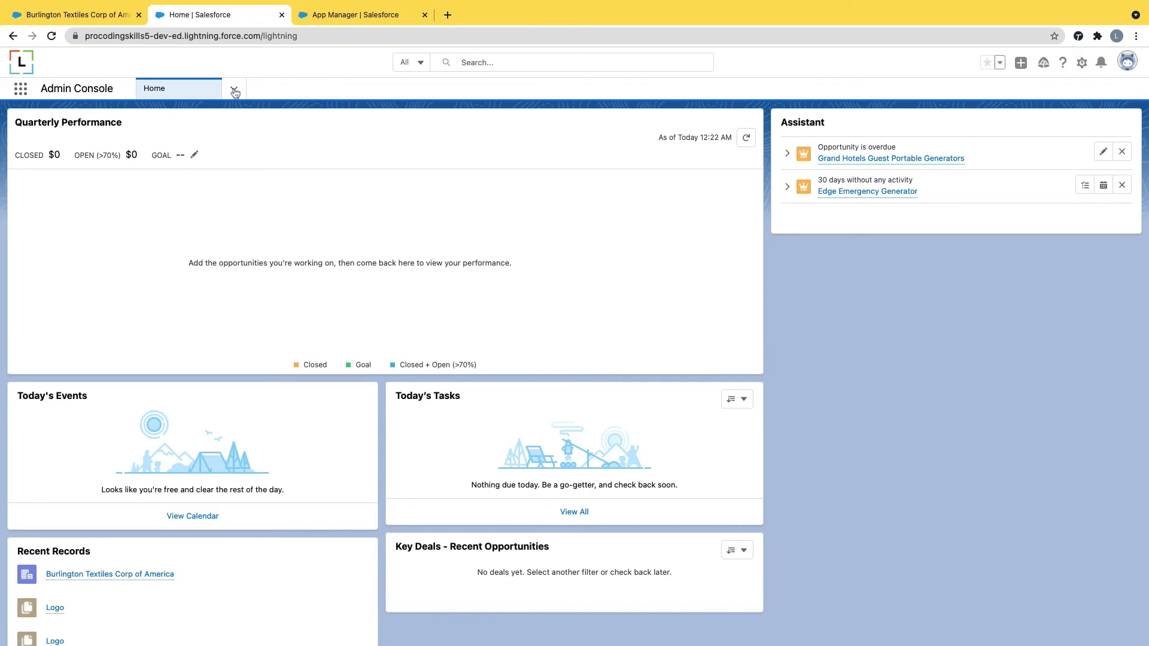
- Open Burlington Textiles Corp of America from Accounts with its contact as a subtab
click(234, 88)
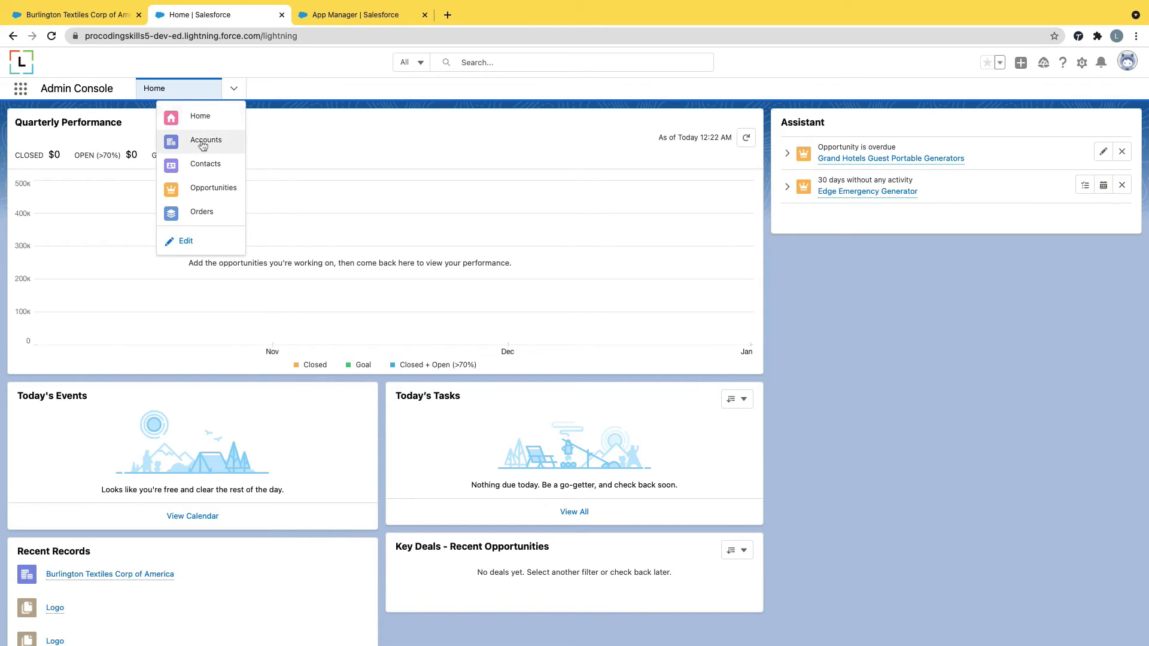
click(206, 140)
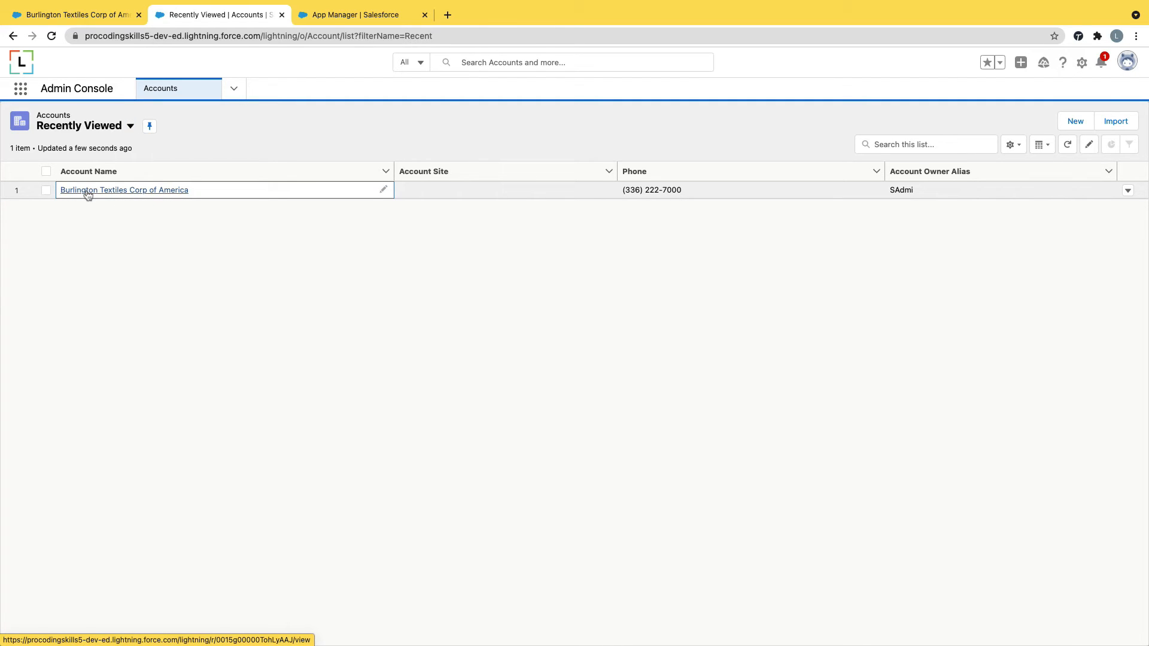
click(124, 190)
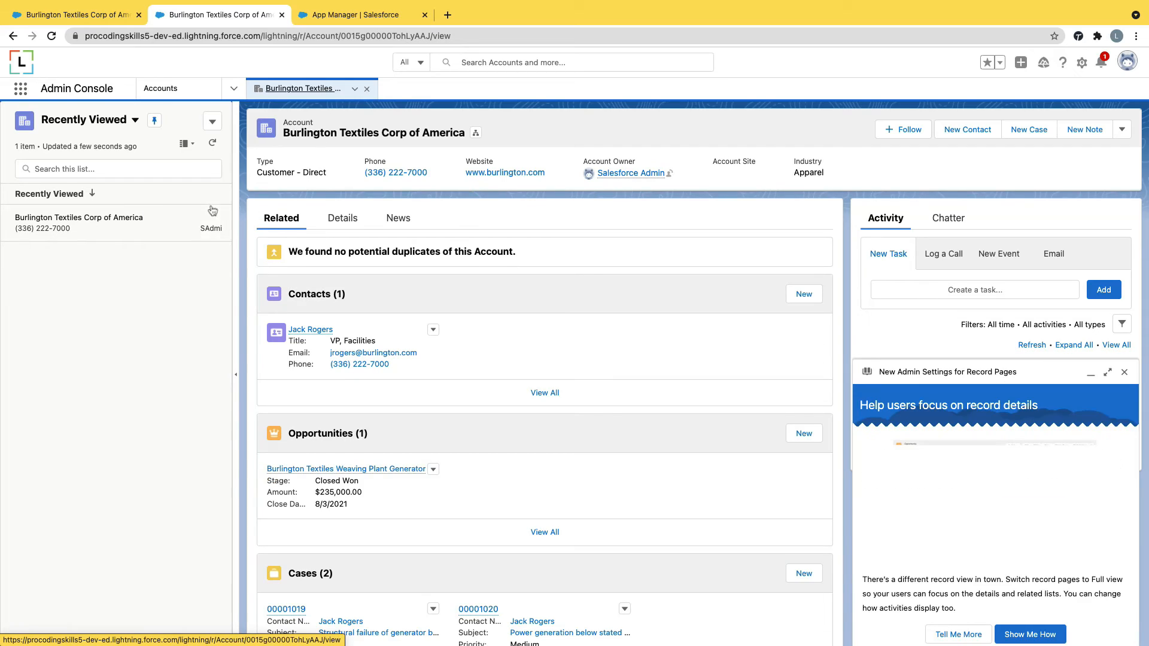
mouse_move(310, 330)
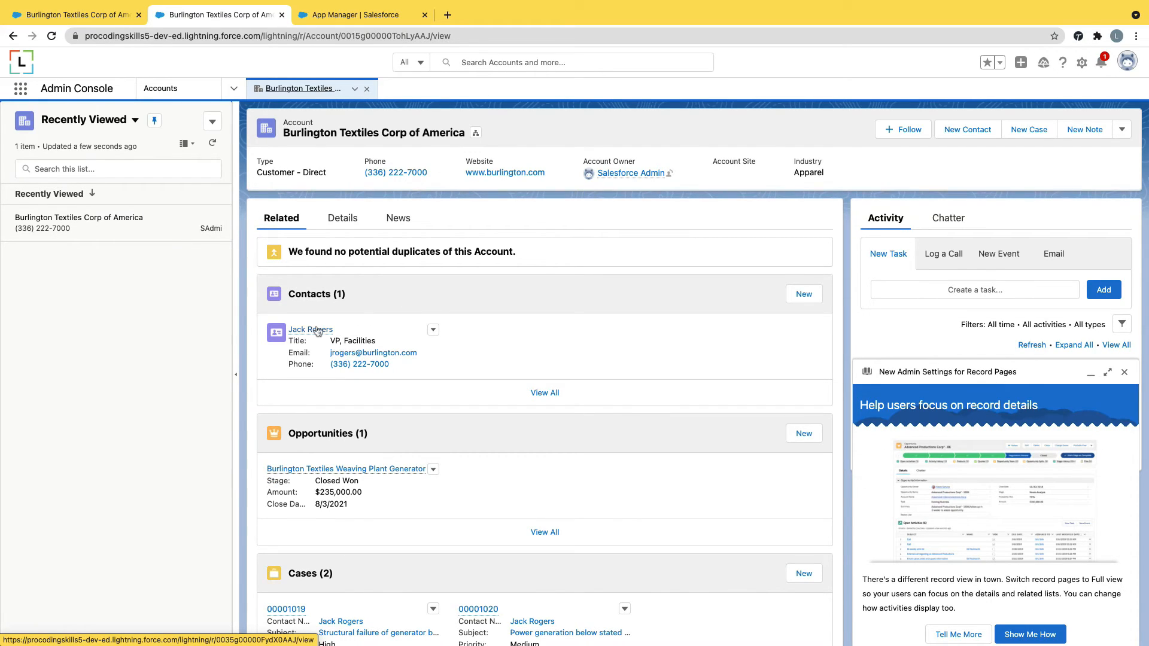
click(310, 329)
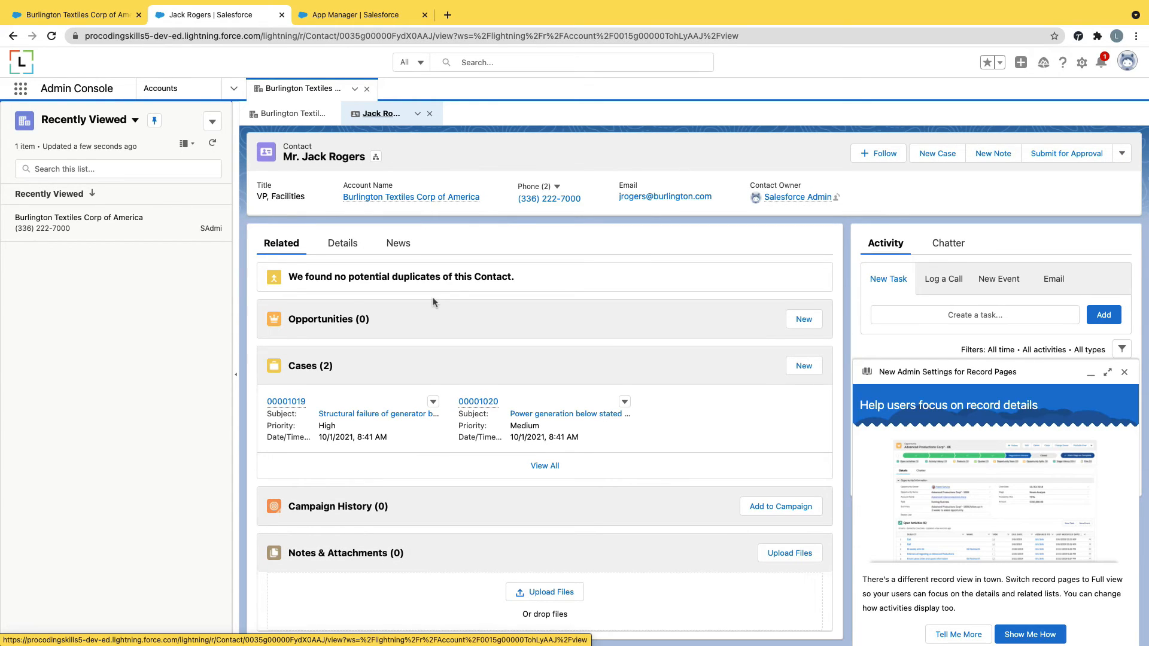
- Dismiss the announcement, return to the account and open Weaving Plant Generator as a subtab
scroll(down, 3)
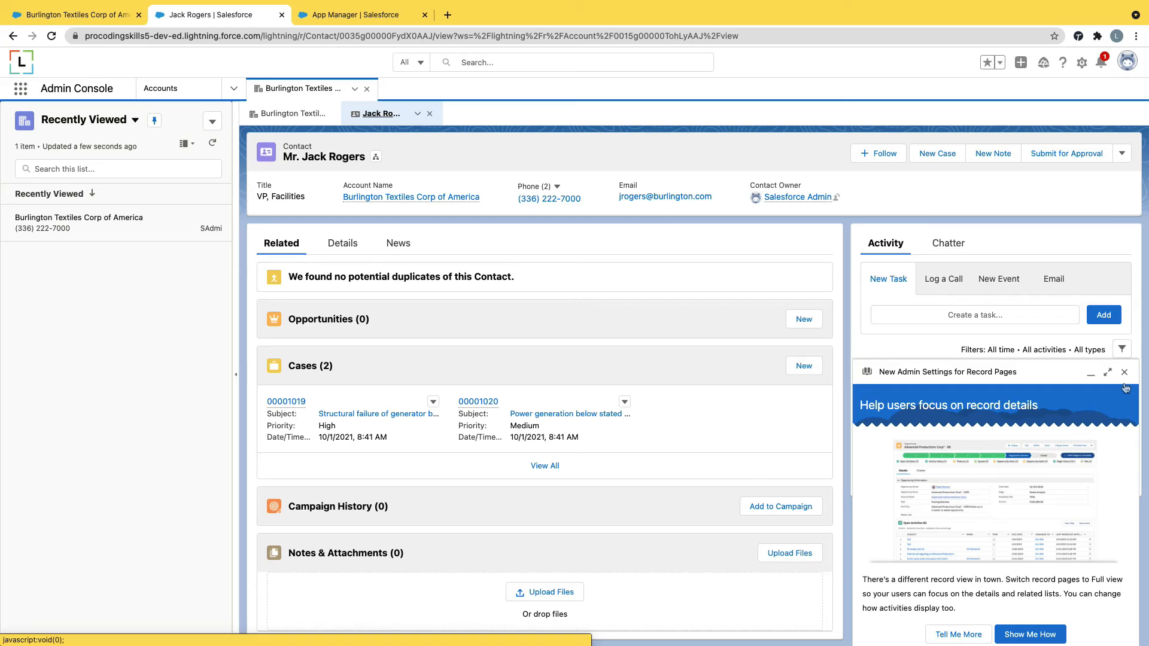
click(1126, 373)
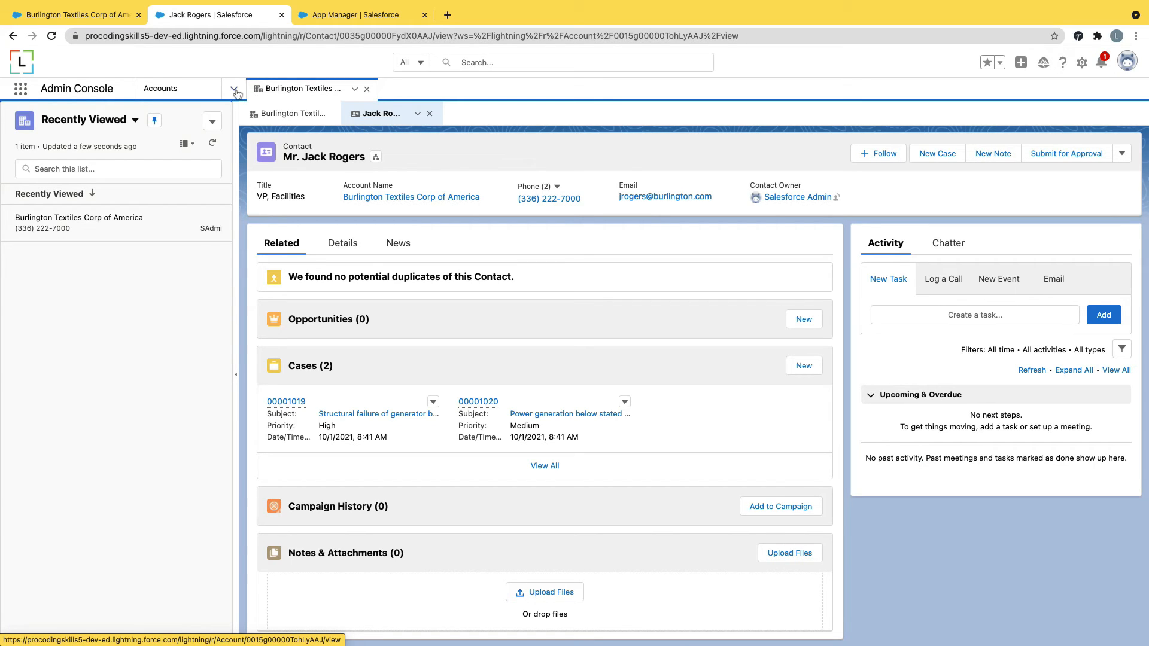
mouse_move(411, 197)
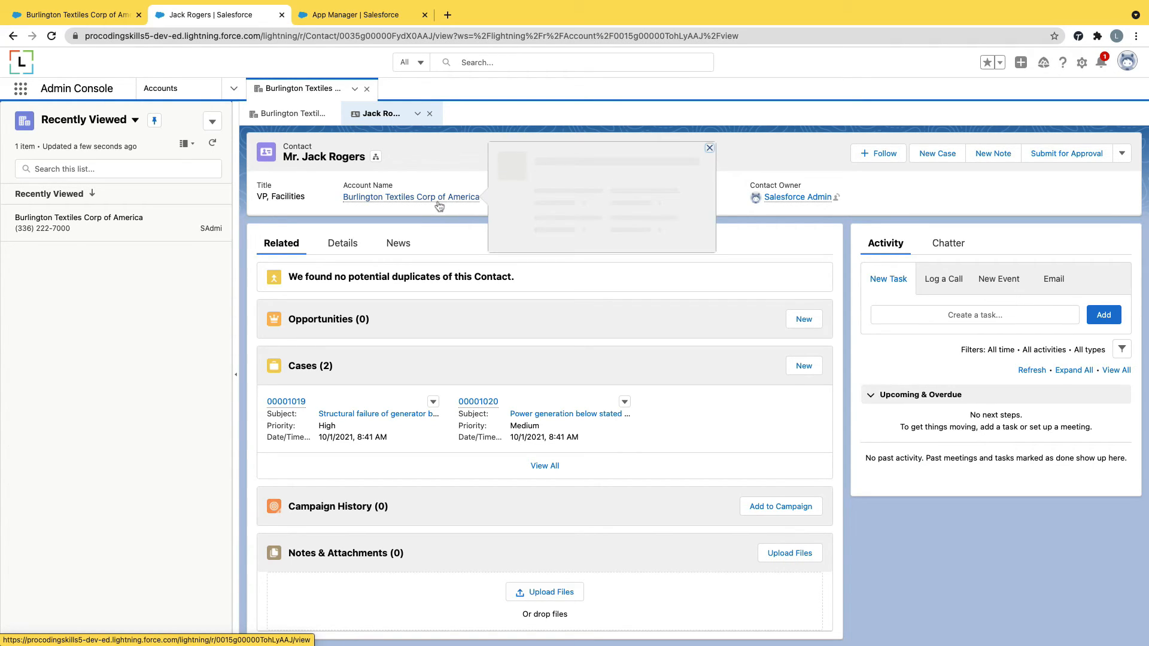
click(411, 196)
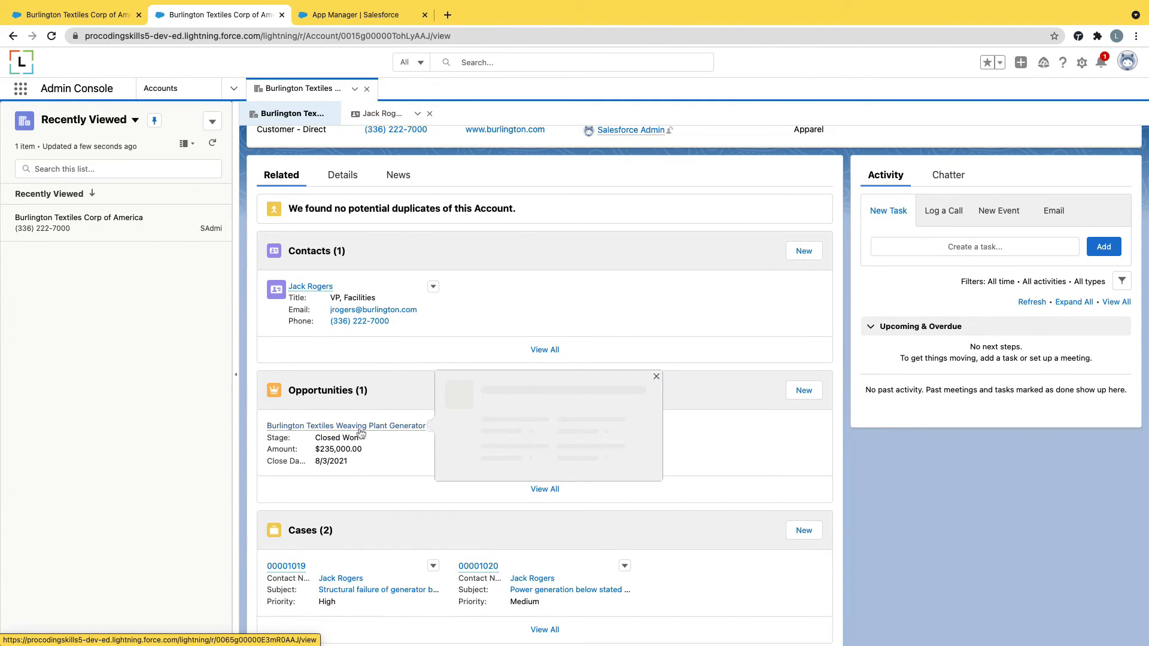
click(346, 425)
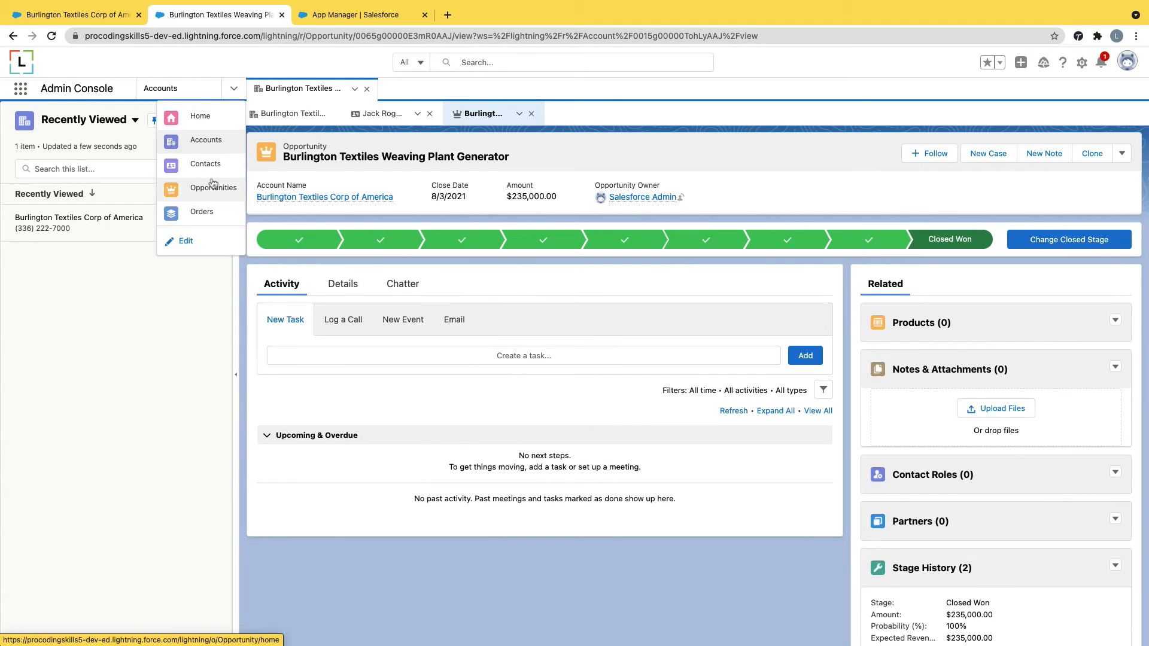
- Show All Opportunities with Weaving Plant Generator in its own workspace tab, then switch the side list to Contacts
click(213, 187)
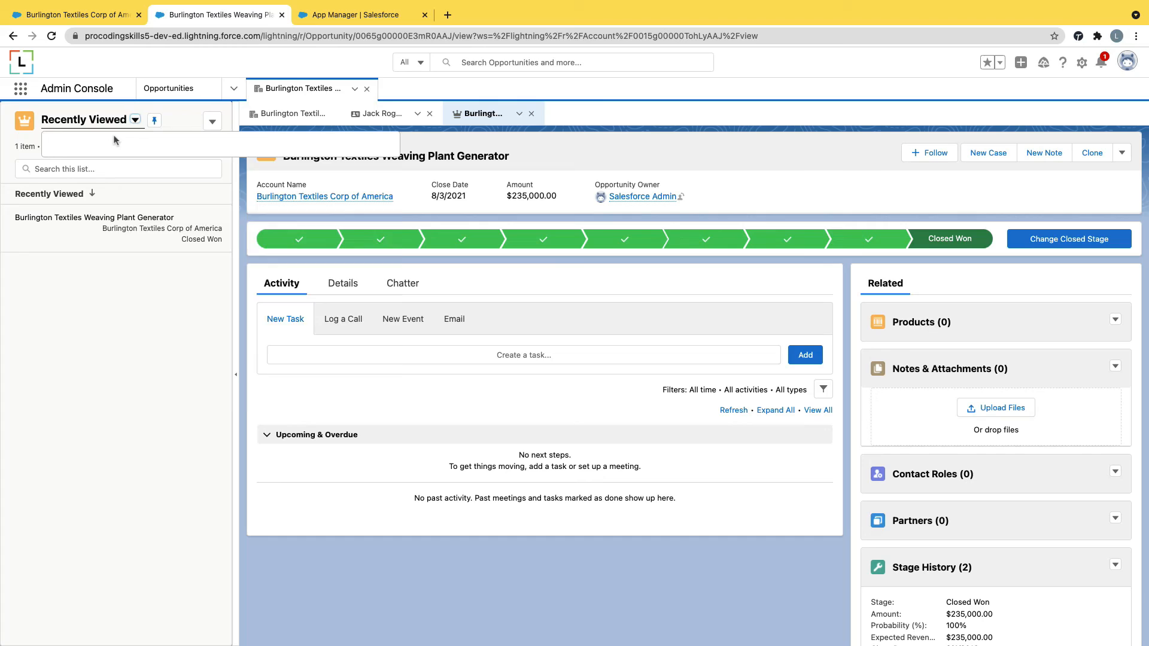
click(135, 120)
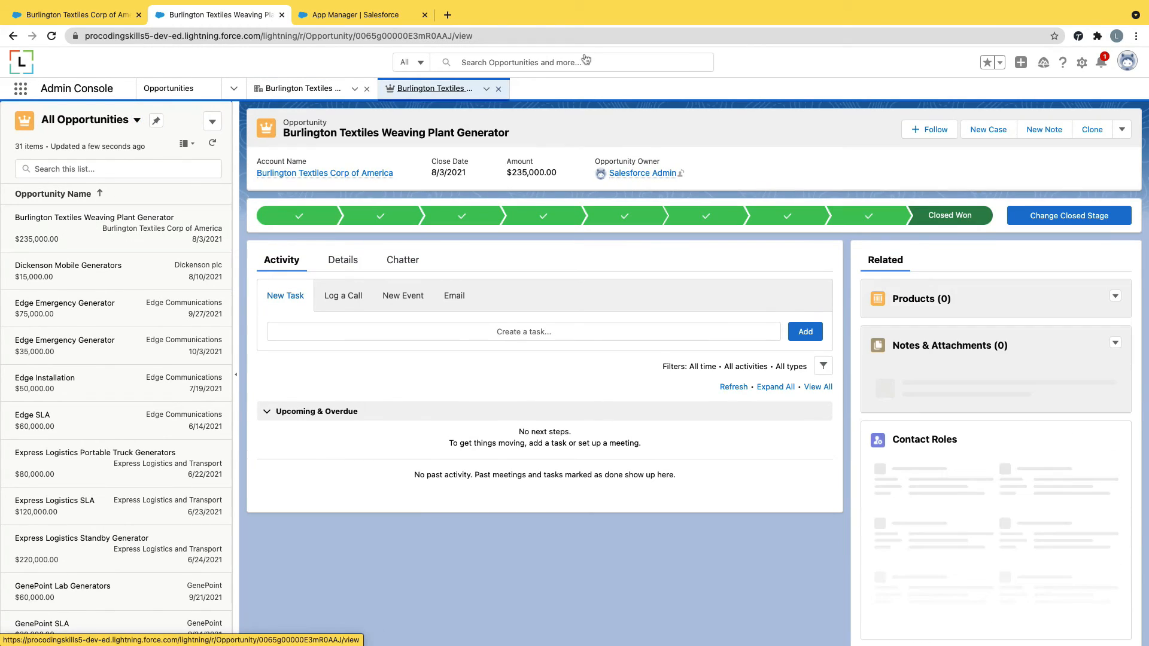
click(233, 92)
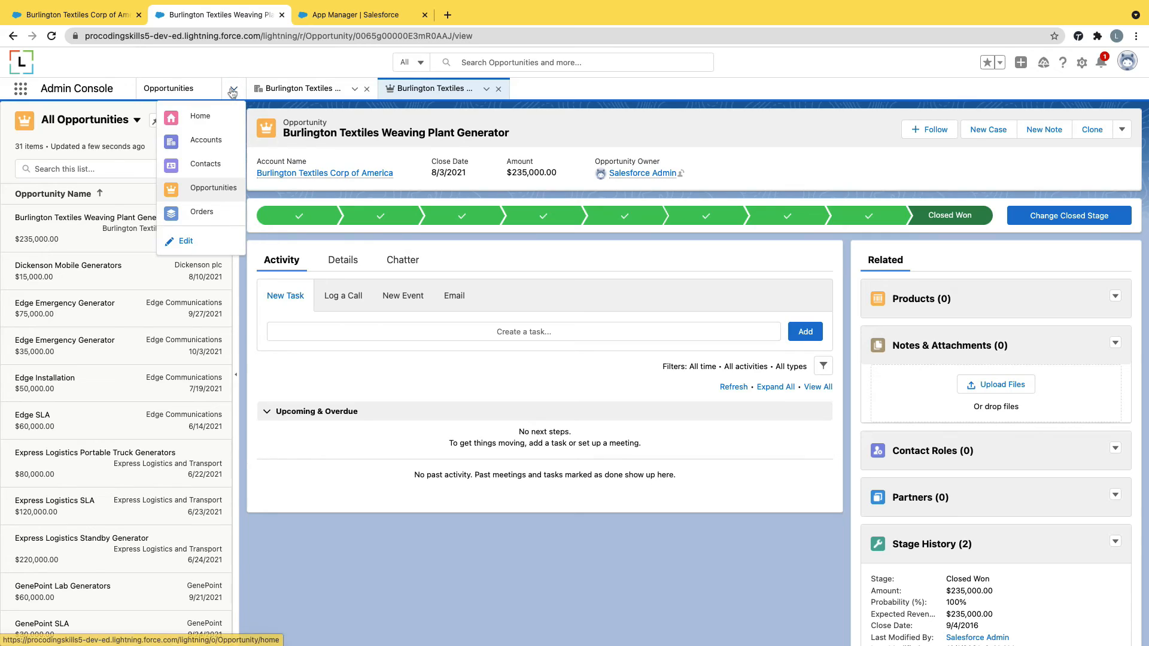
click(206, 163)
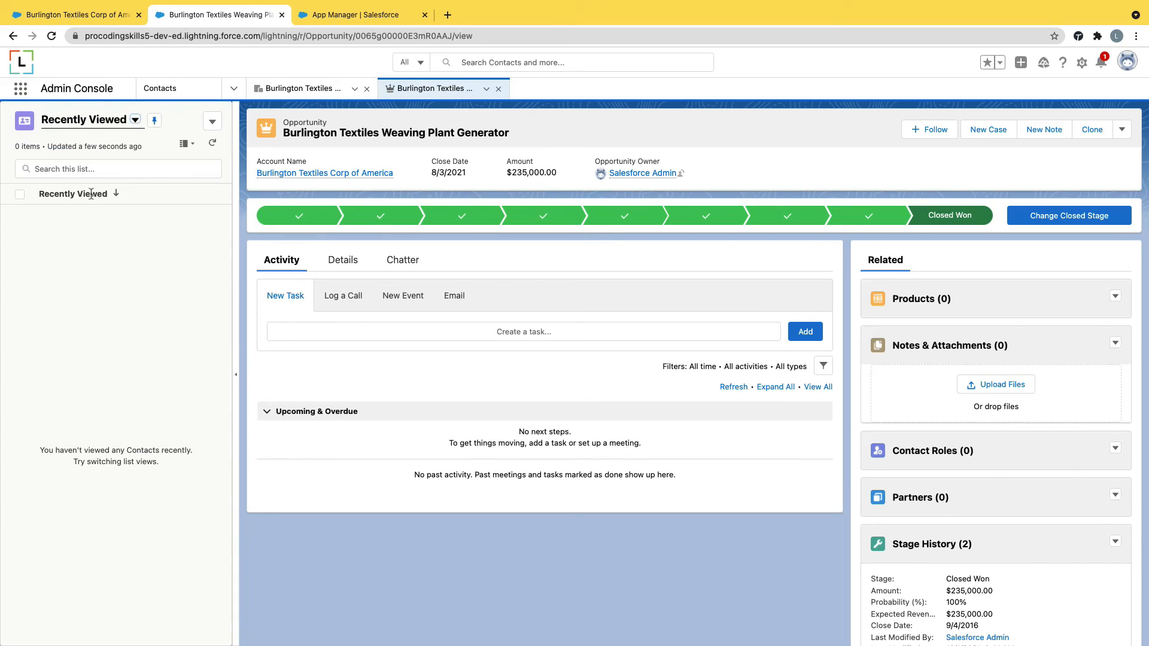
- Show All Contacts and open Andy Young's contact under a new Dickenson plc workspace tab
click(135, 120)
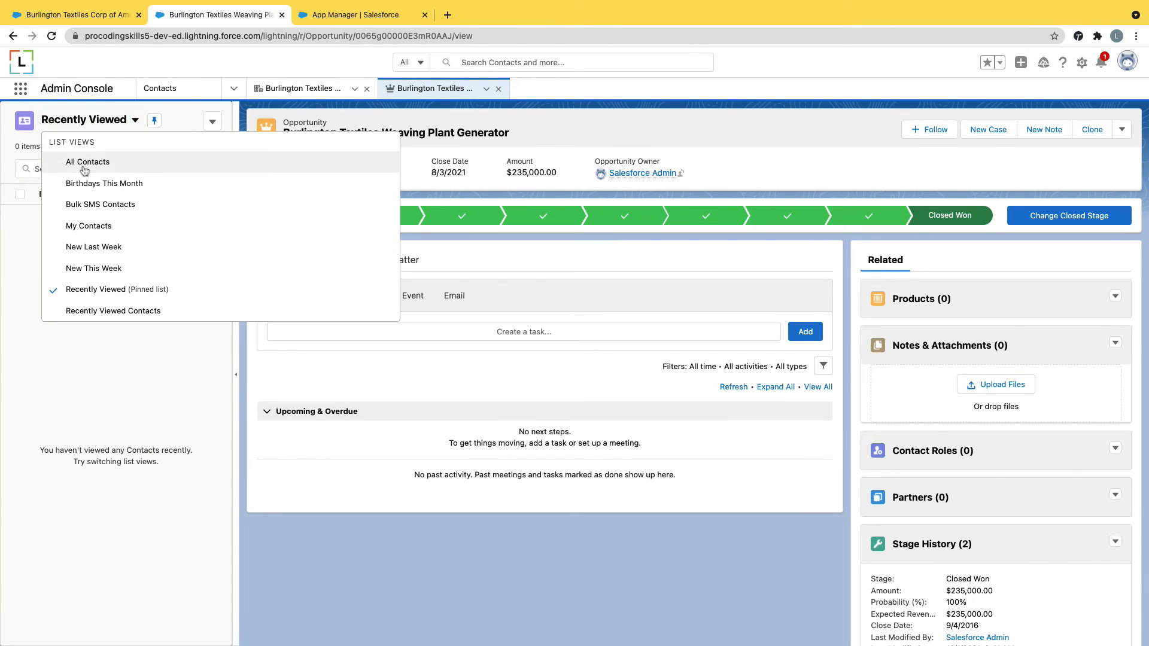
click(88, 162)
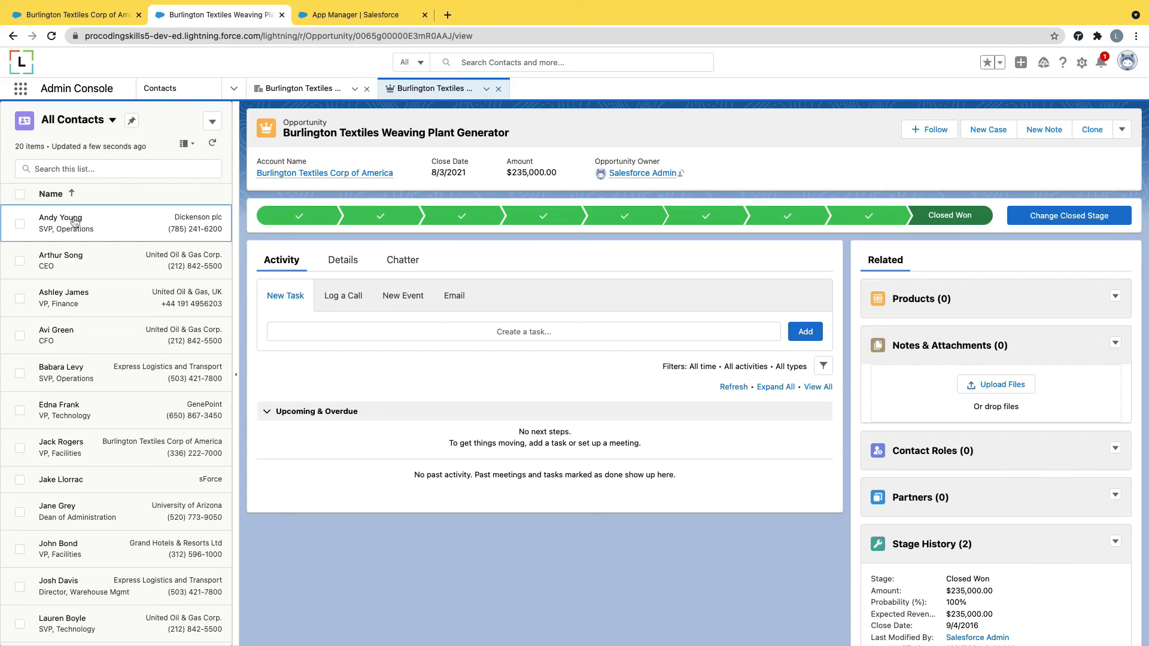
click(60, 218)
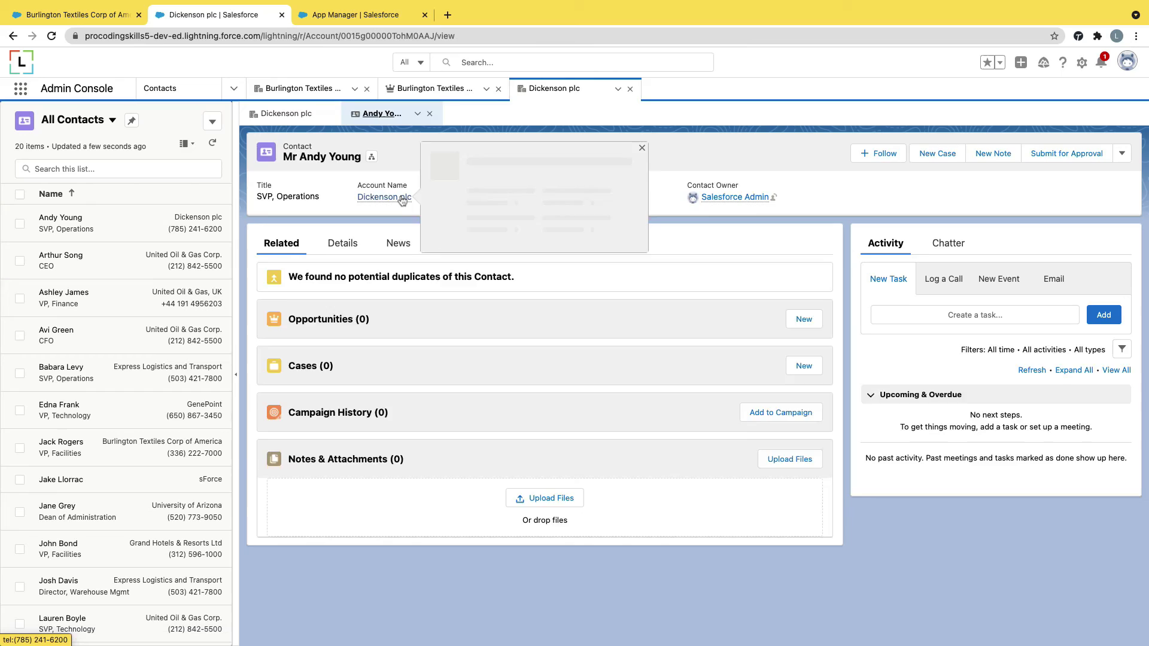
click(382, 197)
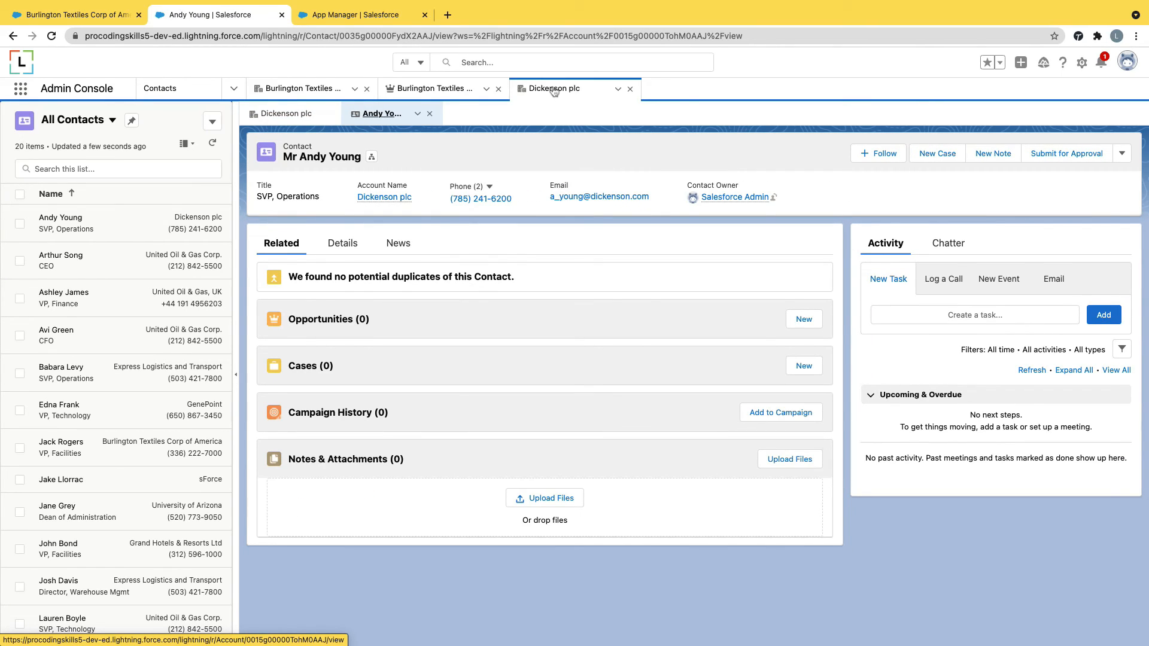
mouse_move(551, 88)
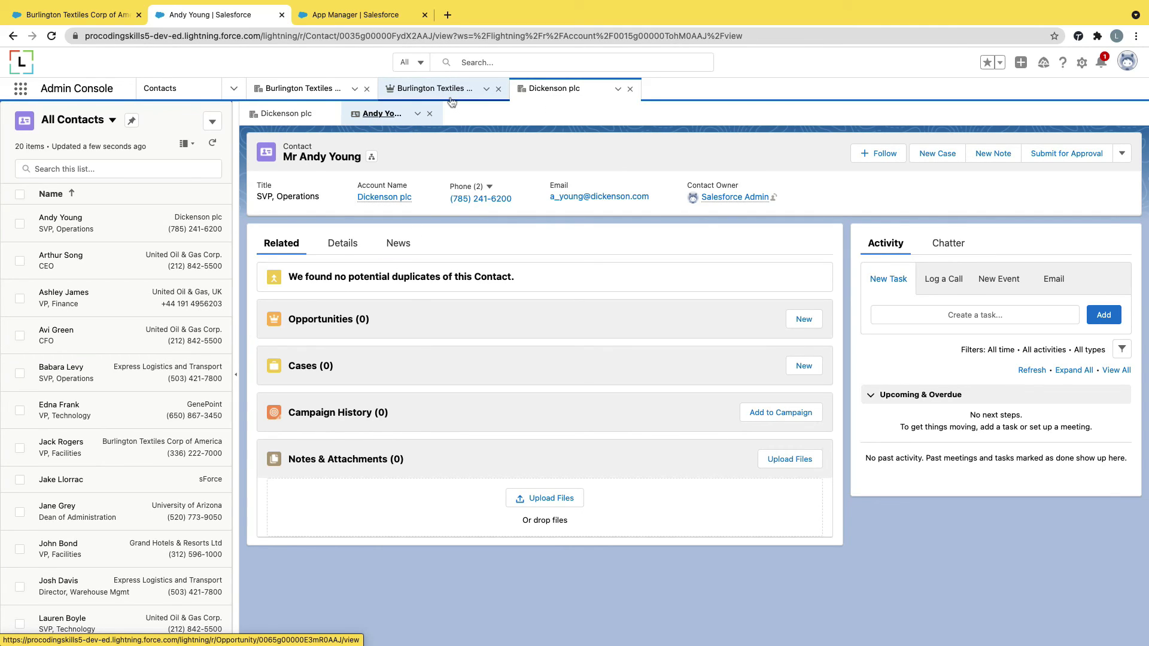
mouse_move(436, 88)
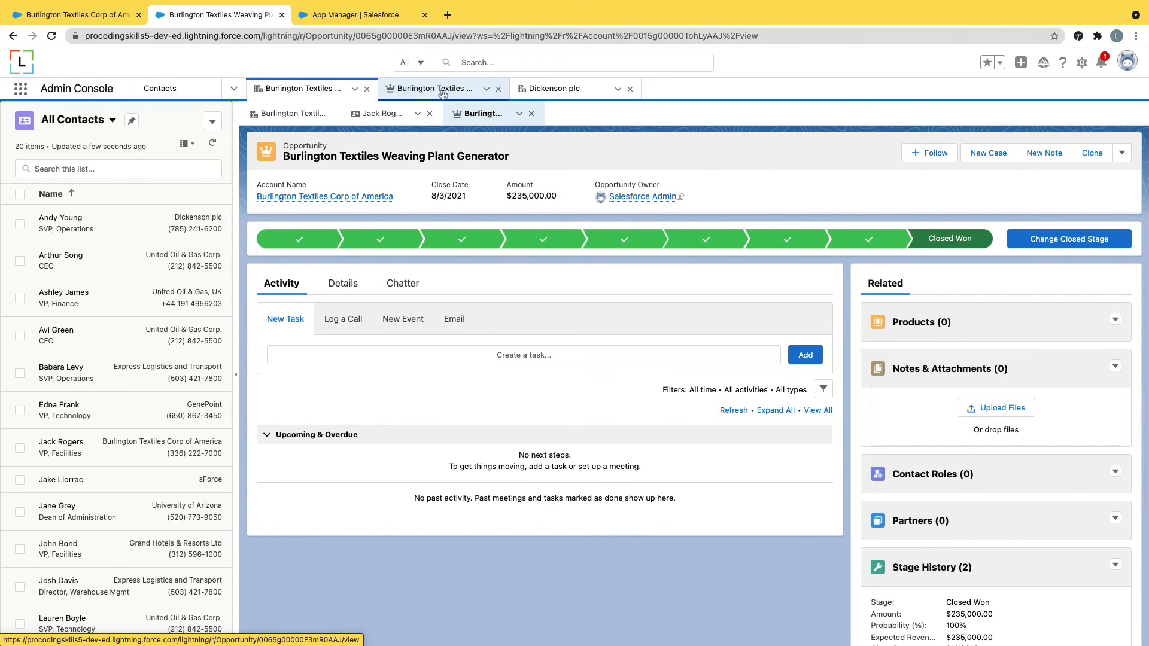
mouse_move(565, 88)
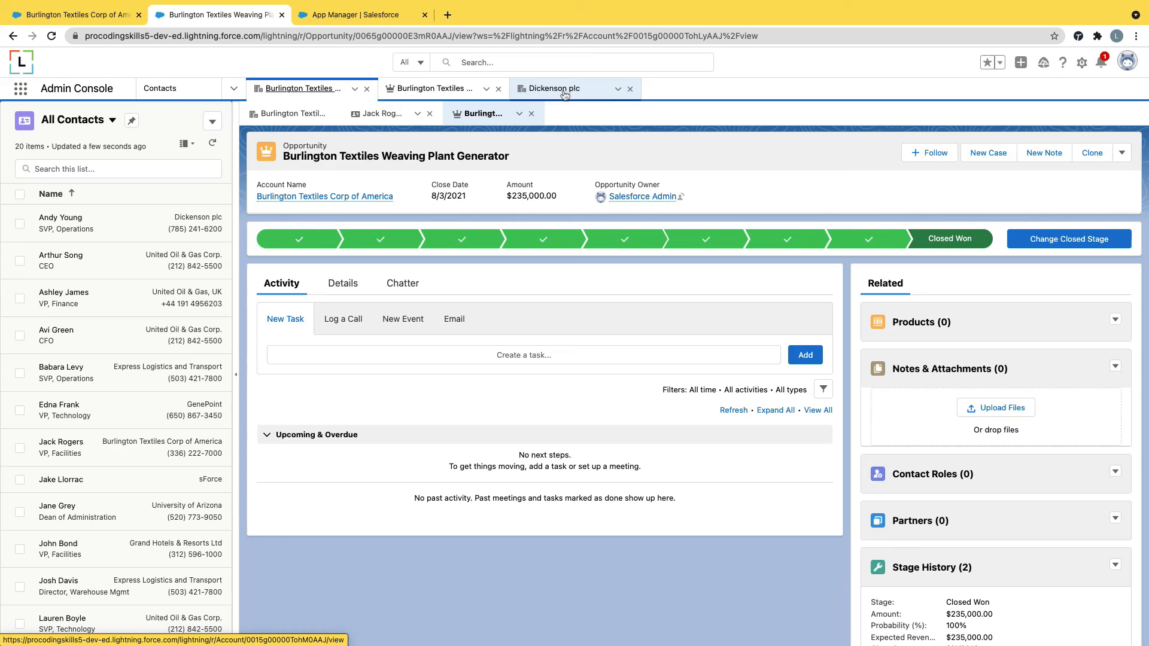
mouse_move(554, 88)
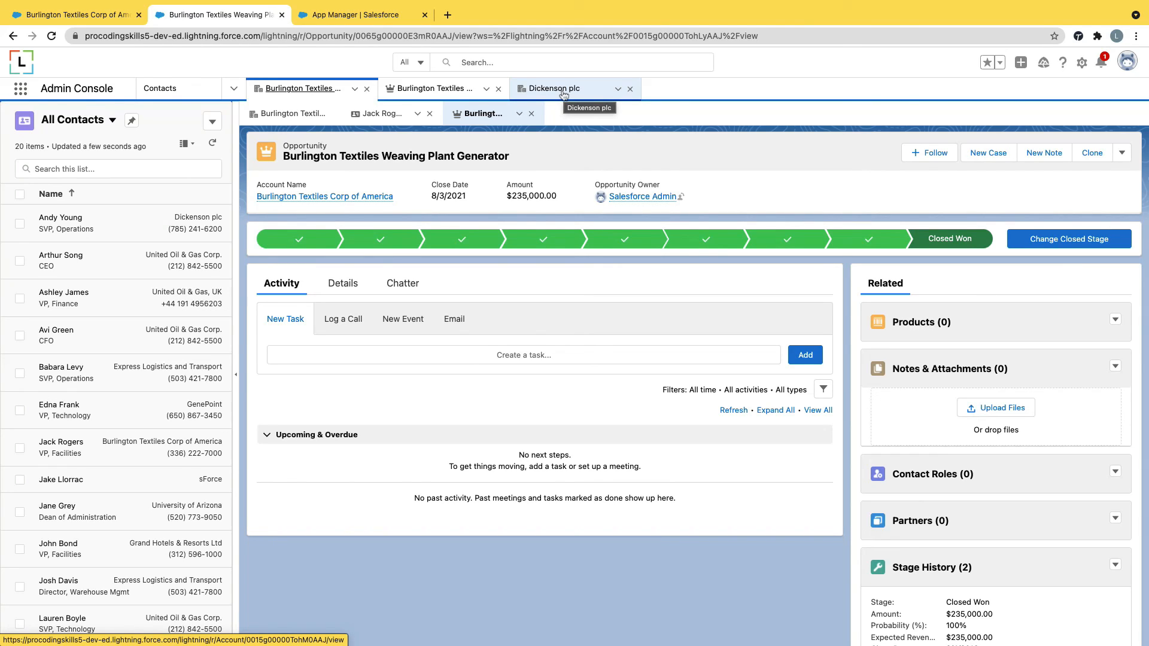
mouse_move(437, 88)
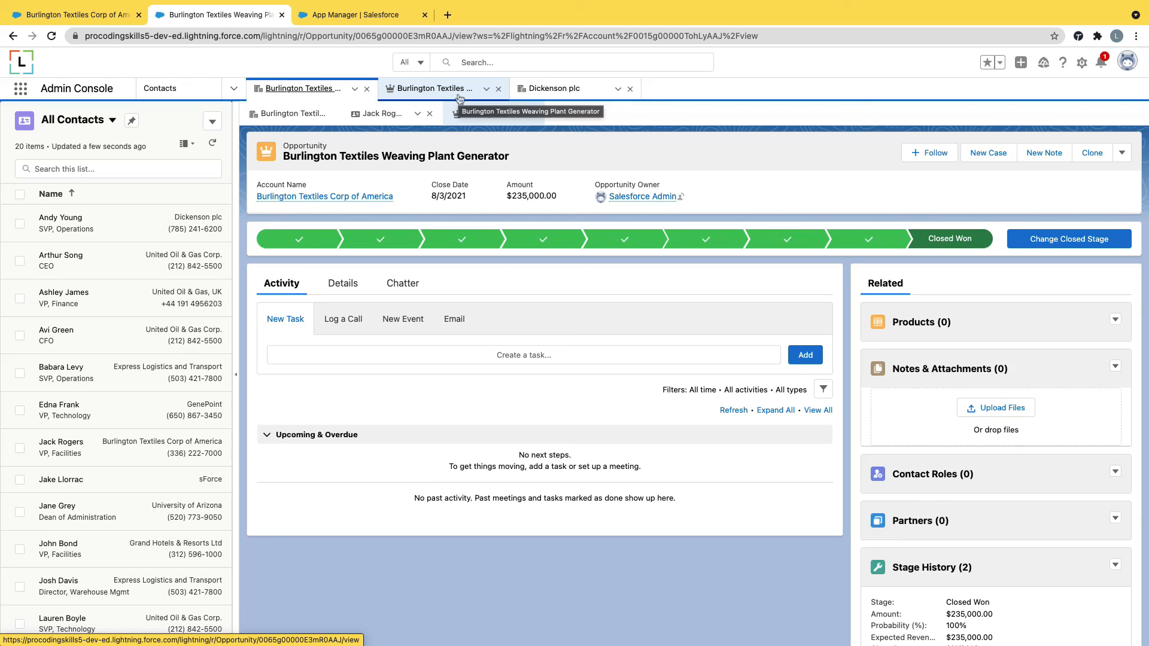